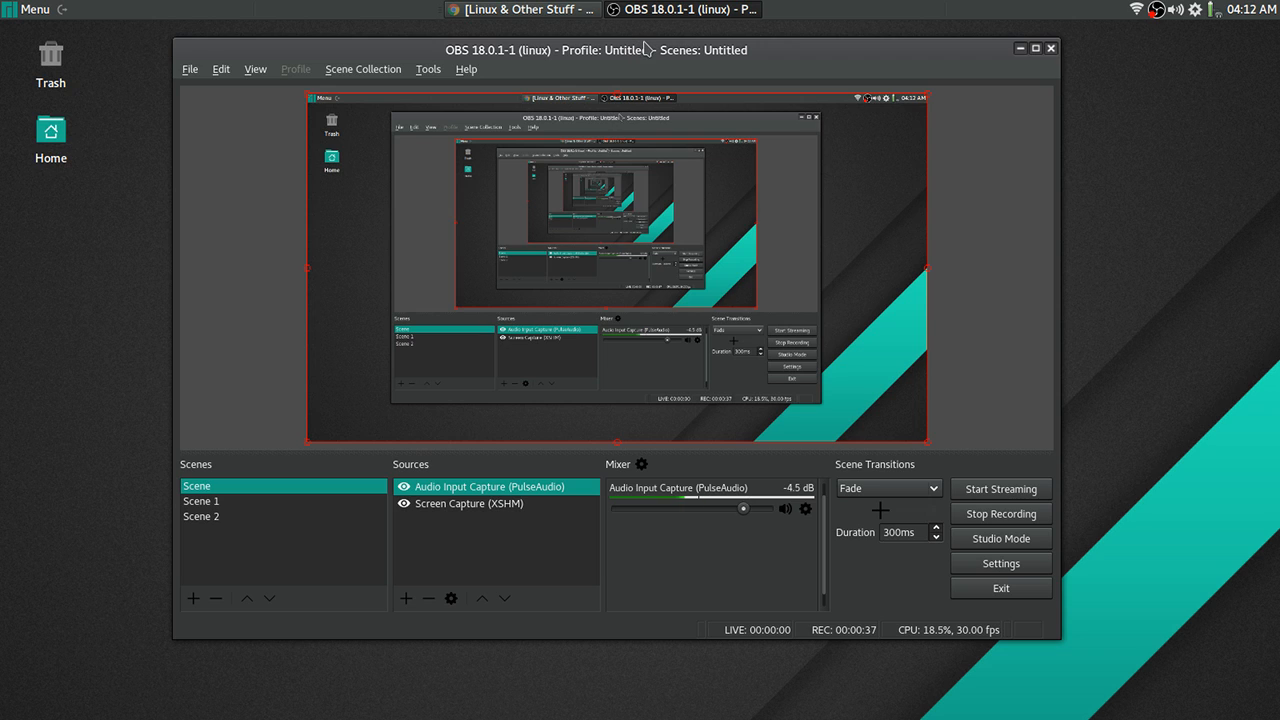
mouse_move(648, 52)
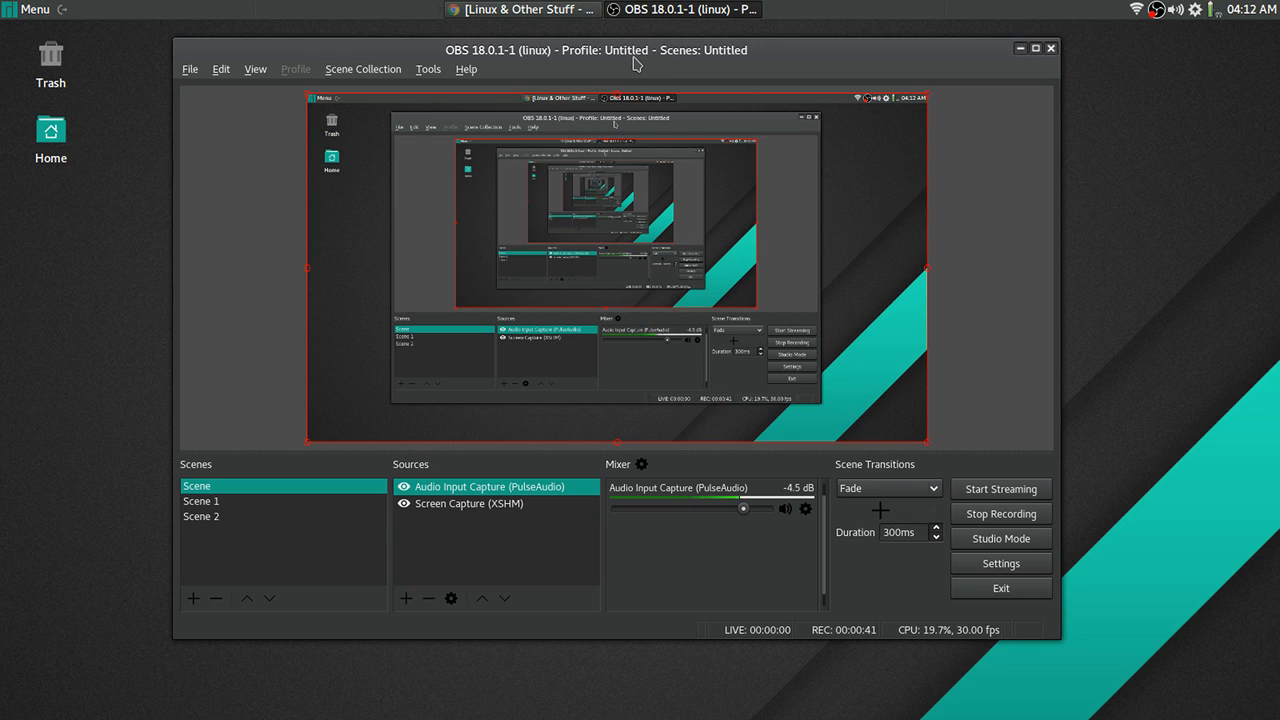
mouse_move(256, 516)
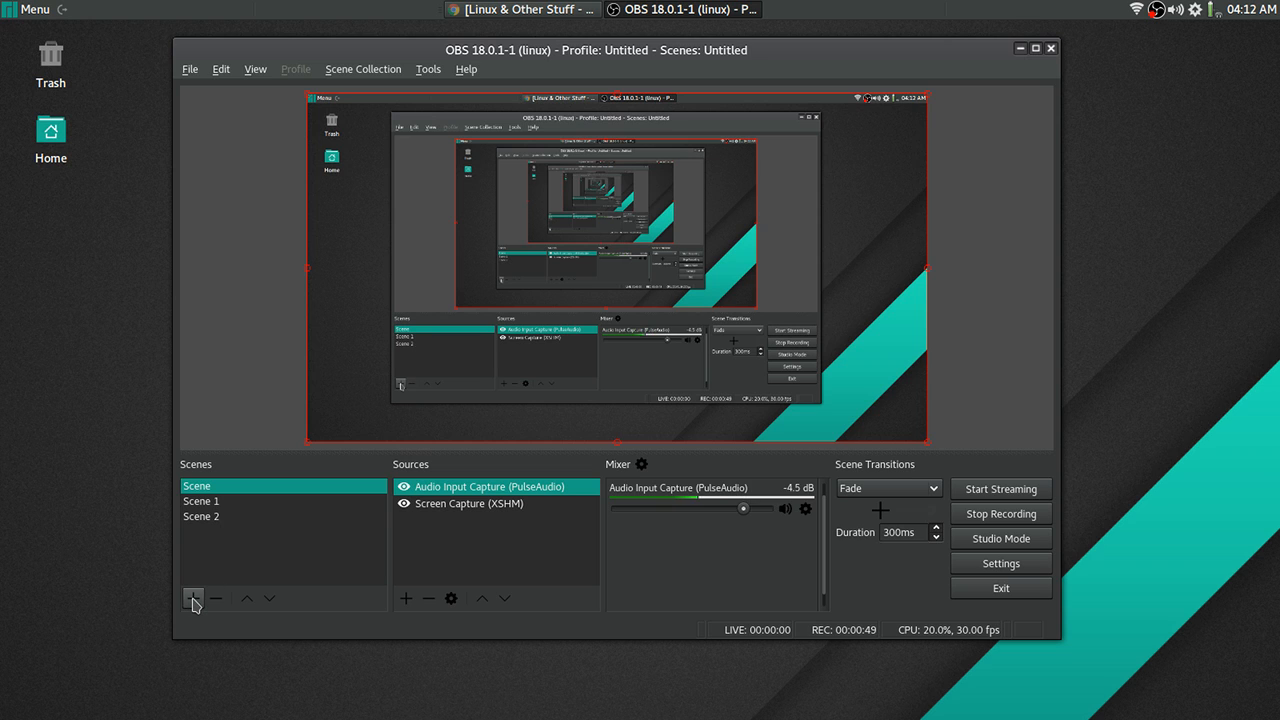
- Back out of adding a fourth scene and browse the source types without adding any
left_click(192, 600)
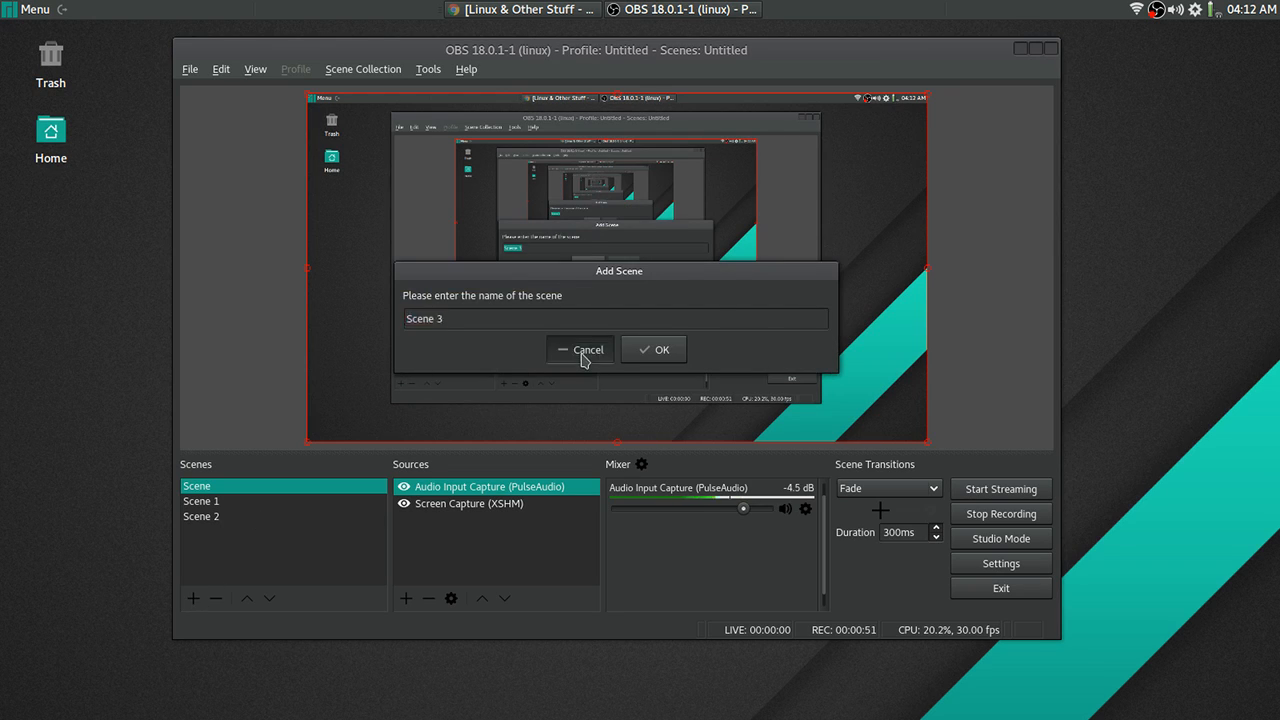
left_click(580, 348)
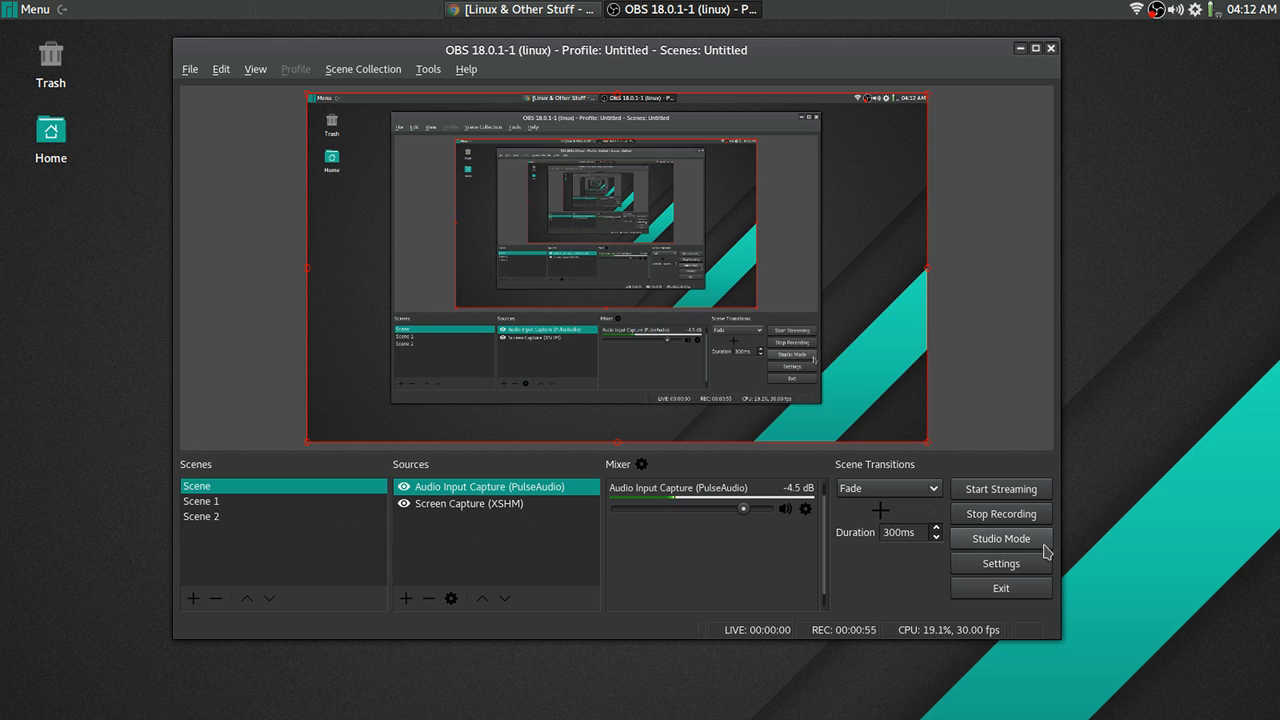
mouse_move(432, 528)
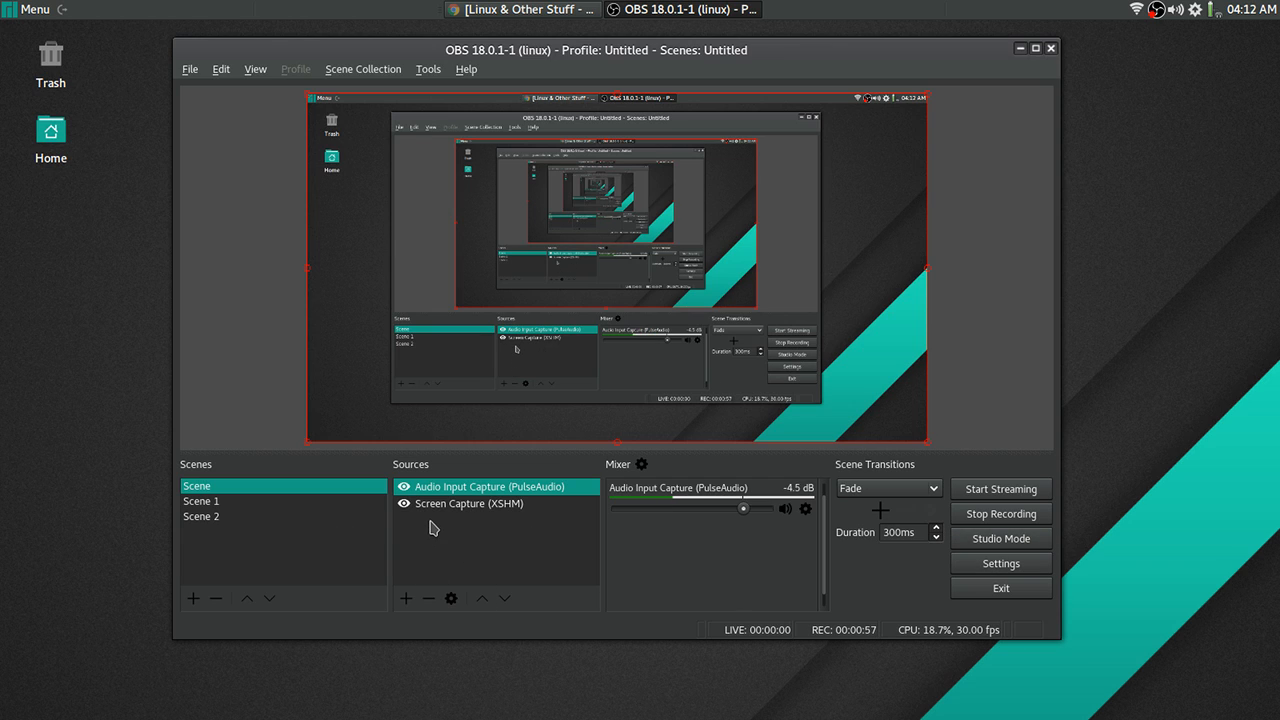
mouse_move(578, 526)
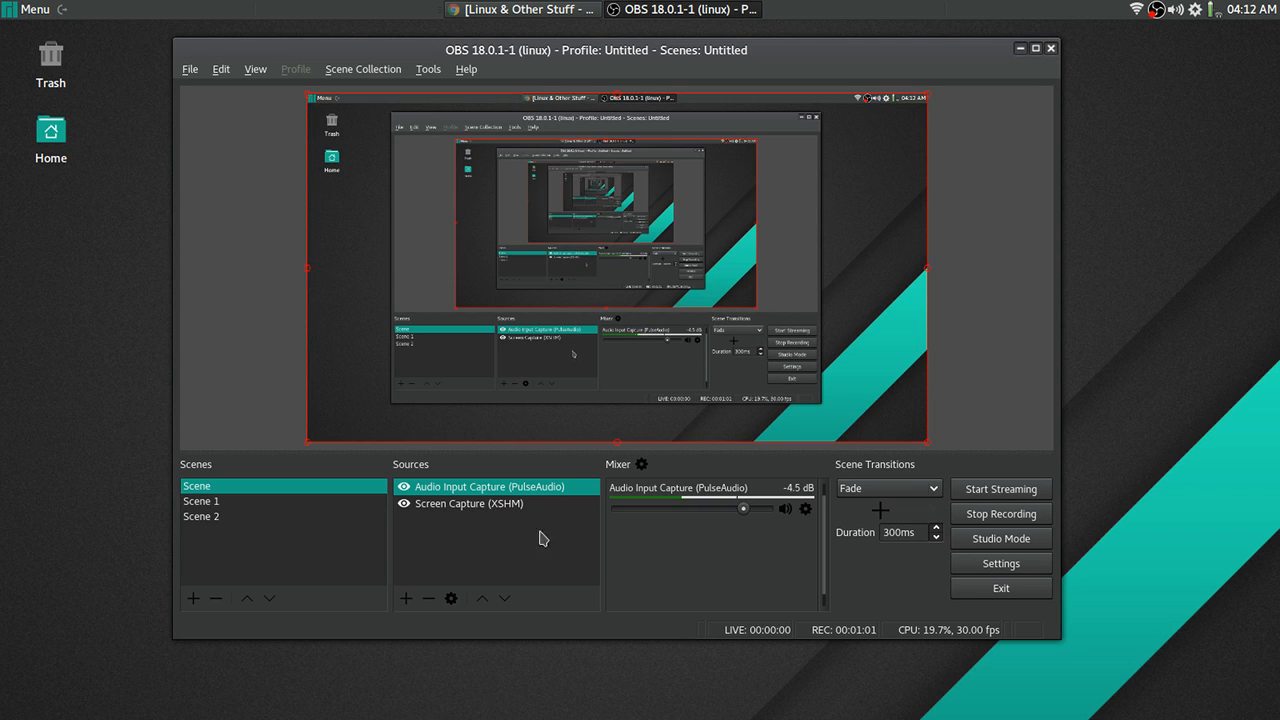
mouse_move(428, 492)
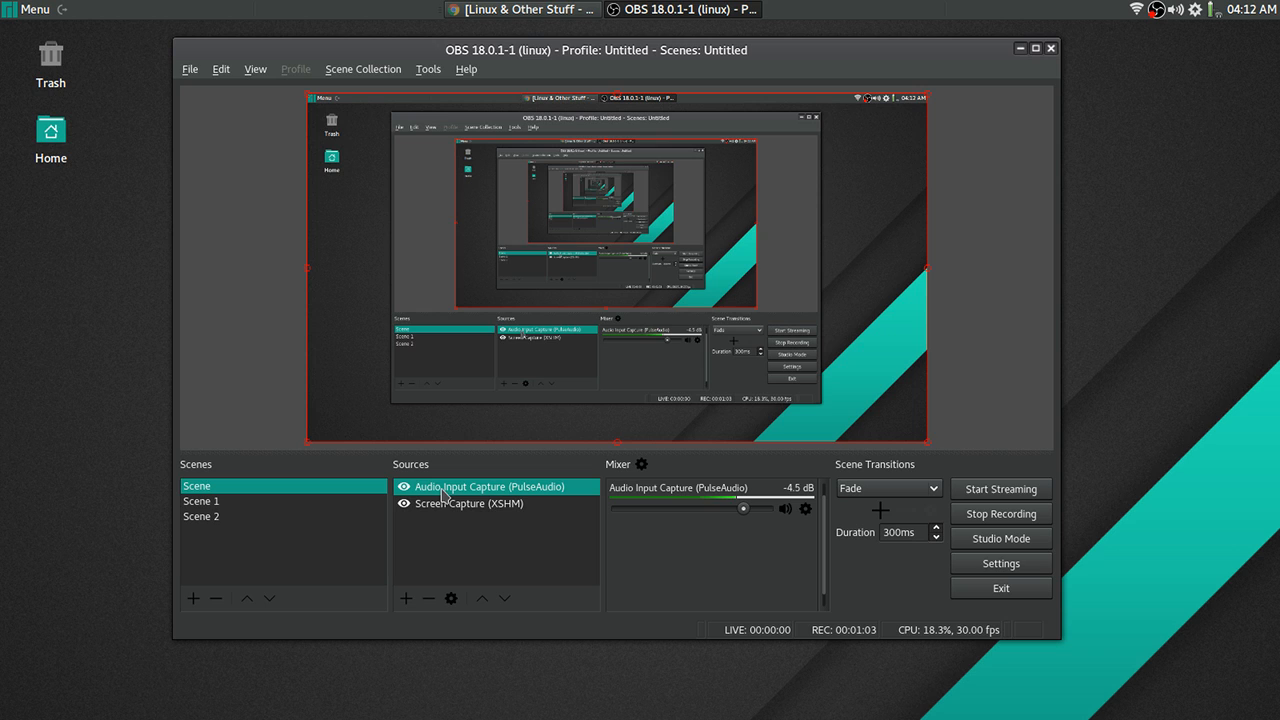
left_click(396, 598)
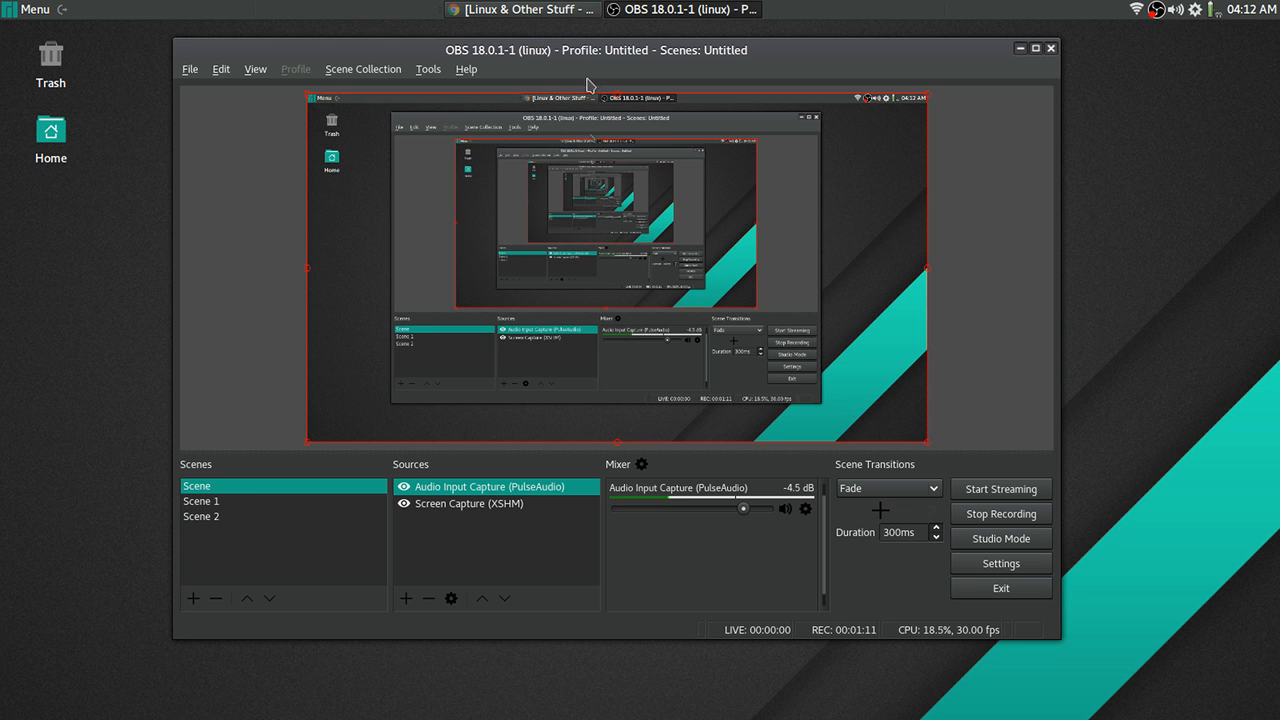
left_click_drag(596, 50, 604, 136)
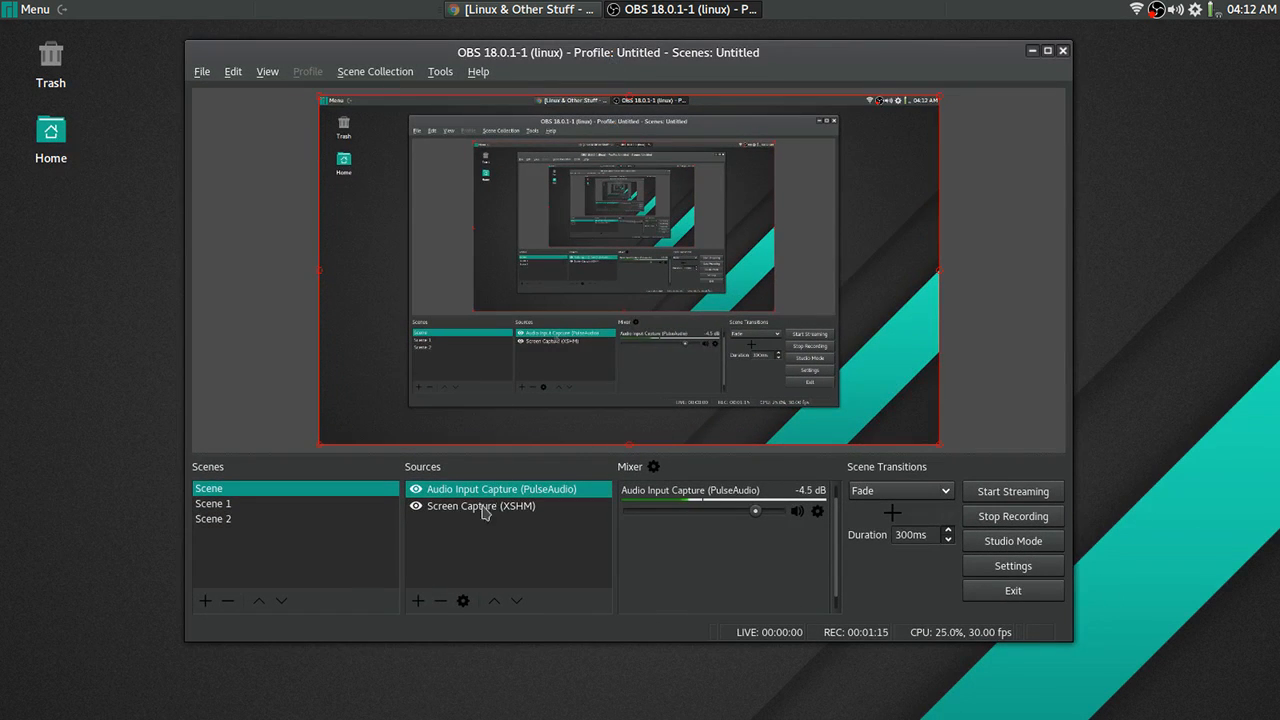
left_click(408, 600)
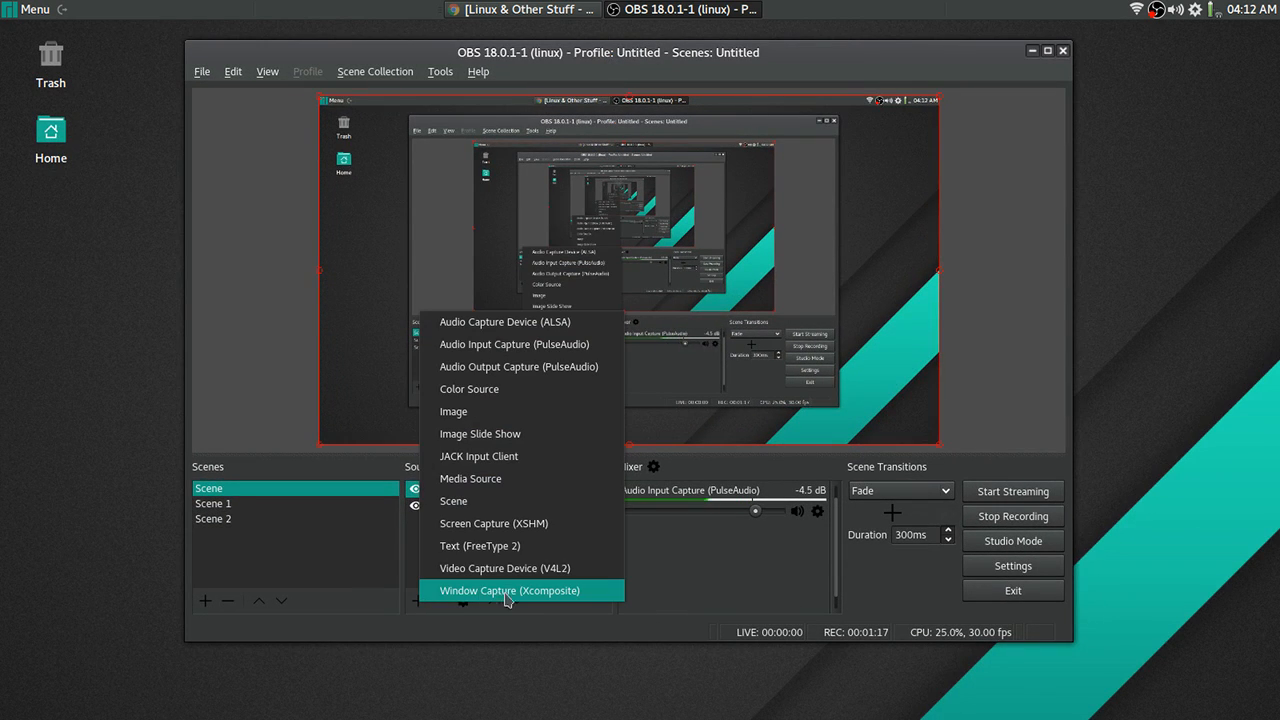
mouse_move(516, 568)
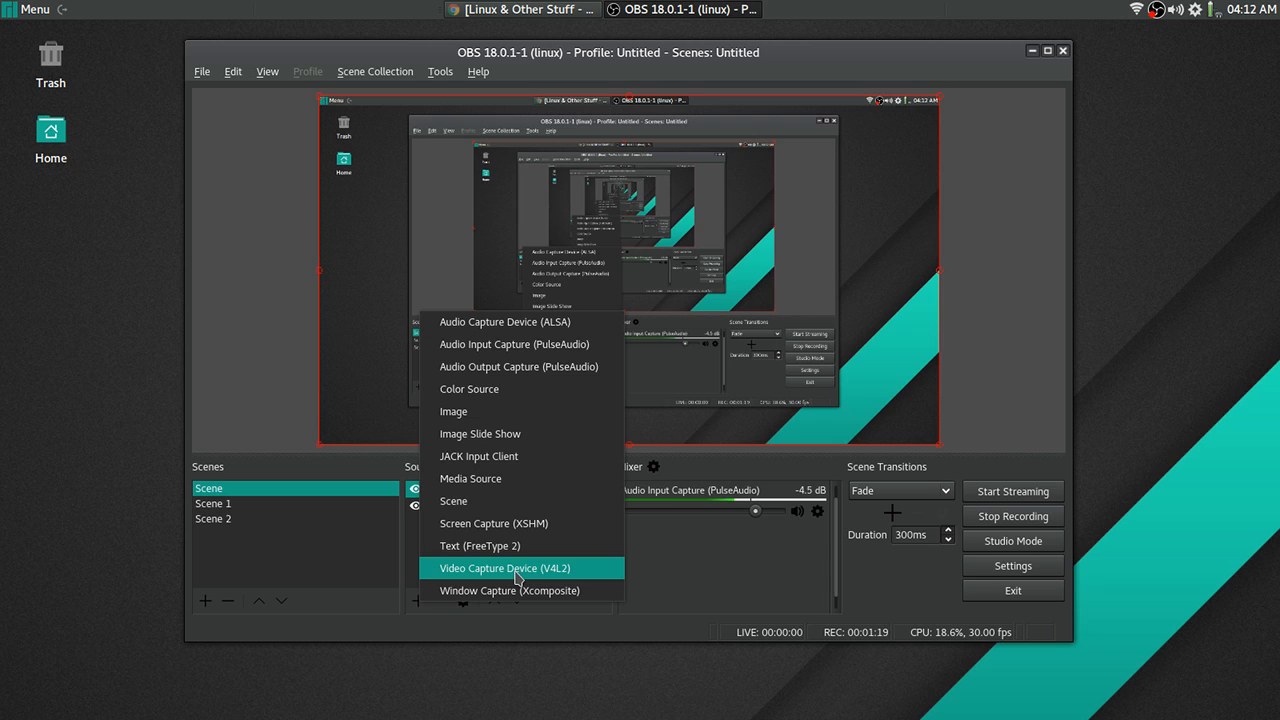
mouse_move(408, 536)
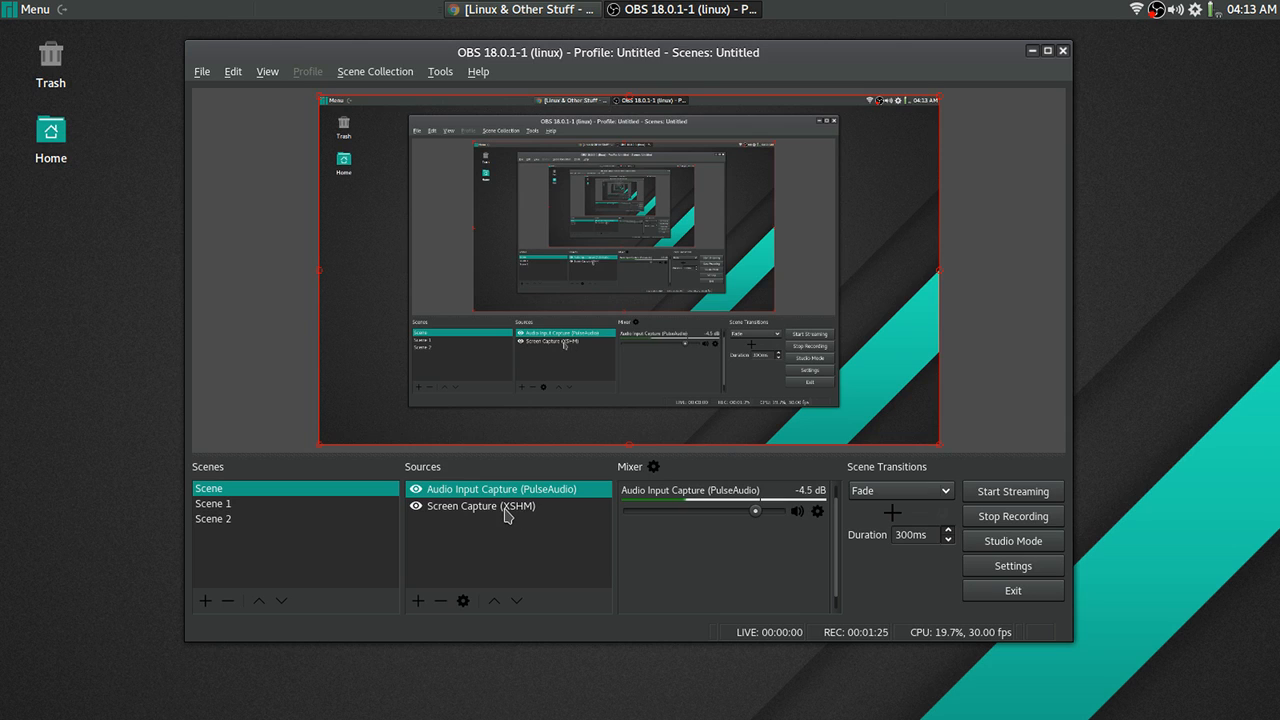
mouse_move(476, 502)
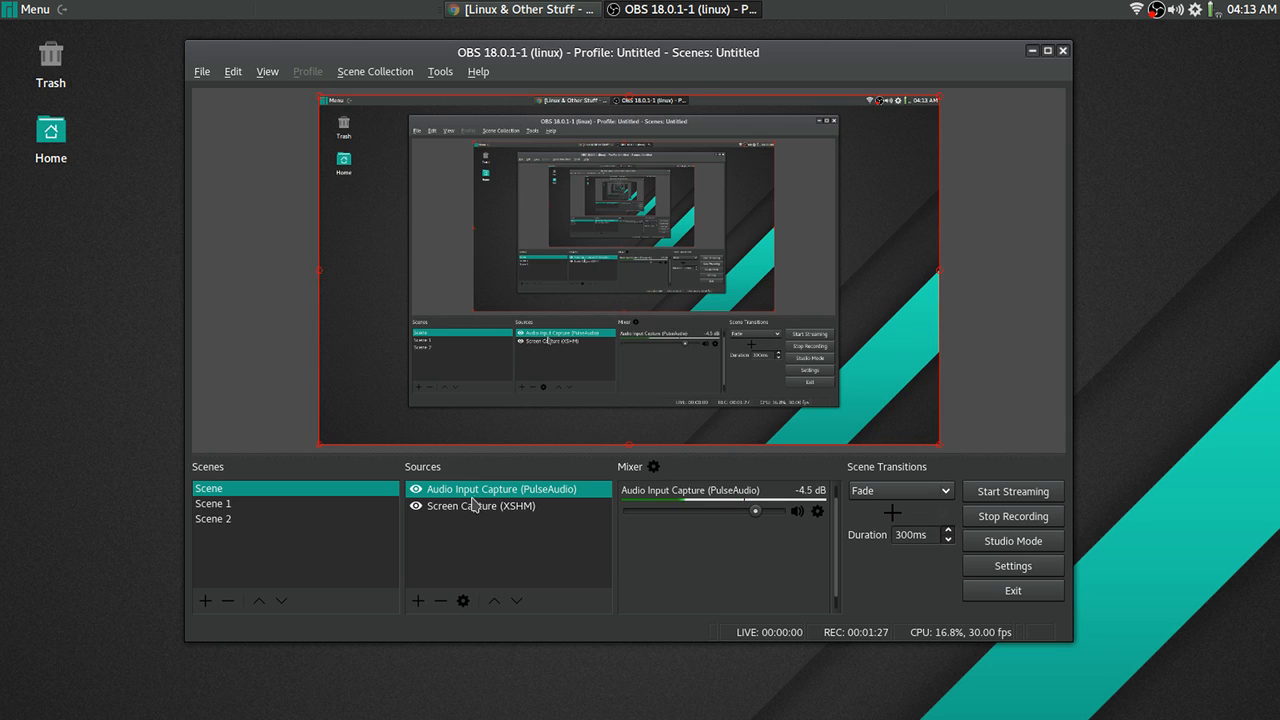
left_click(474, 506)
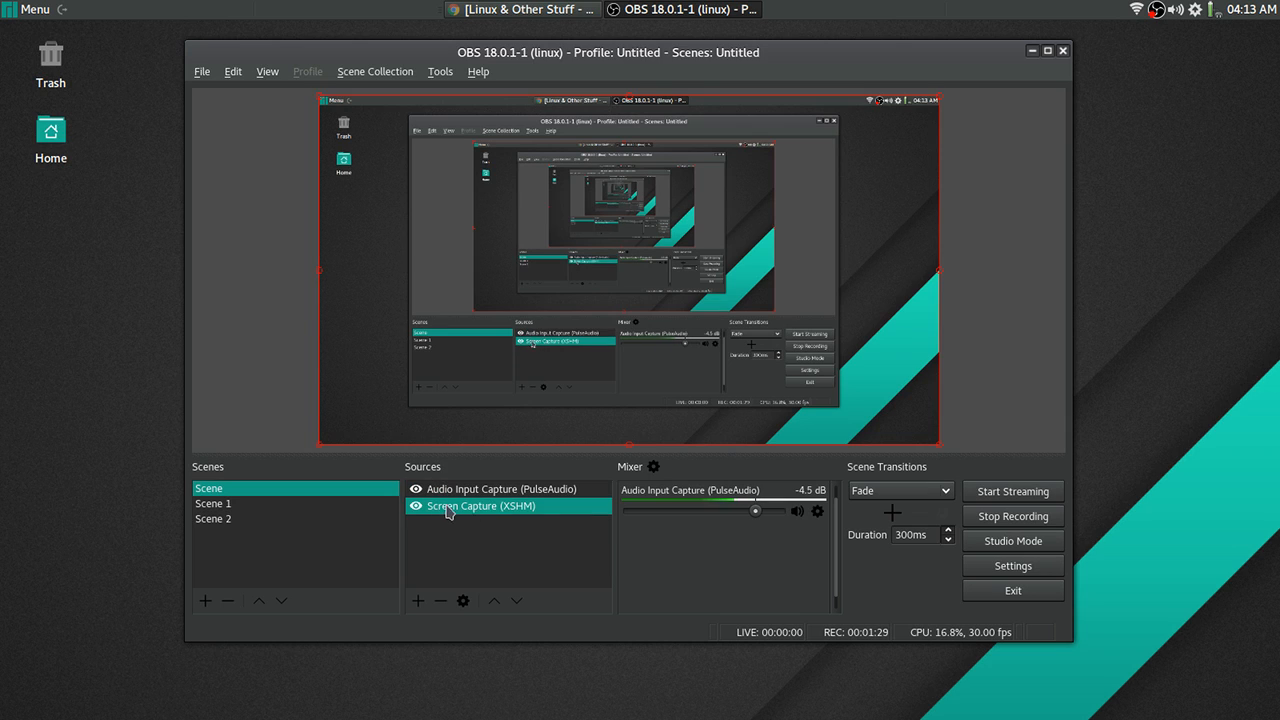
left_click(504, 488)
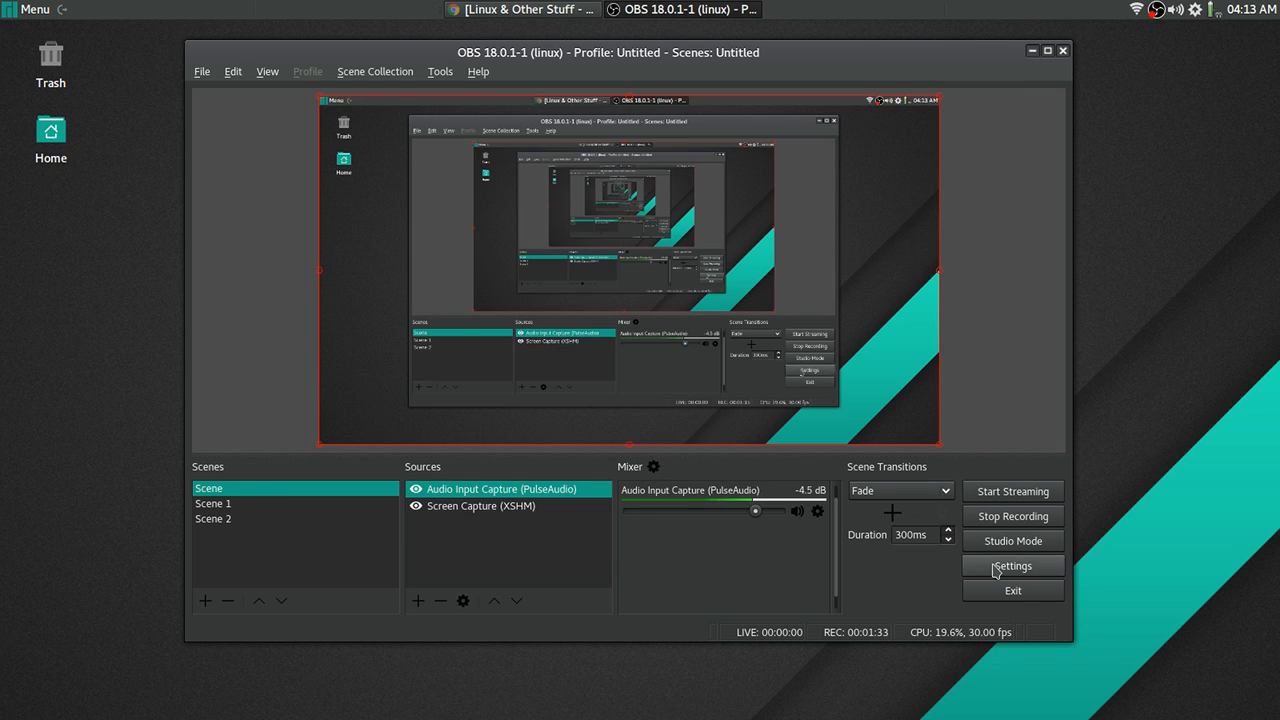
- Glance at the Audio settings, close without saving, and reopen Settings for the hotkeys
left_click(1012, 564)
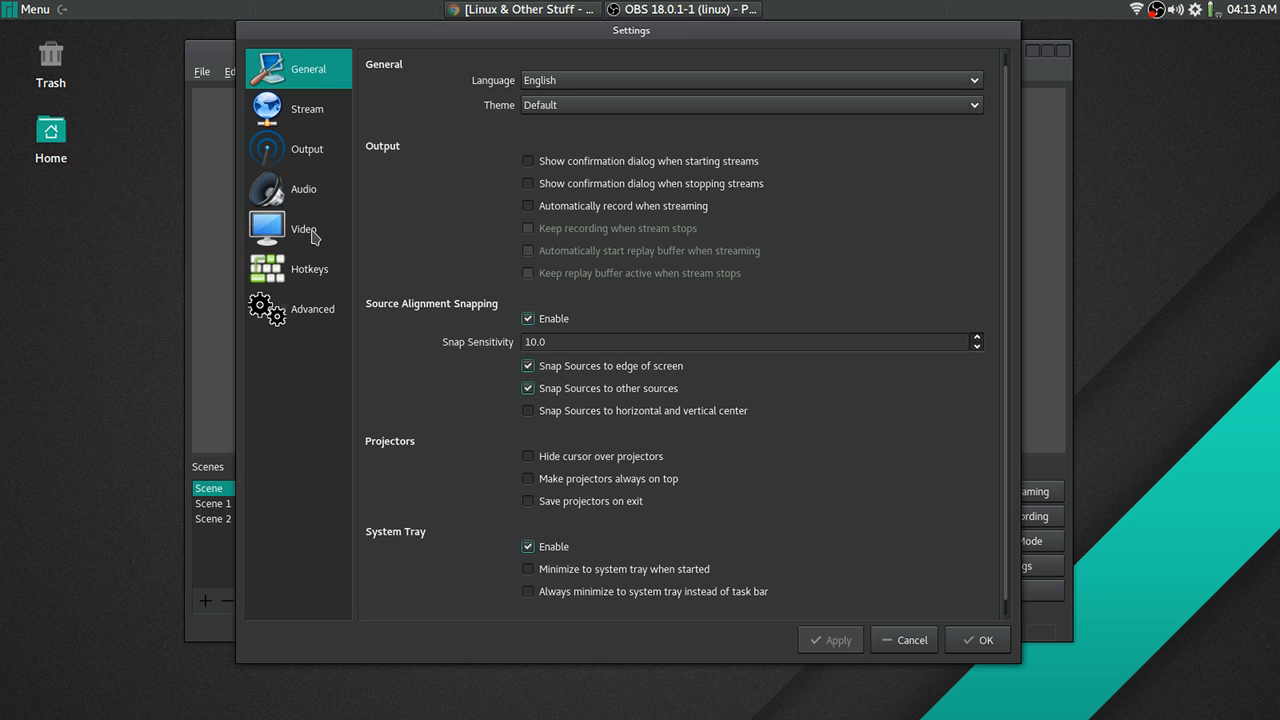
left_click(304, 188)
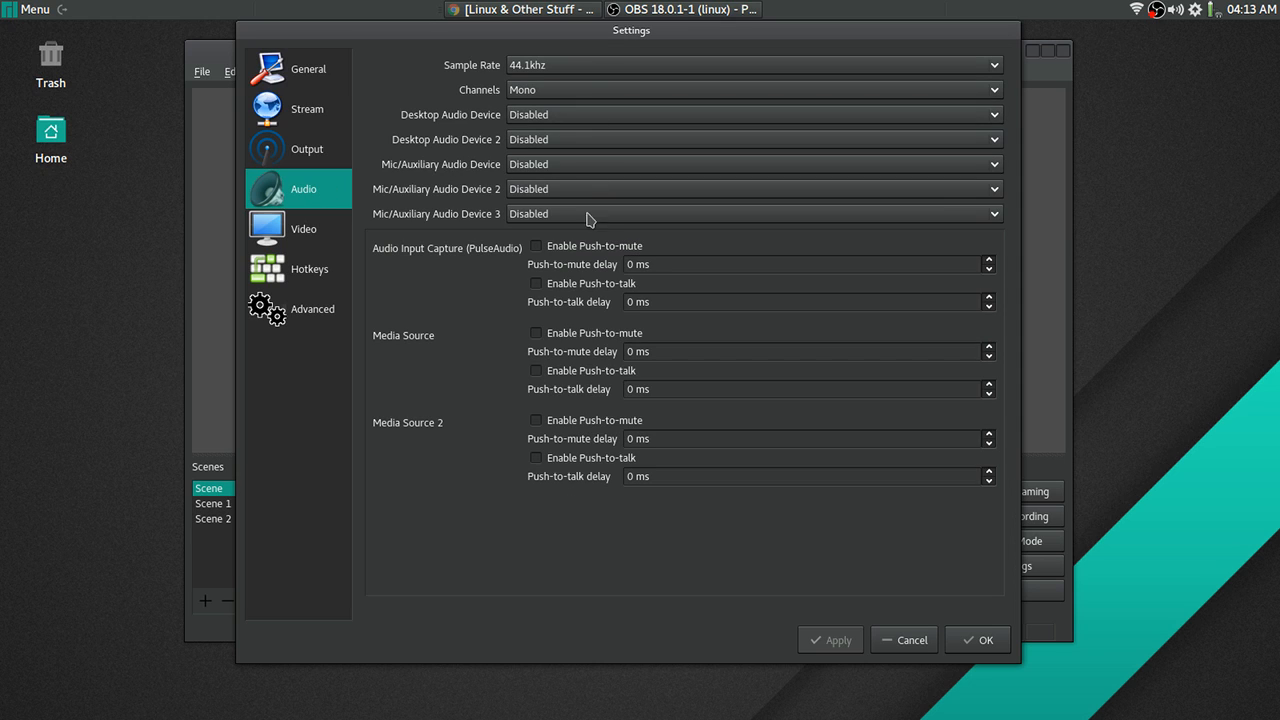
mouse_move(916, 692)
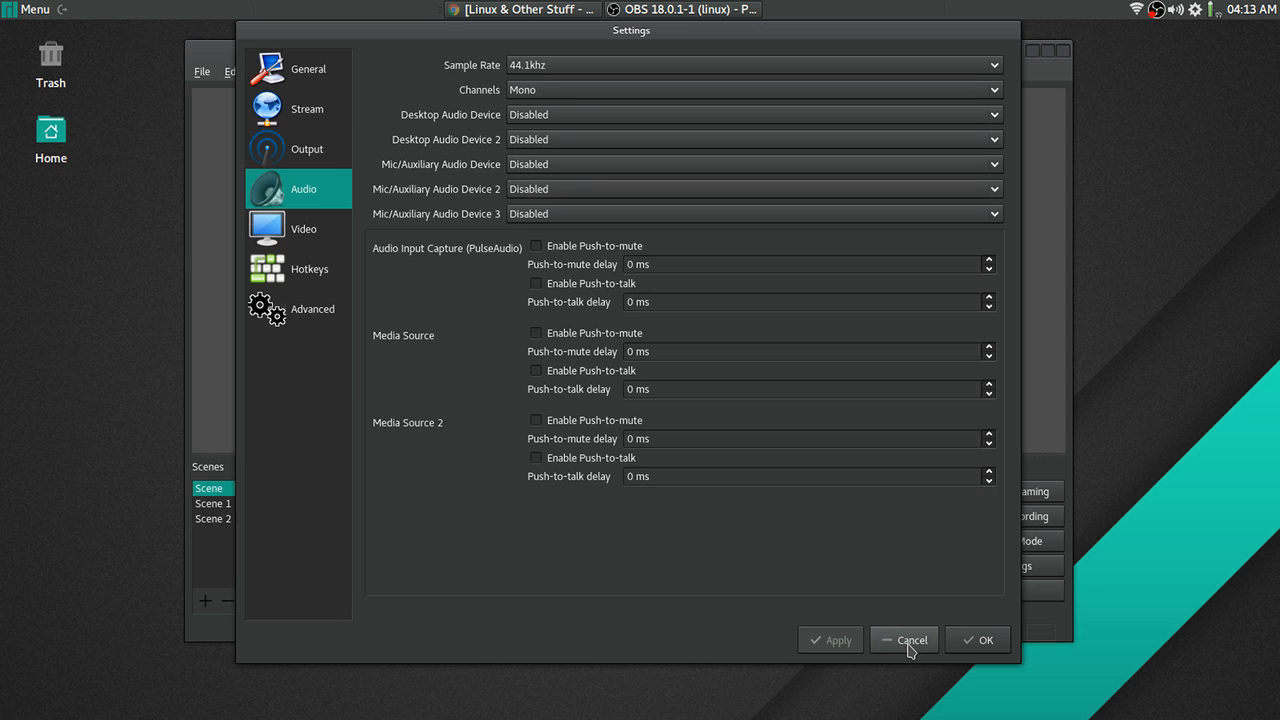
left_click(904, 640)
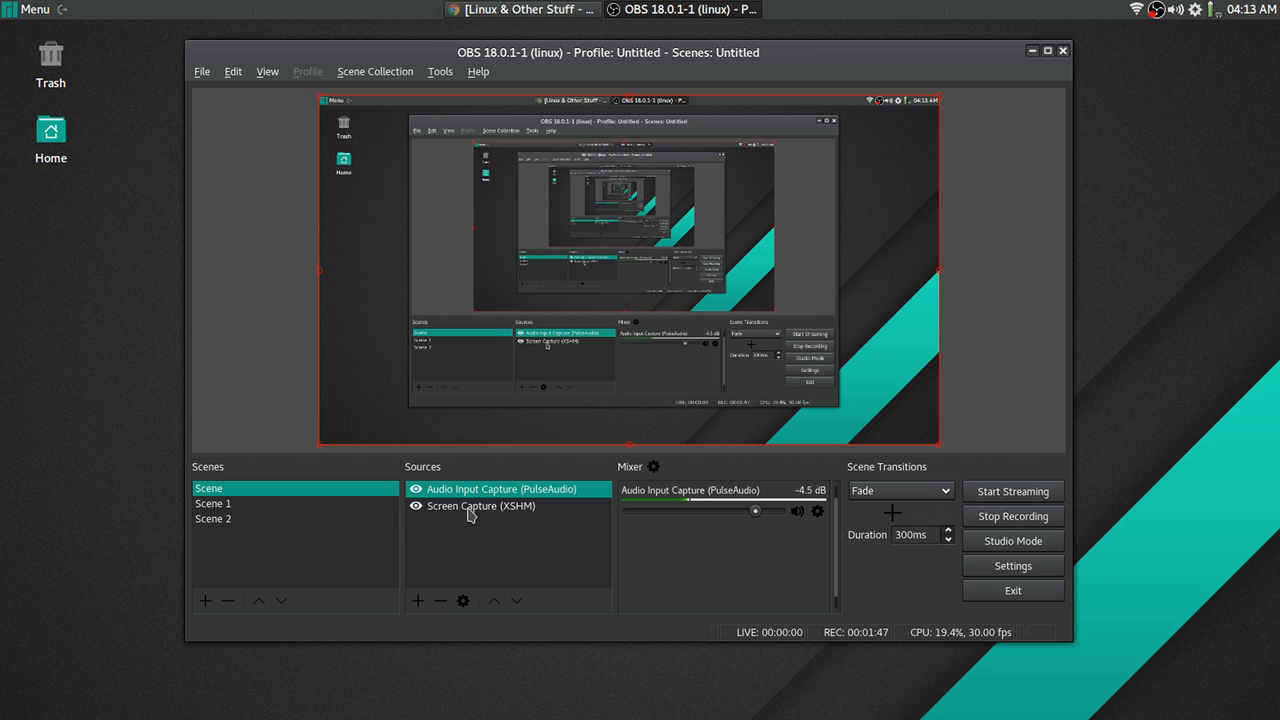
left_click(408, 600)
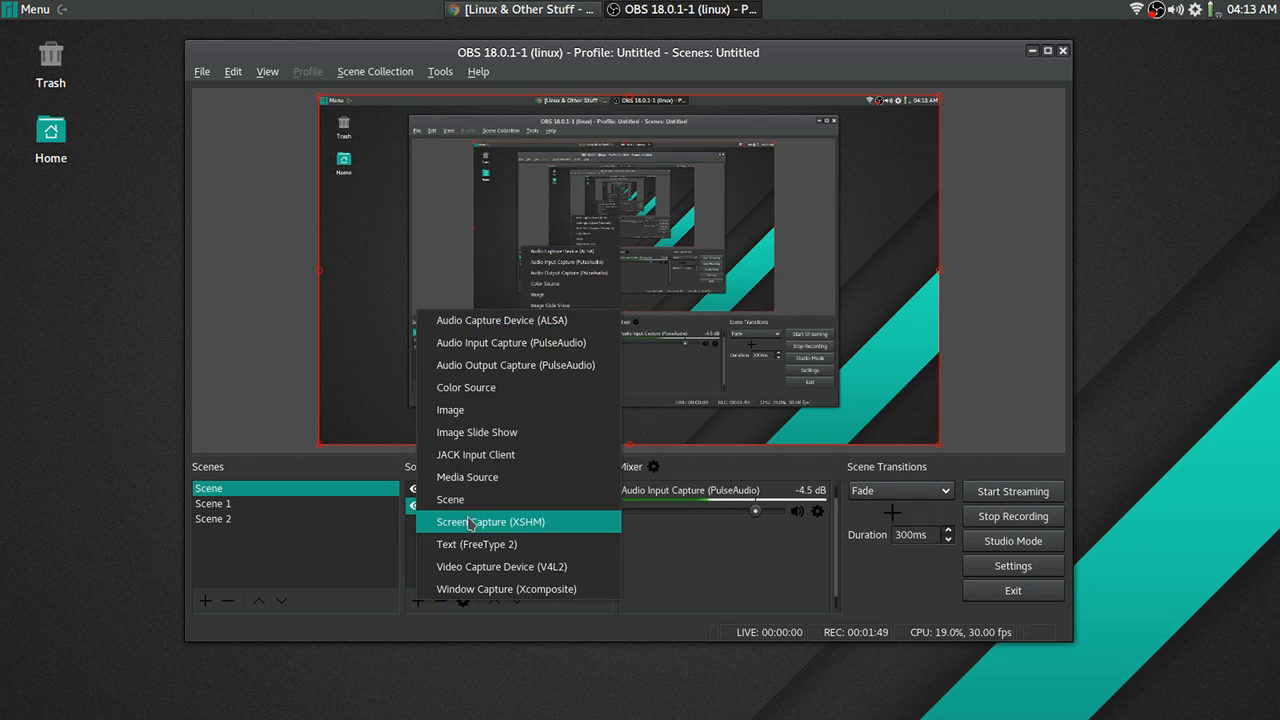
mouse_move(476, 356)
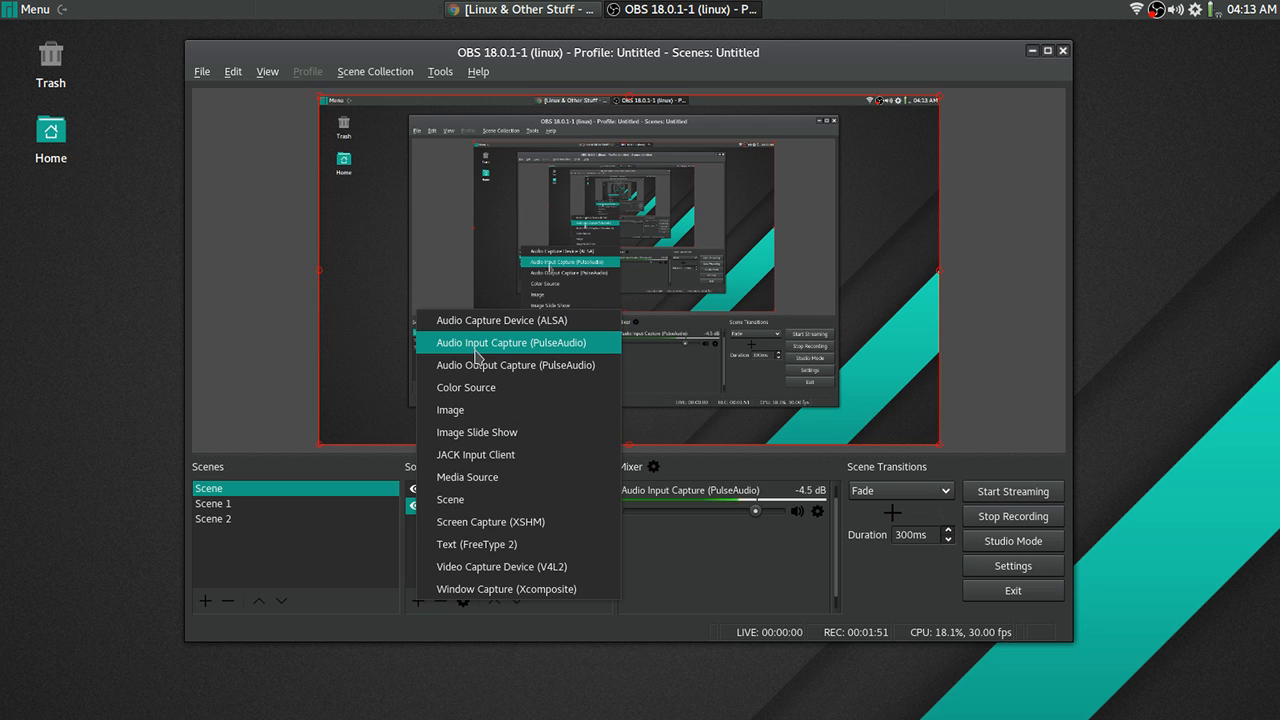
mouse_move(554, 356)
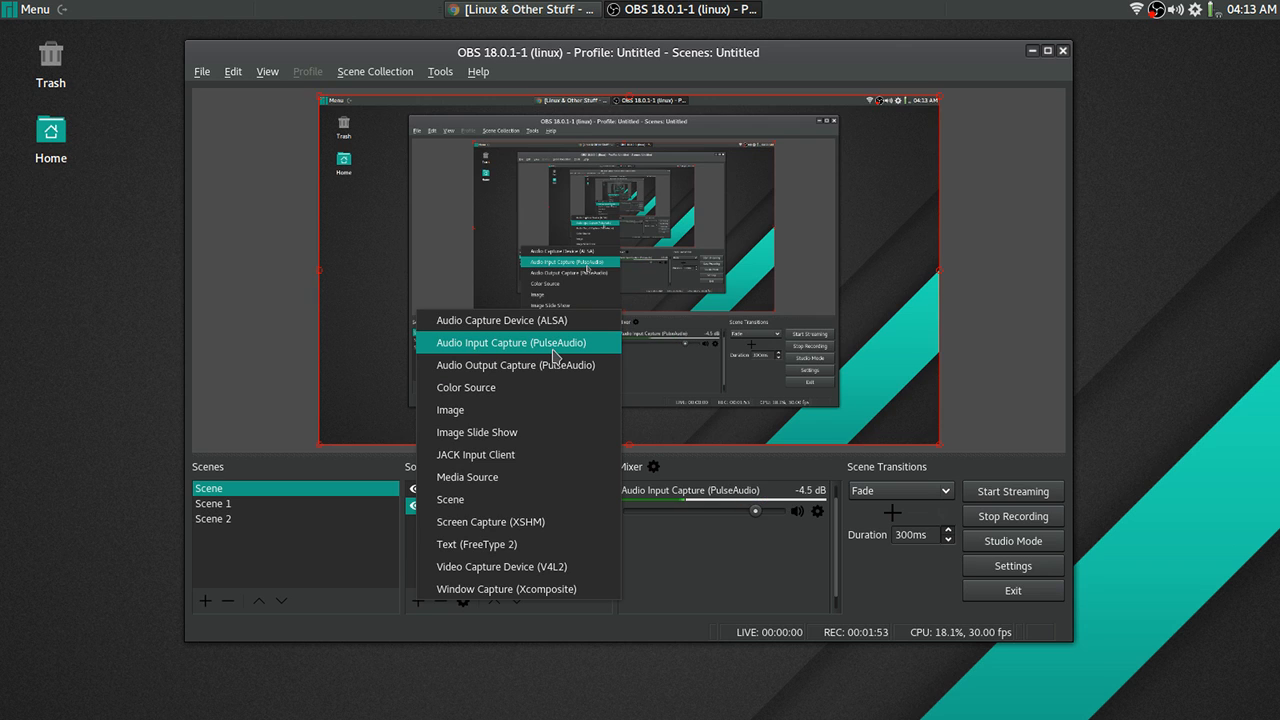
left_click(490, 520)
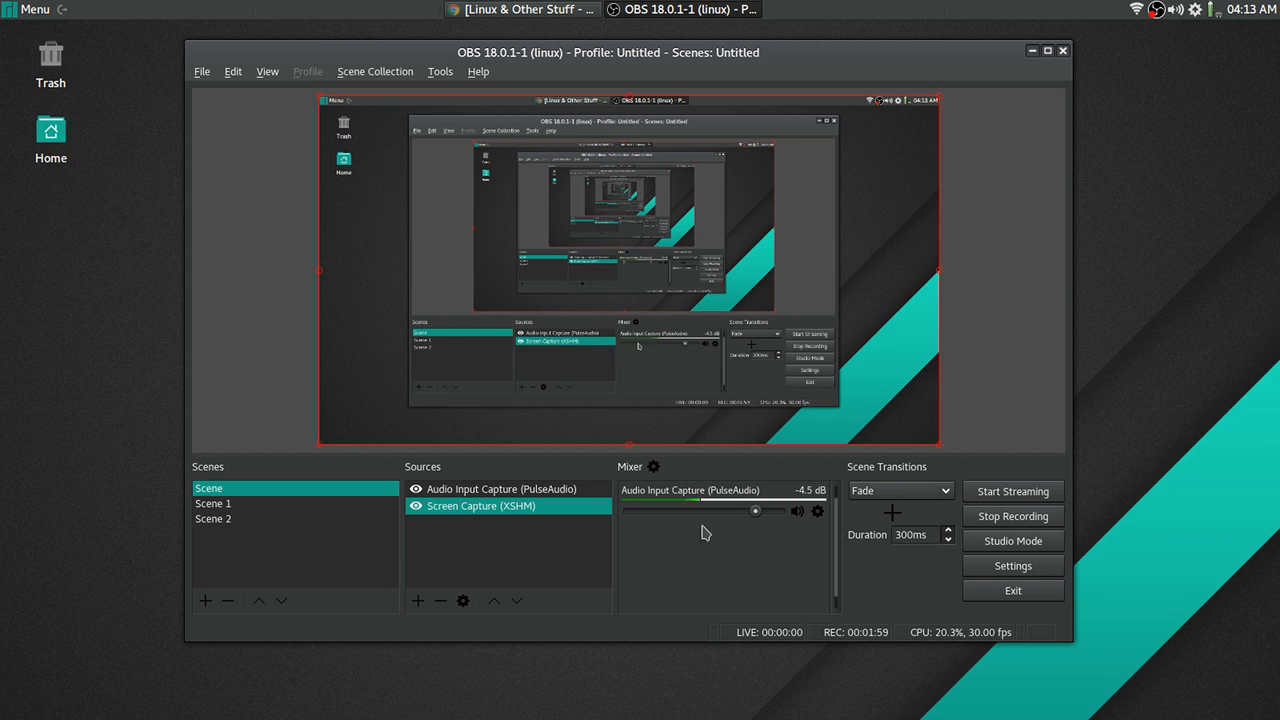
left_click(1012, 564)
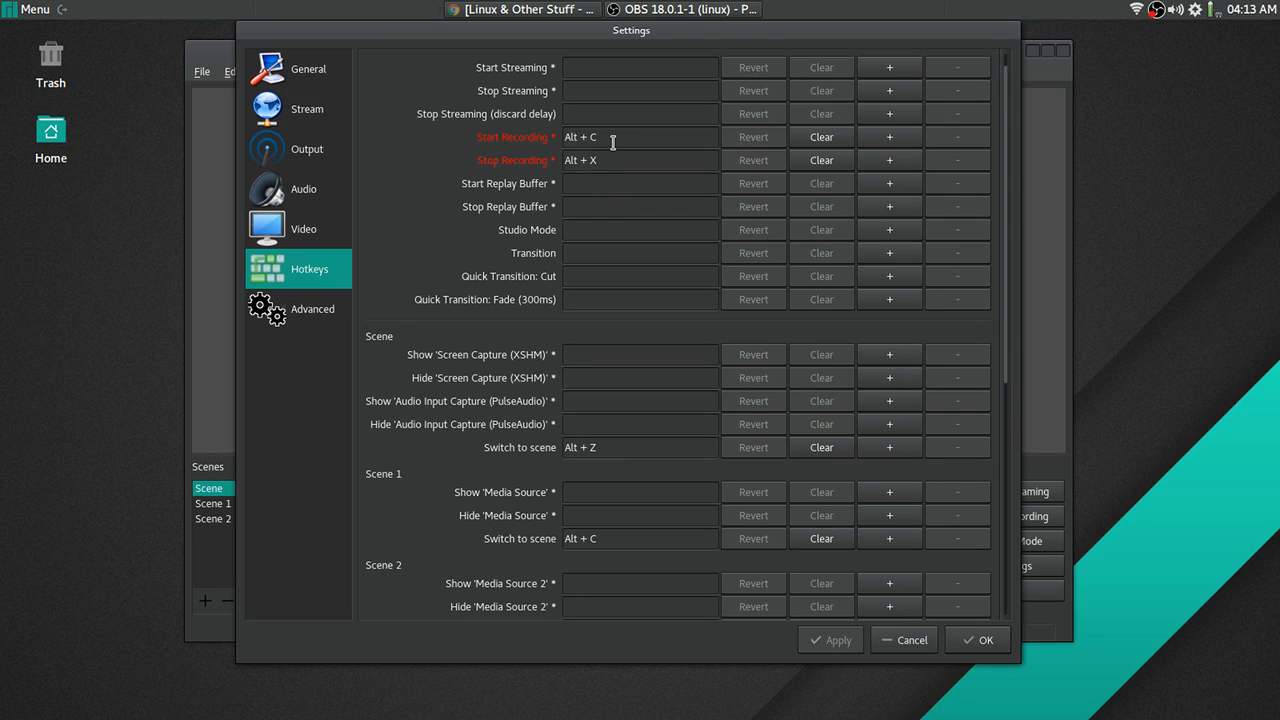
mouse_move(612, 136)
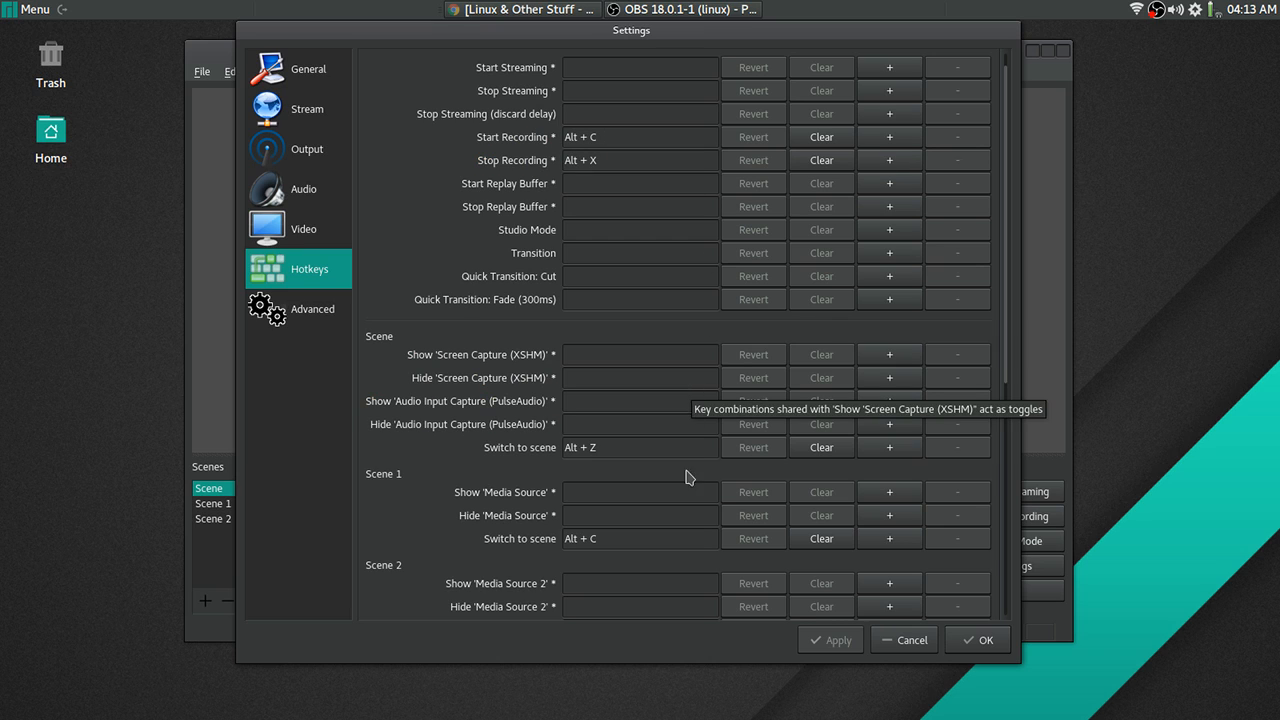
mouse_move(380, 496)
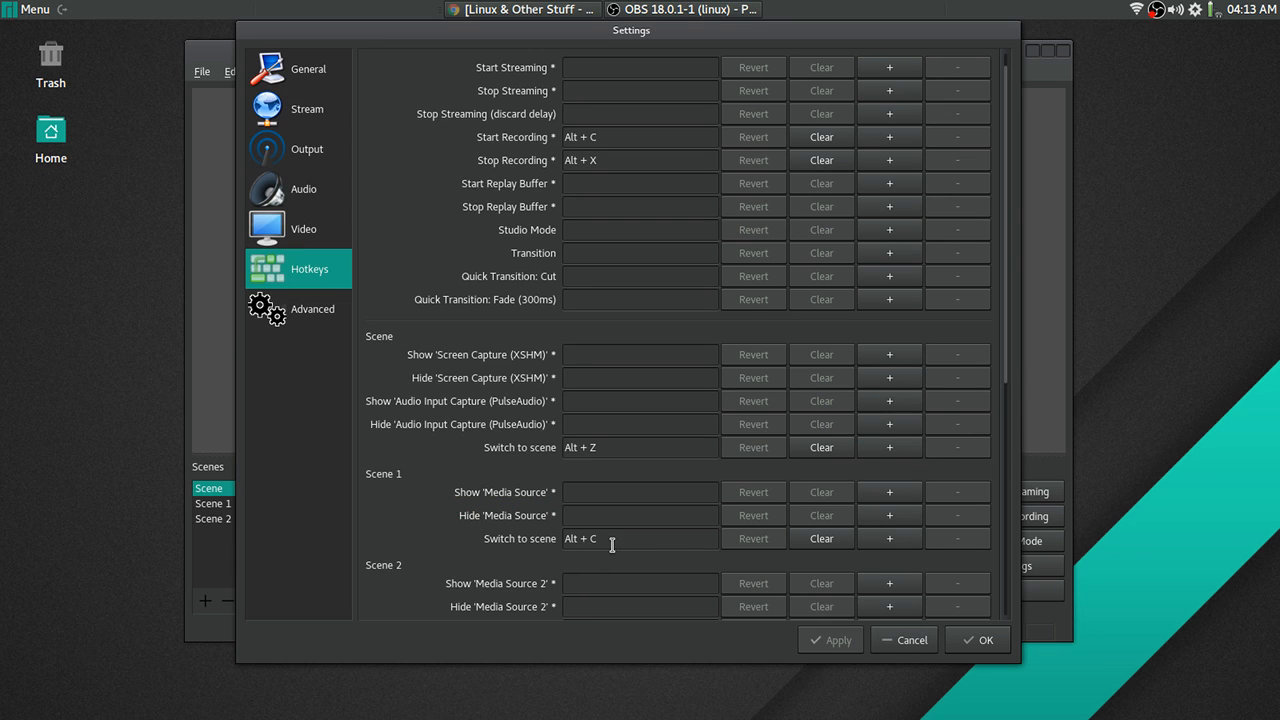
mouse_move(584, 538)
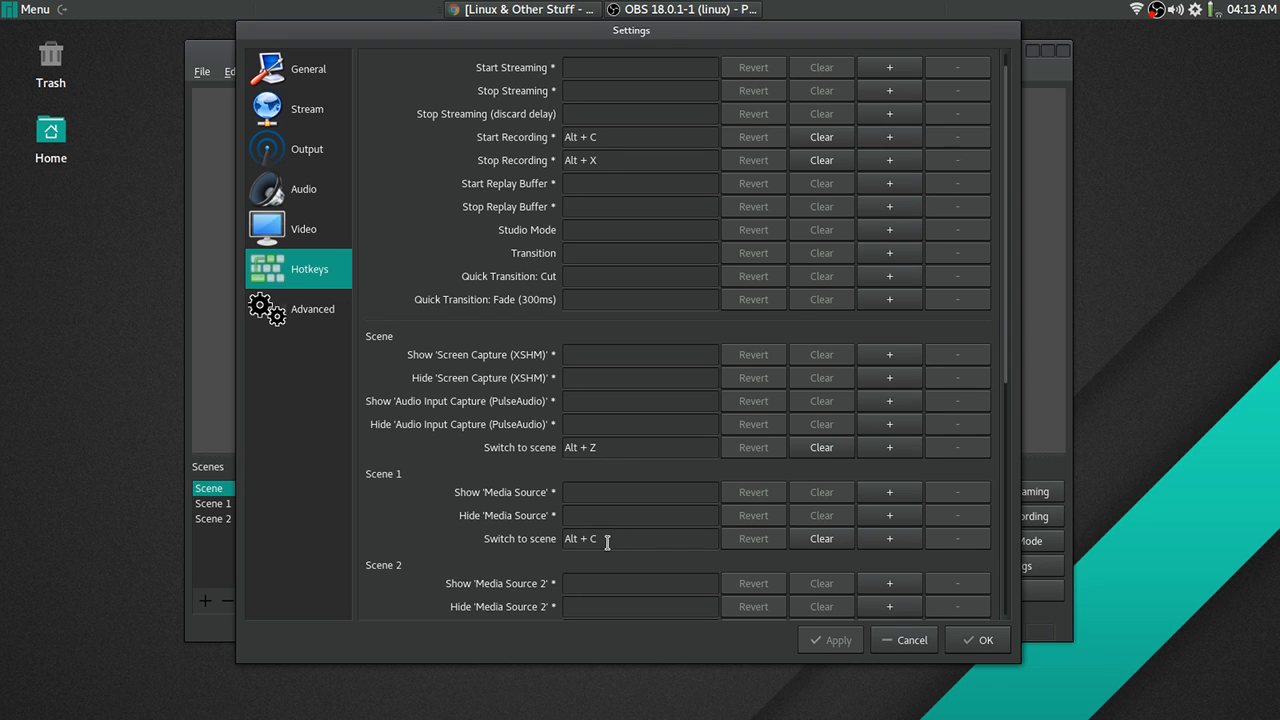
mouse_move(604, 540)
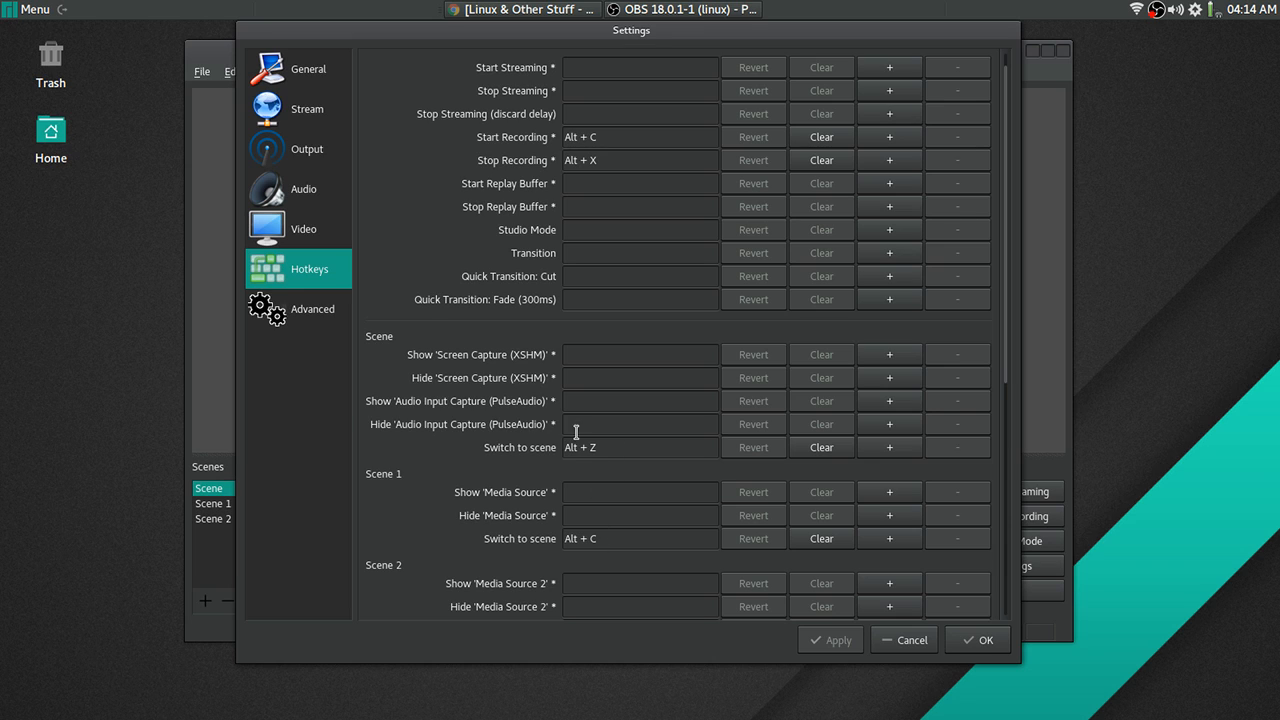
mouse_move(390, 344)
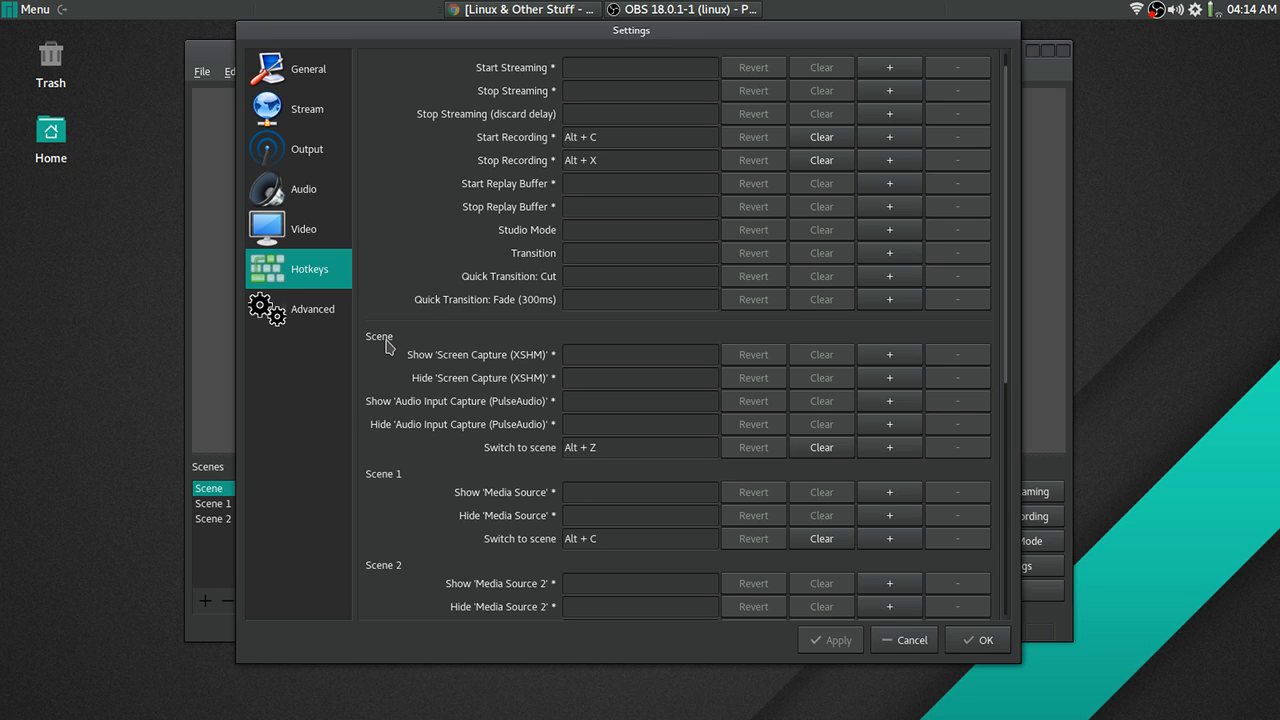
mouse_move(596, 56)
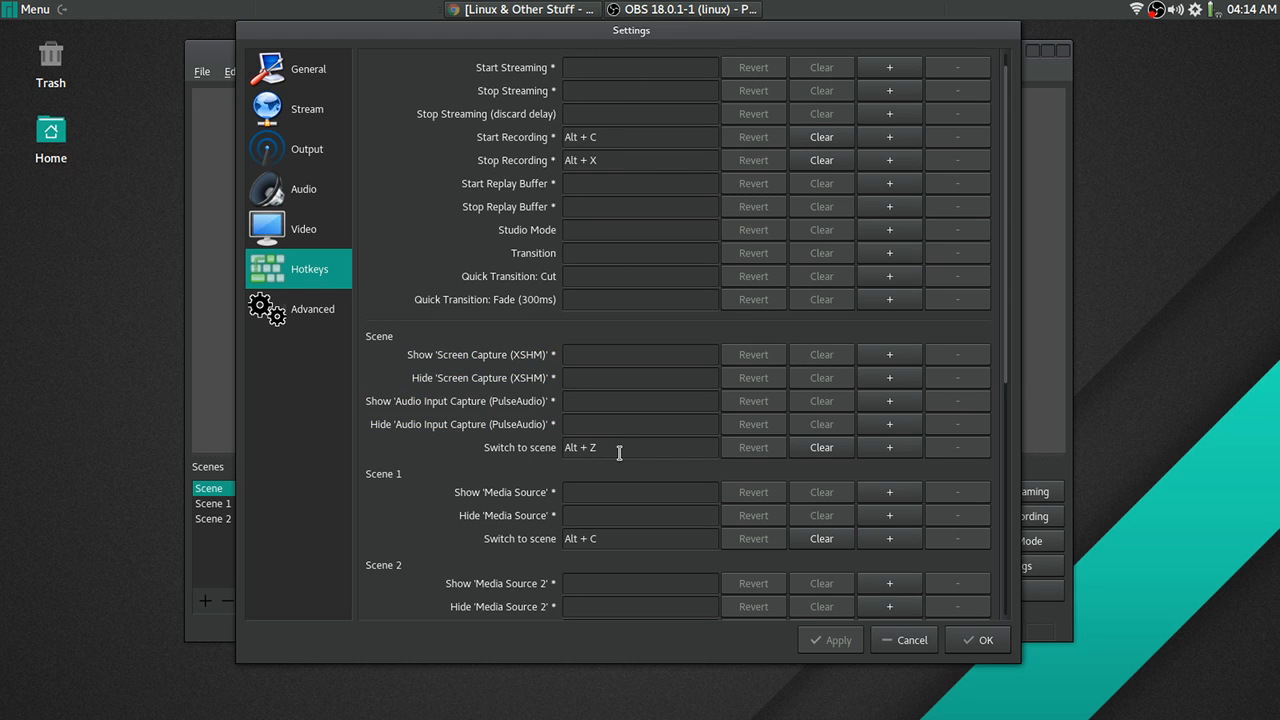
mouse_move(612, 448)
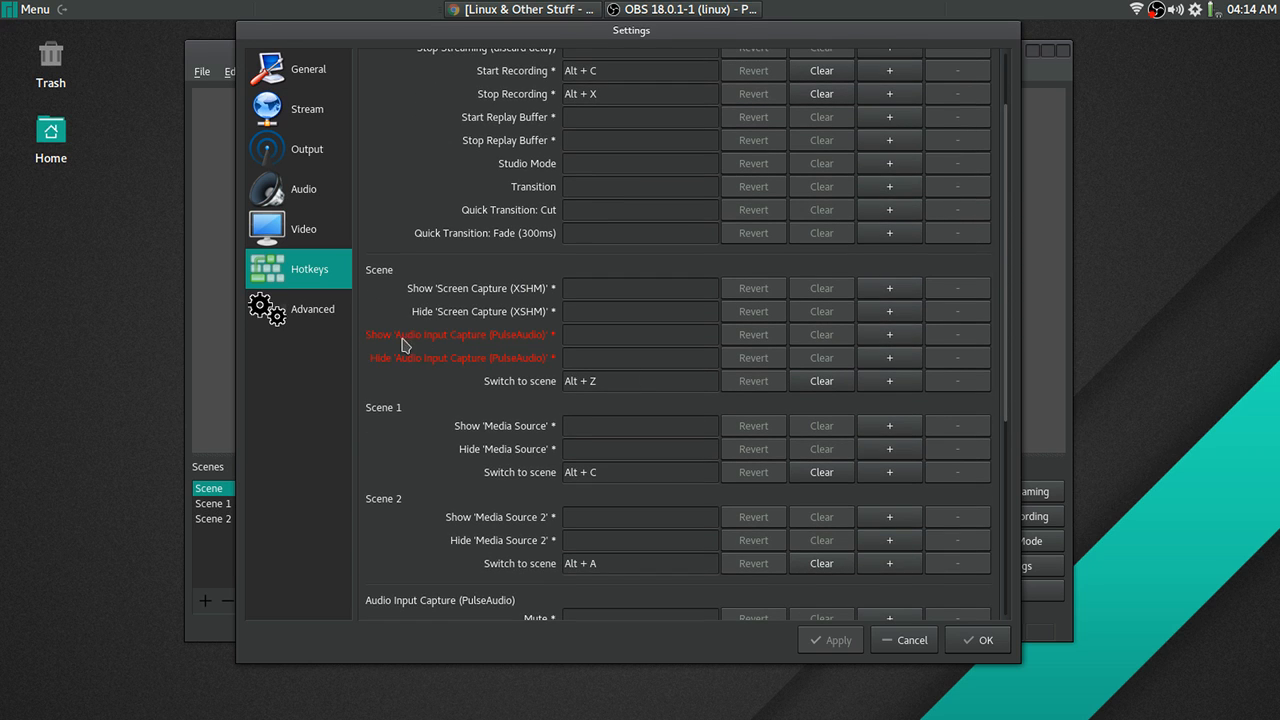
mouse_move(482, 356)
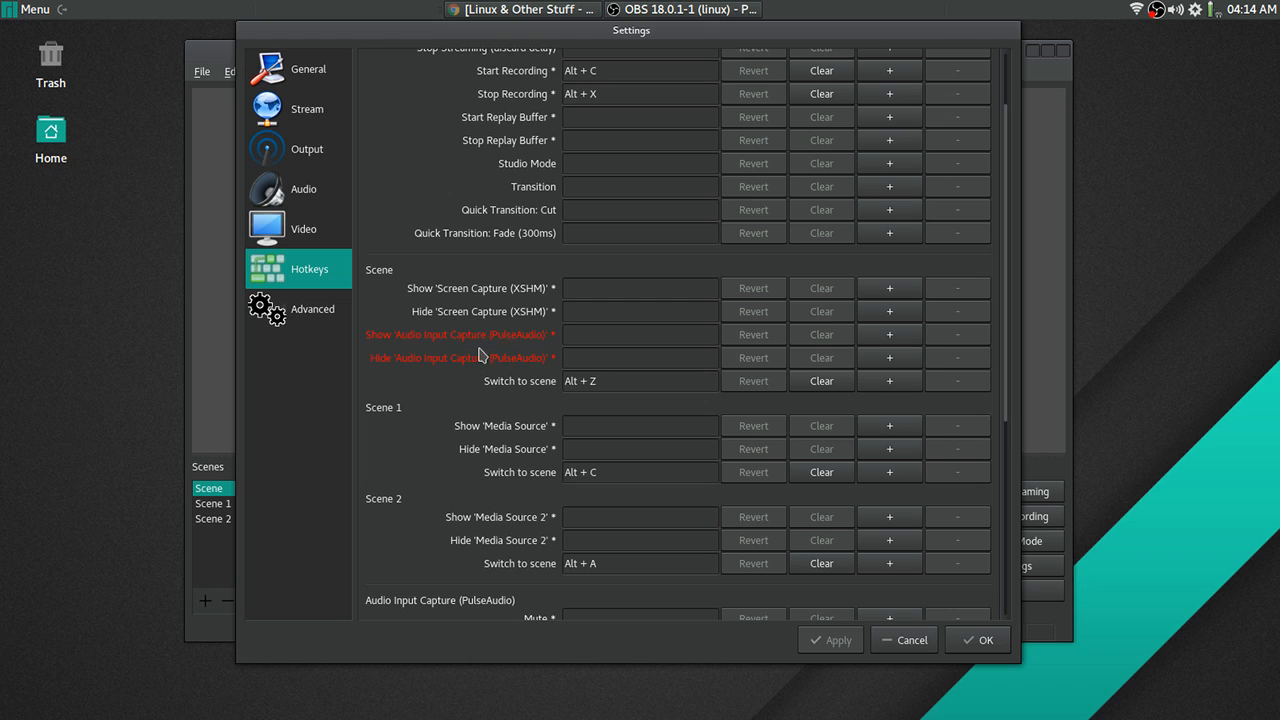
mouse_move(520, 454)
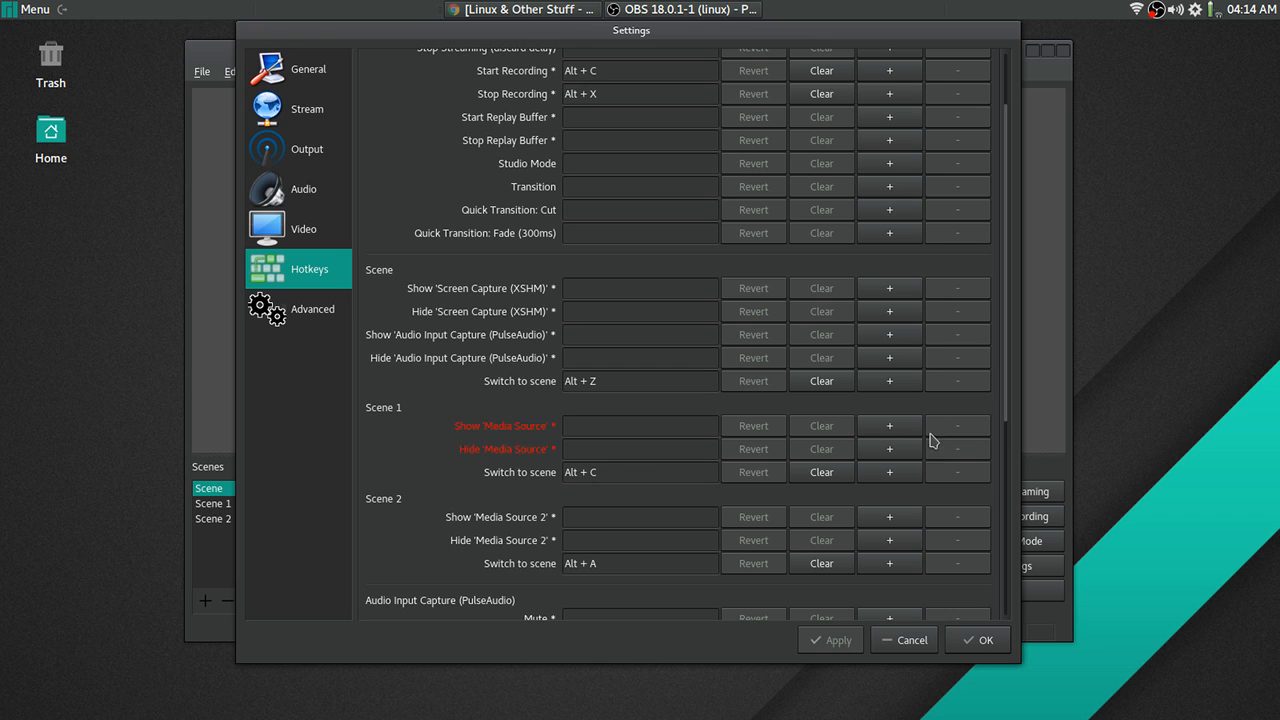
scroll("down", 3)
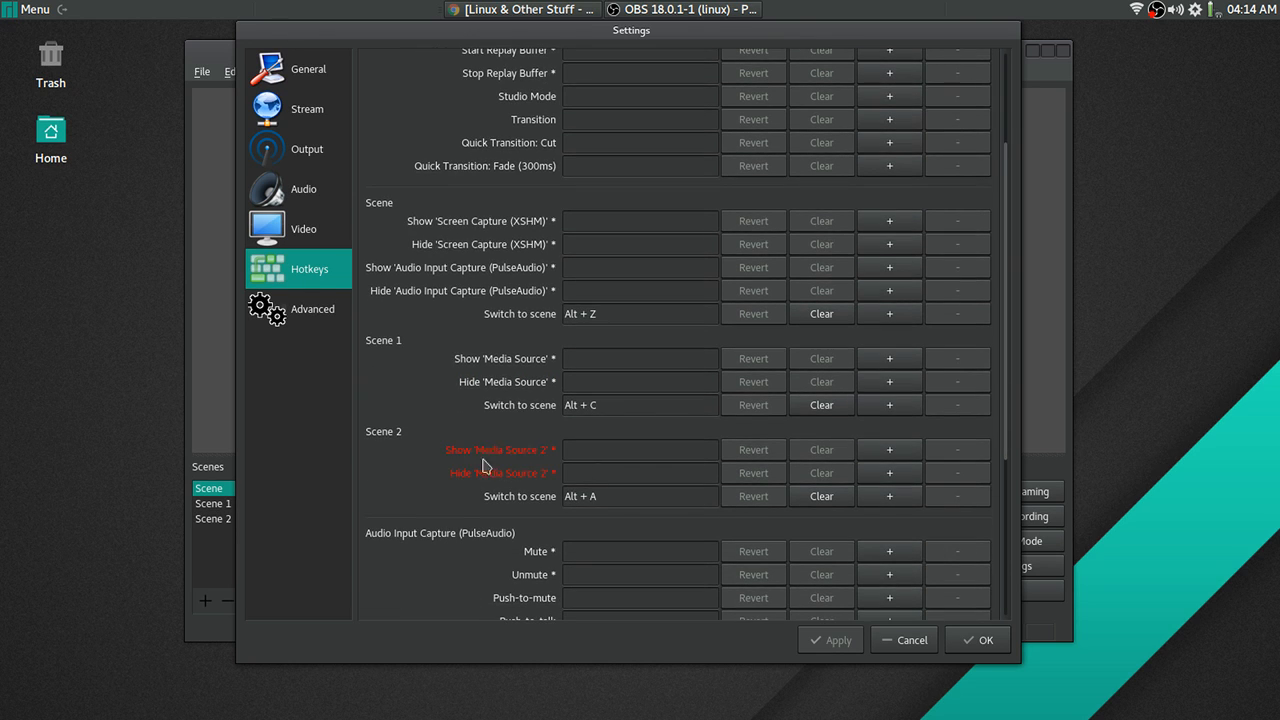
mouse_move(528, 488)
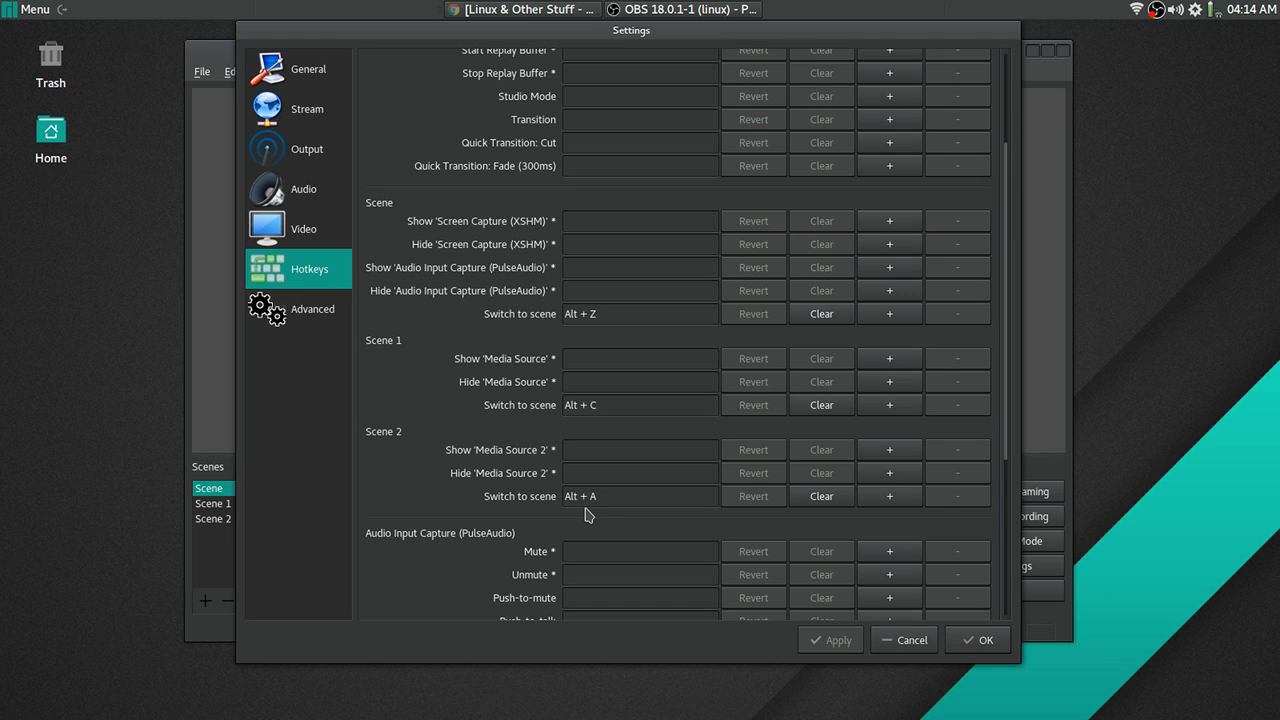
left_click(608, 496)
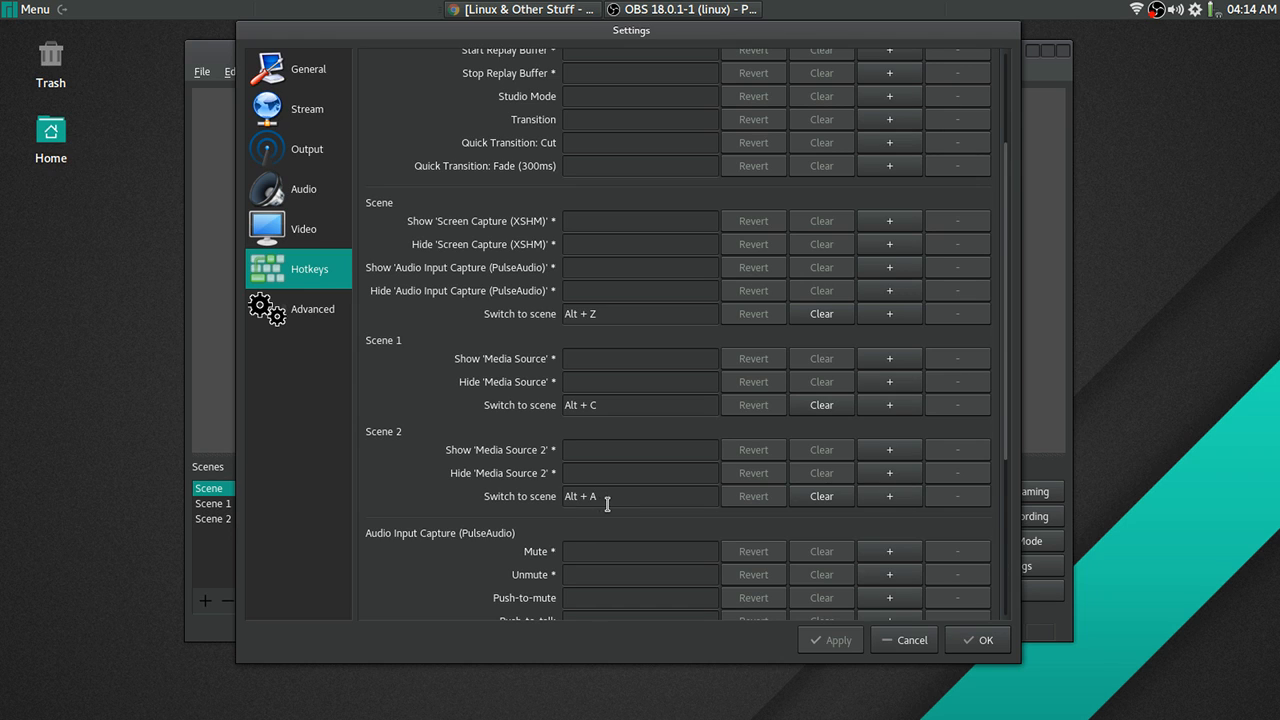
mouse_move(572, 520)
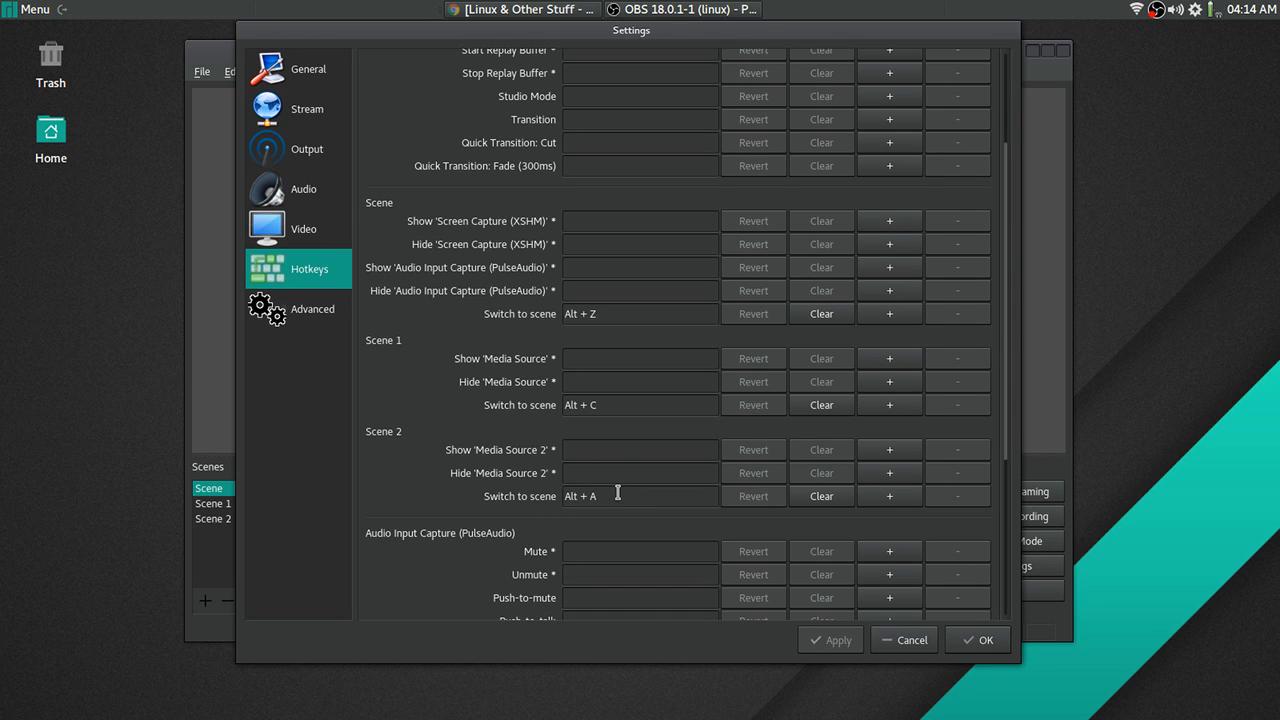
mouse_move(1008, 364)
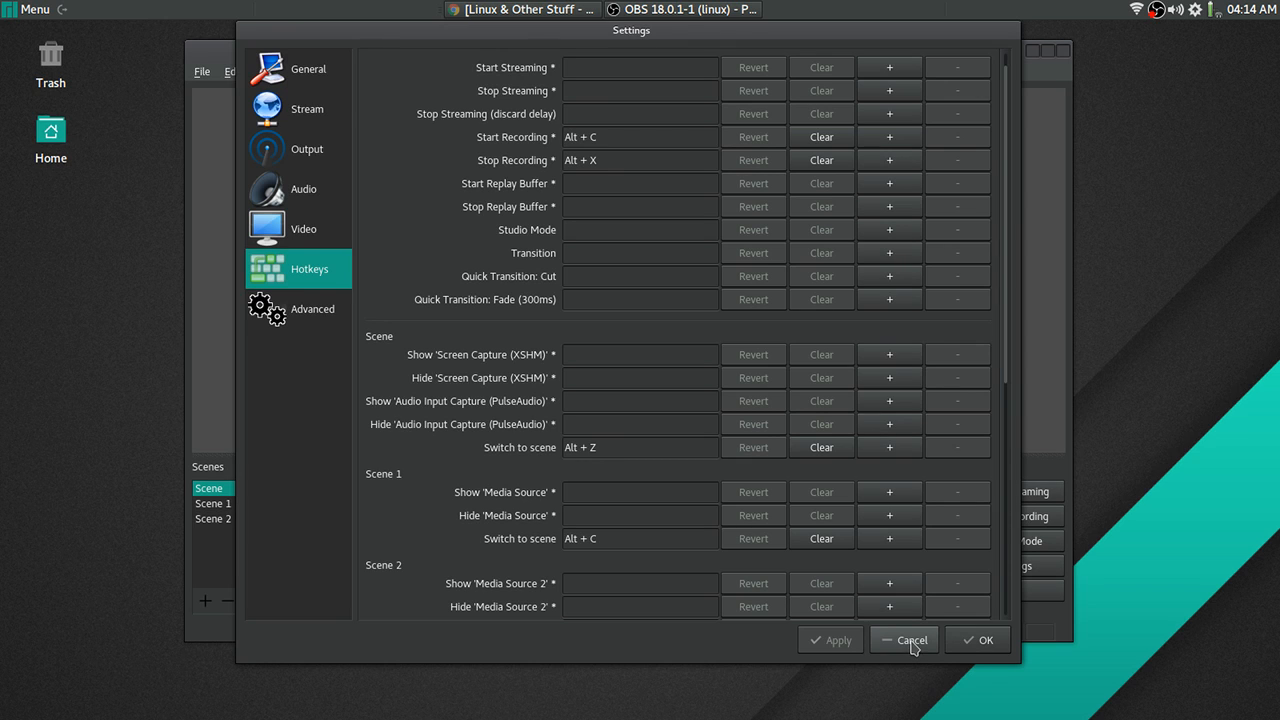
- Cancel the Settings dialog, returning to the main window with Scene's sources
left_click(904, 640)
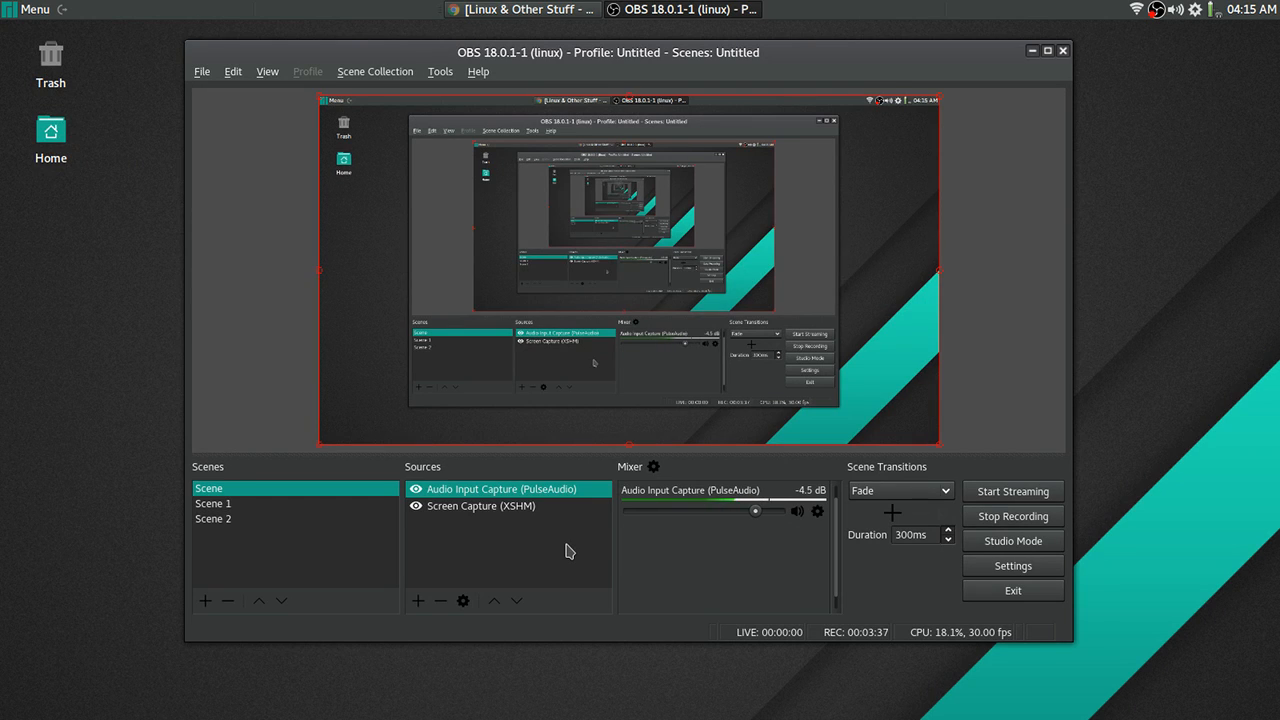
mouse_move(552, 546)
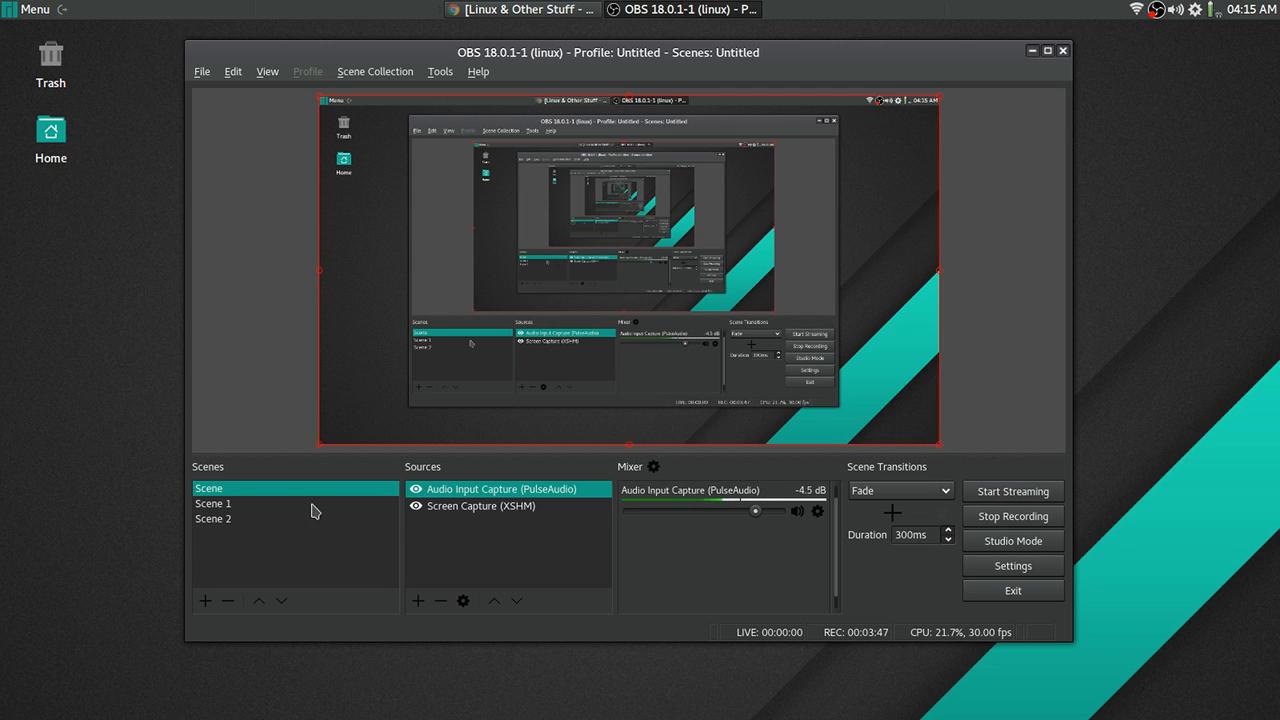
- Add a Media Source to Scene, keeping the default name Media Source 3
left_click(416, 600)
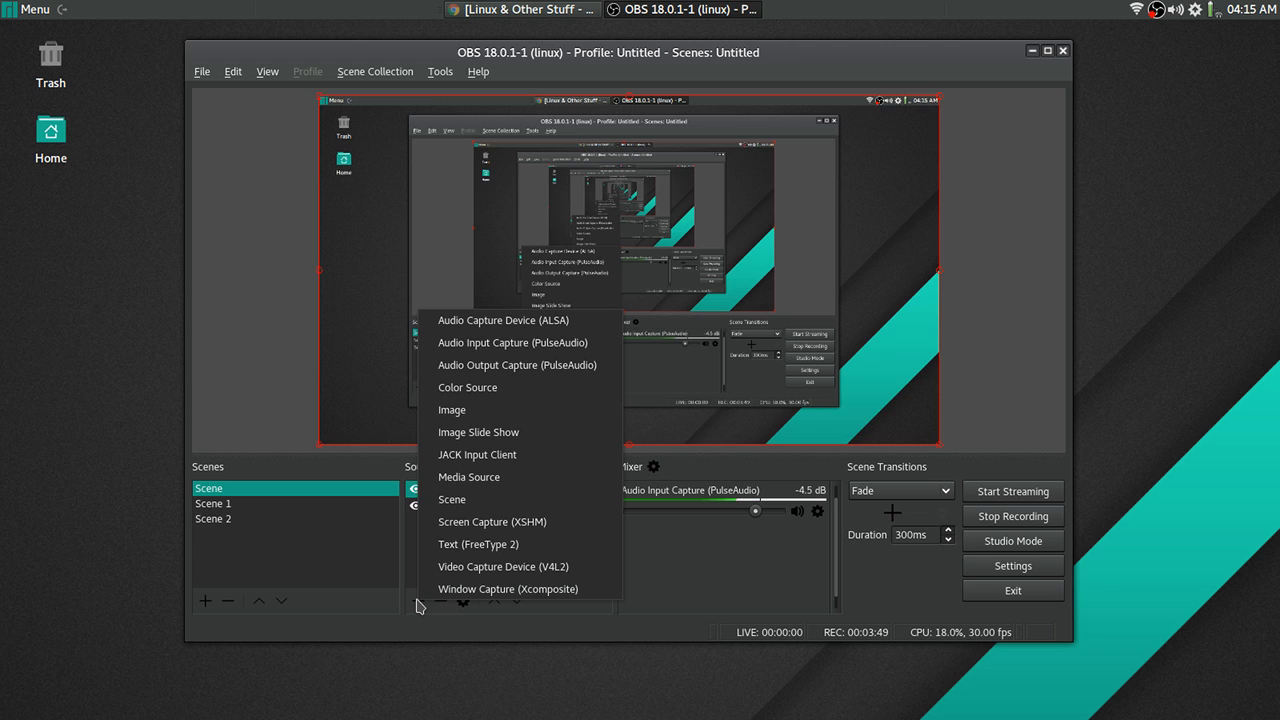
mouse_move(494, 482)
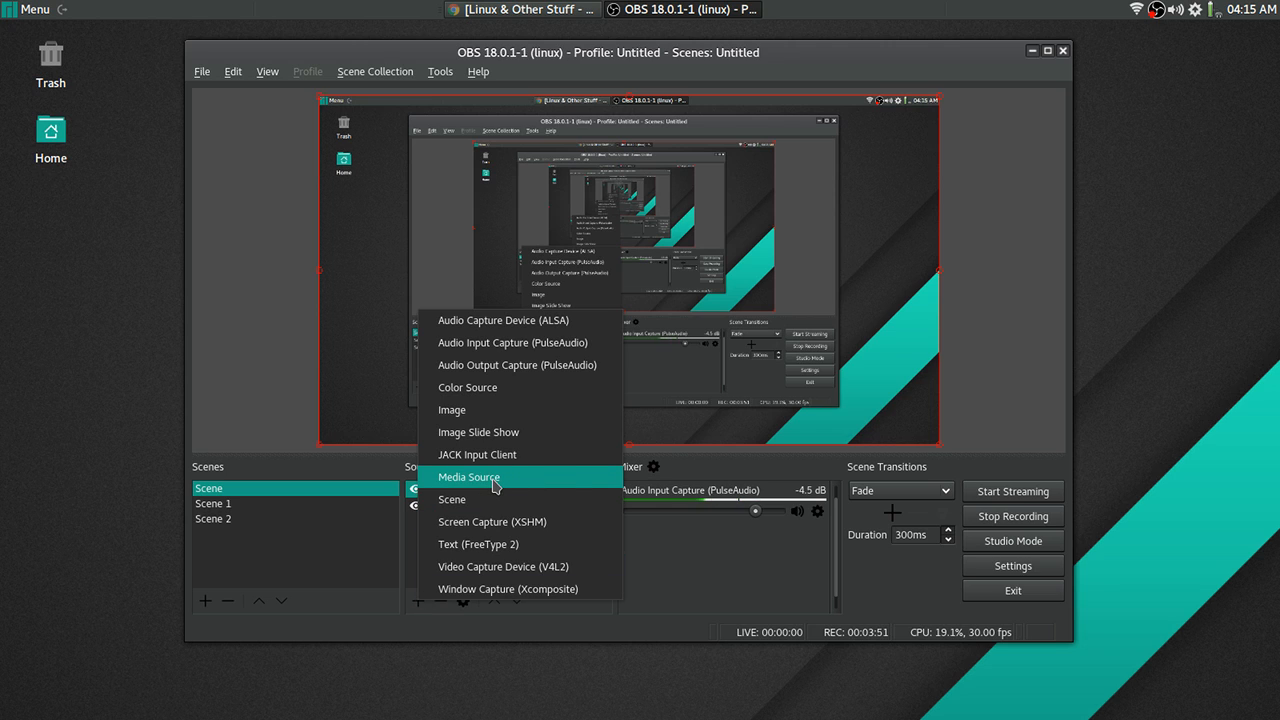
left_click(468, 476)
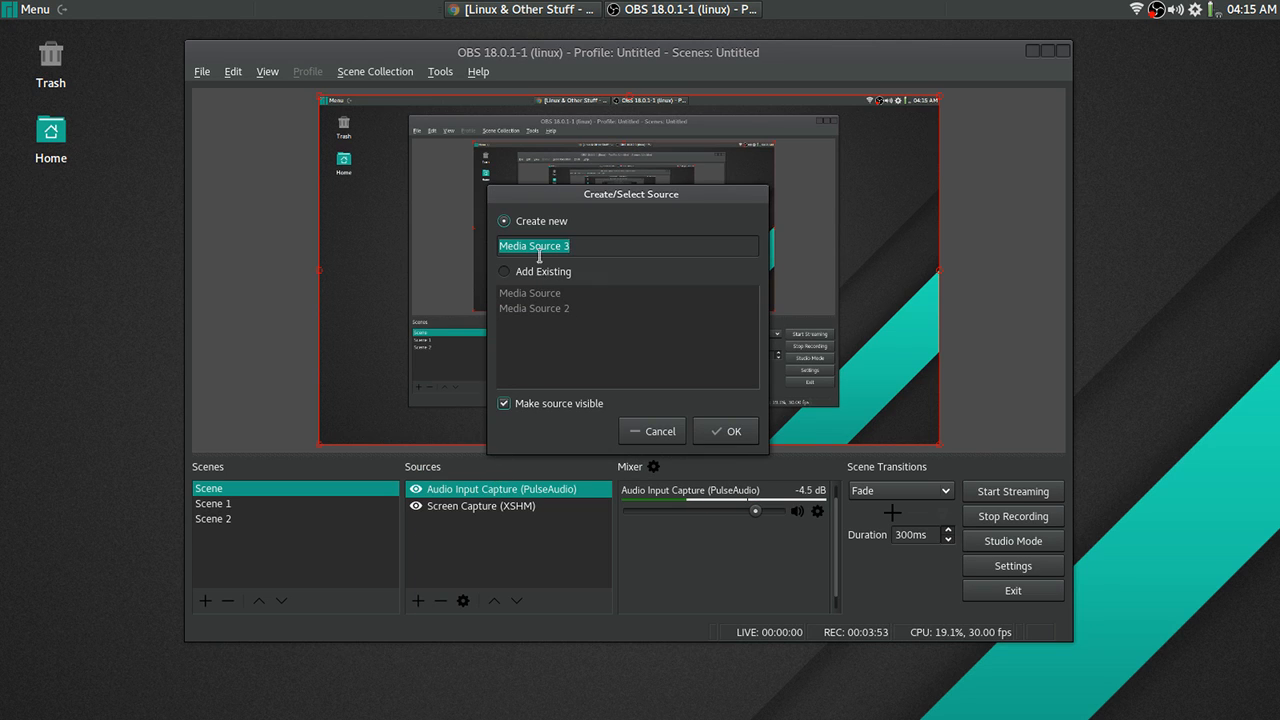
left_click(724, 430)
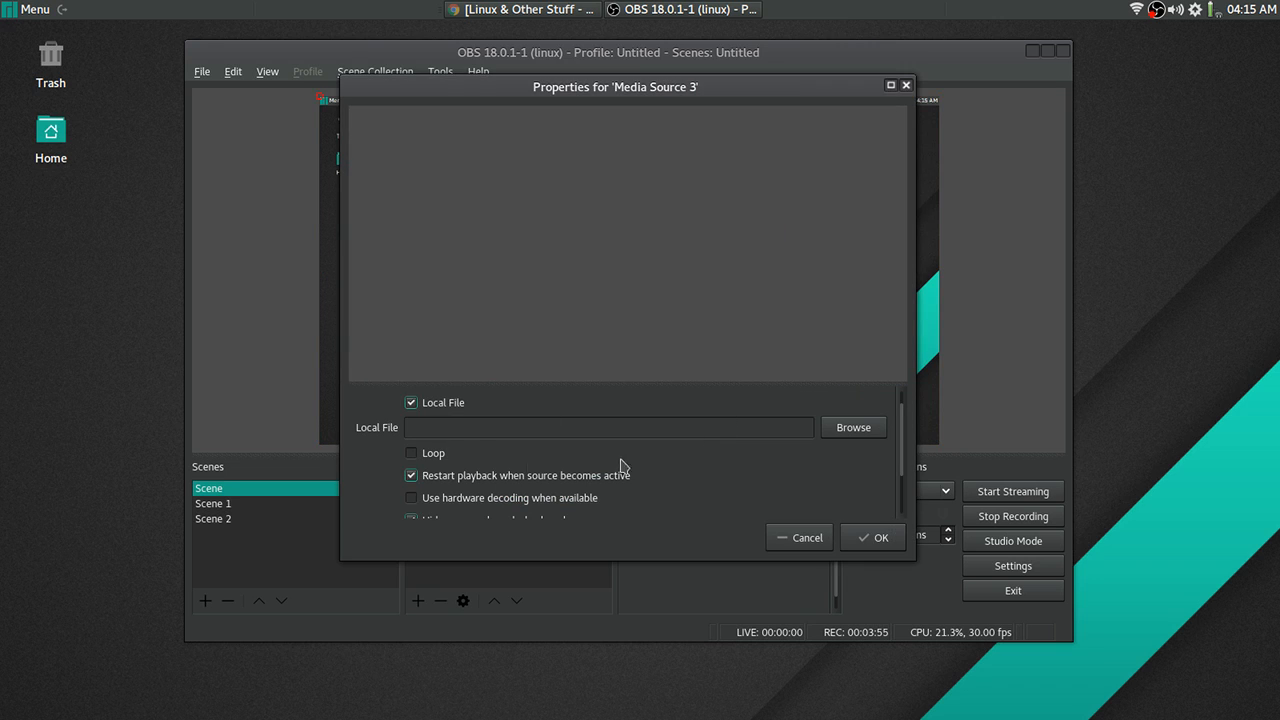
- Browse for a local media file, looking through the Public, Downloads and Videos folders
left_click(852, 428)
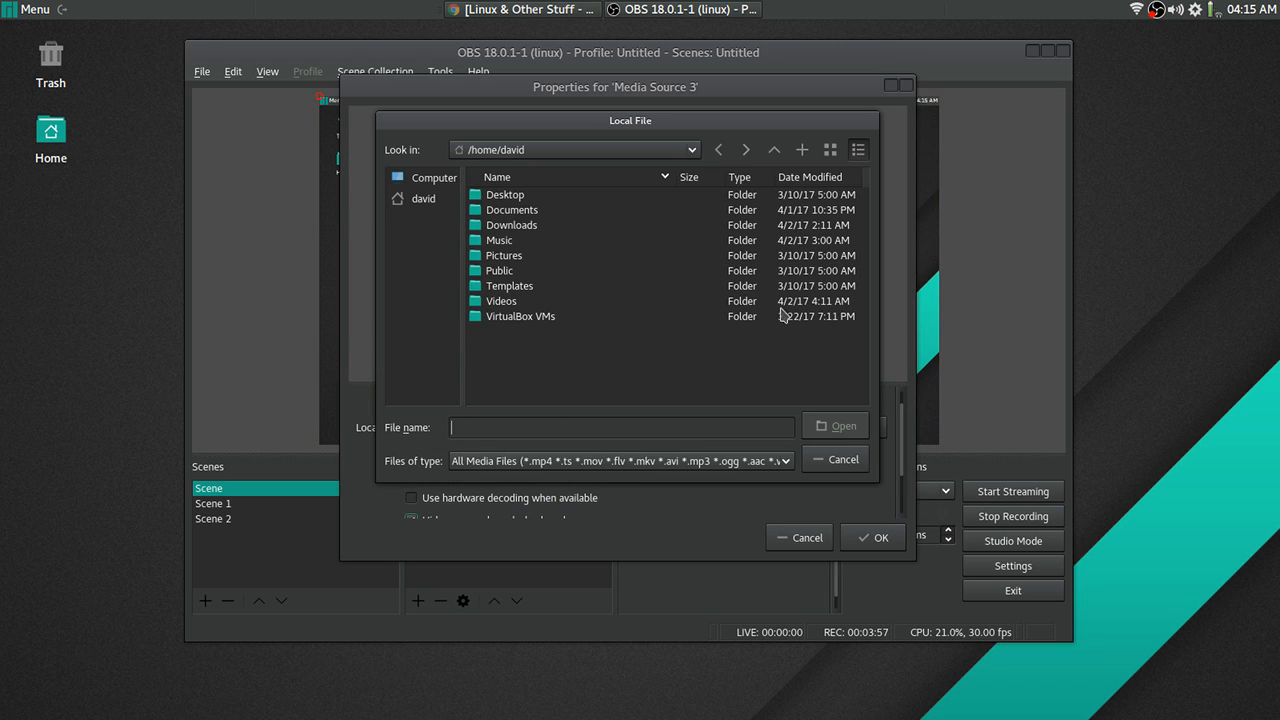
mouse_move(556, 270)
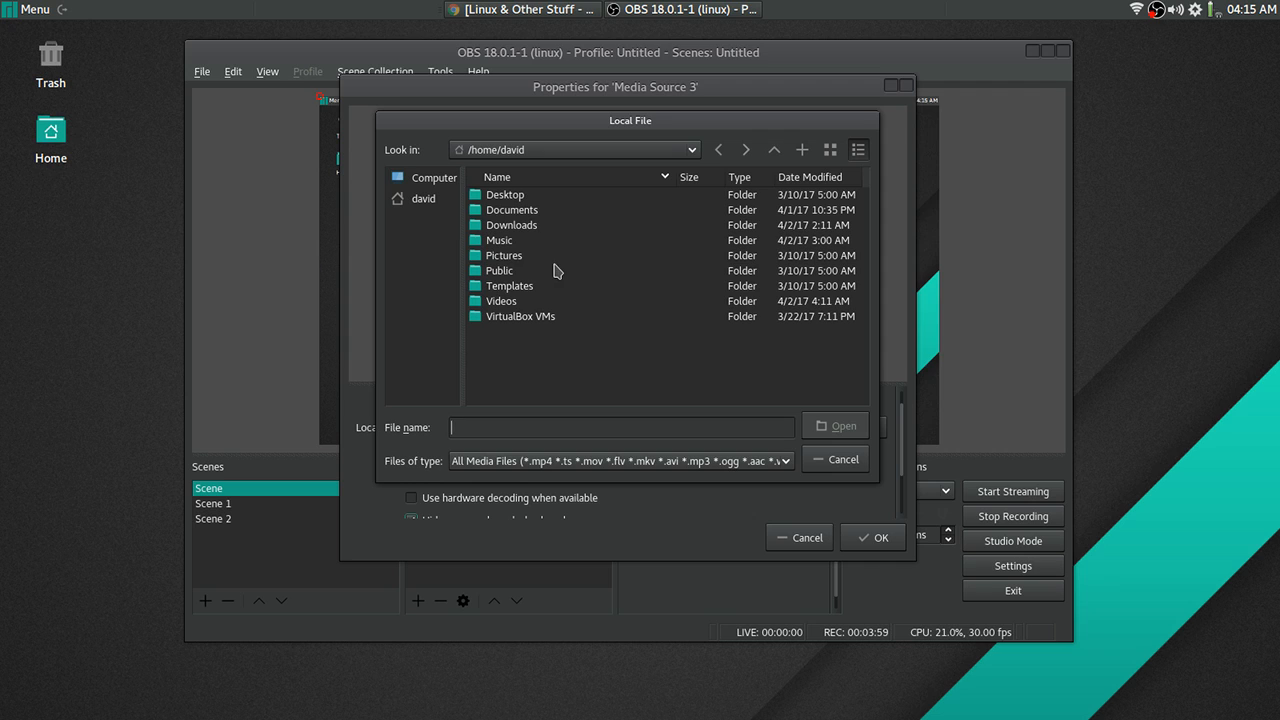
left_click(500, 270)
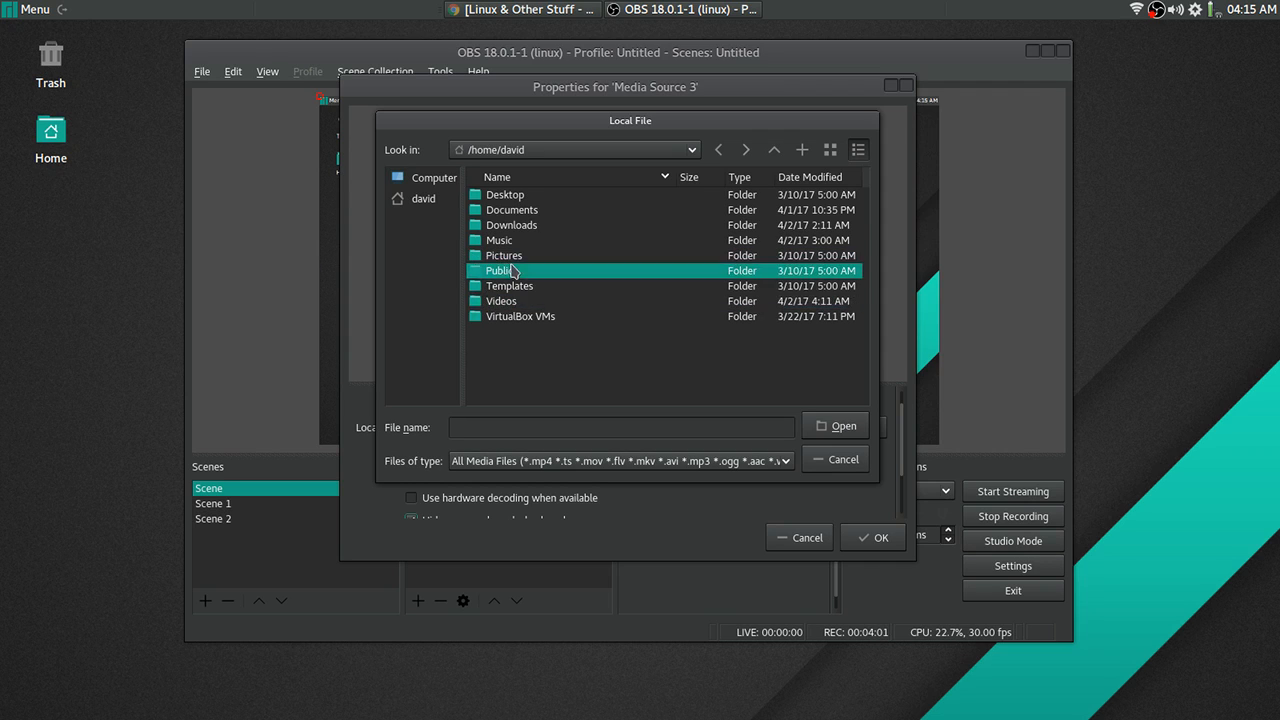
left_click(512, 224)
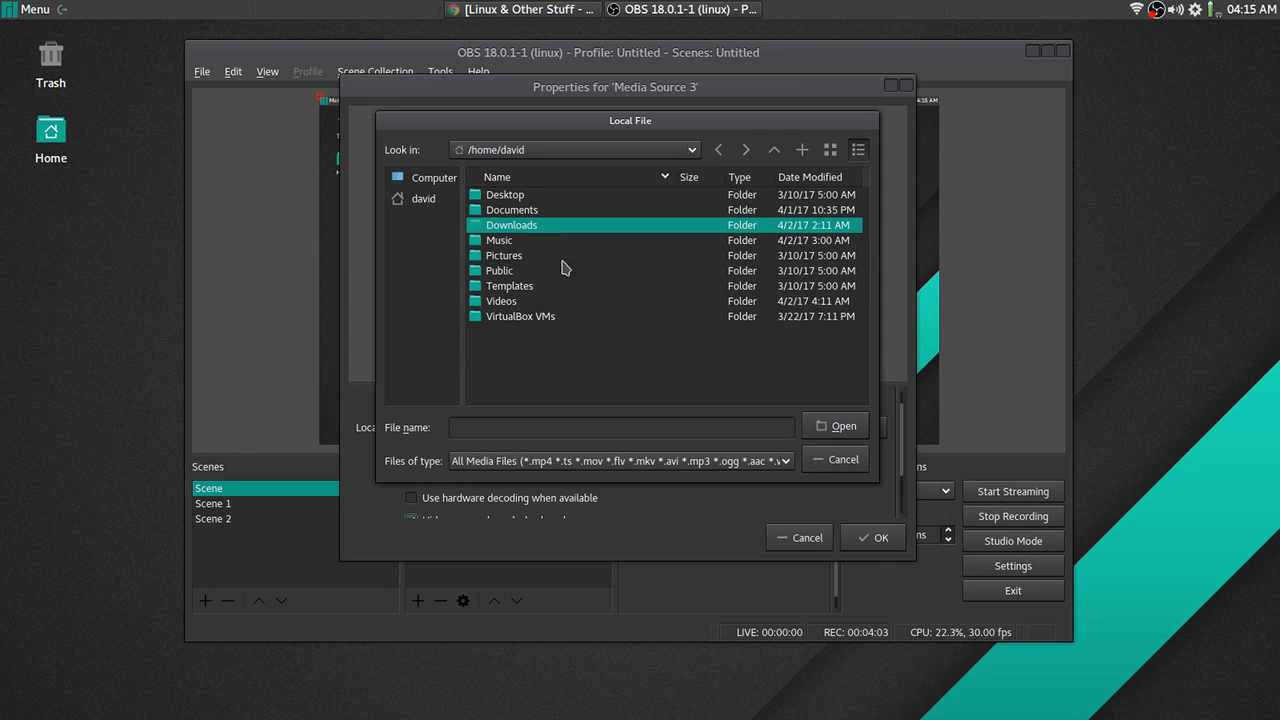
left_click(500, 300)
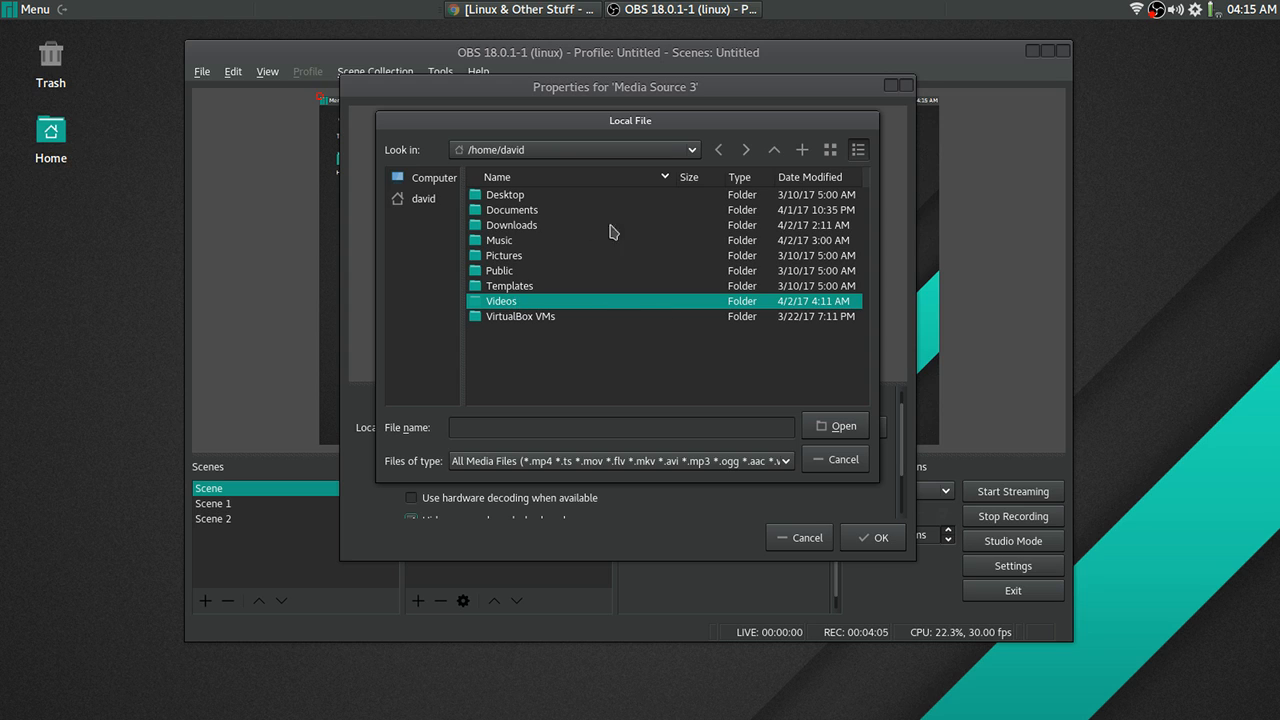
mouse_move(676, 470)
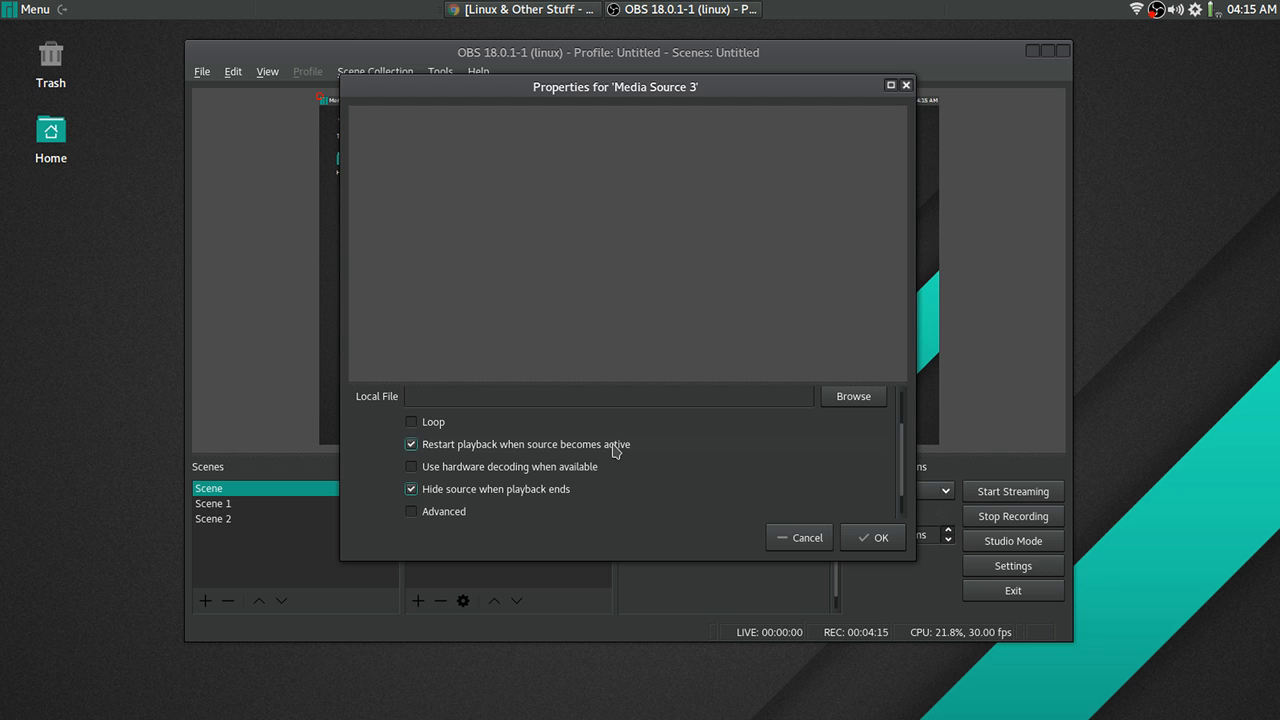
mouse_move(548, 500)
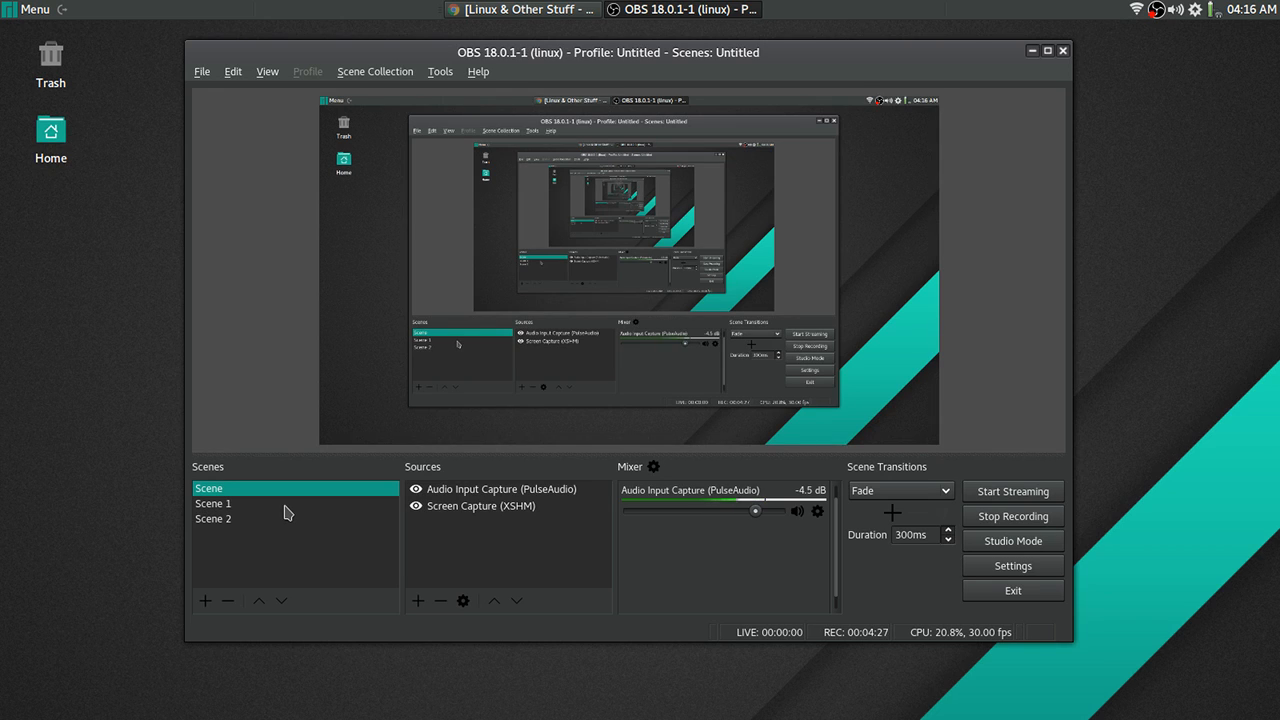
mouse_move(520, 520)
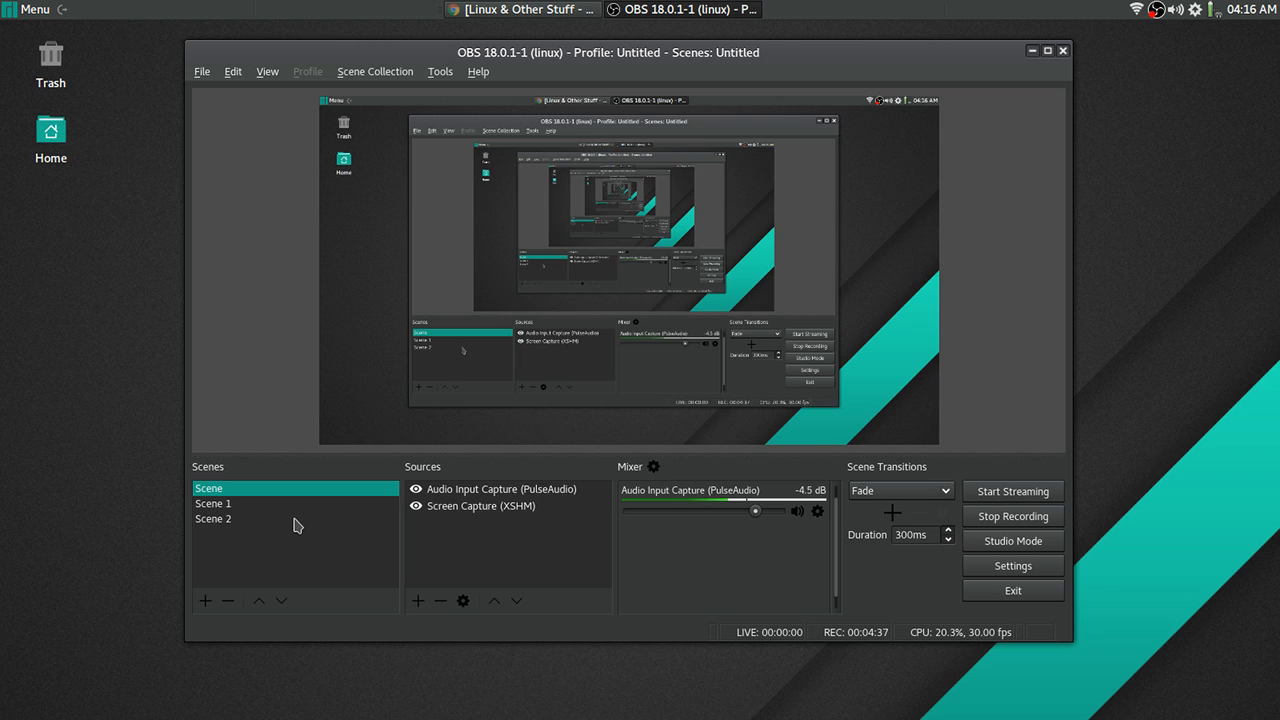
mouse_move(294, 524)
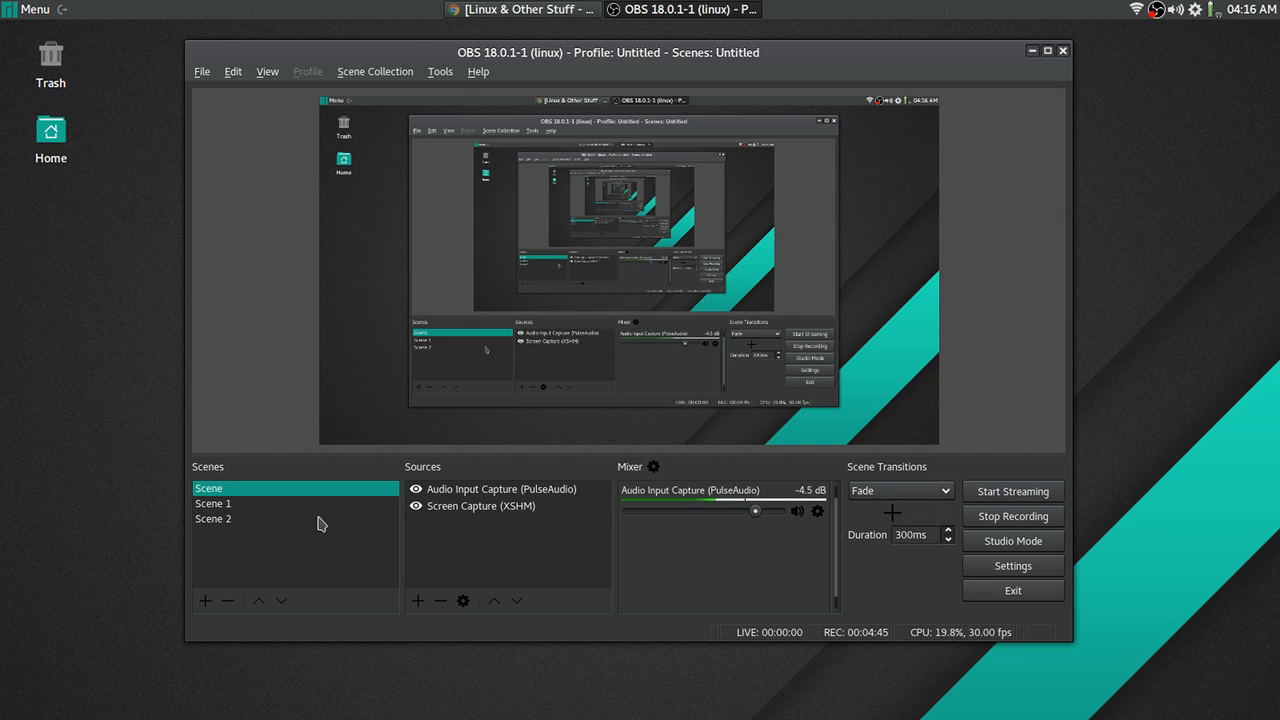
mouse_move(246, 510)
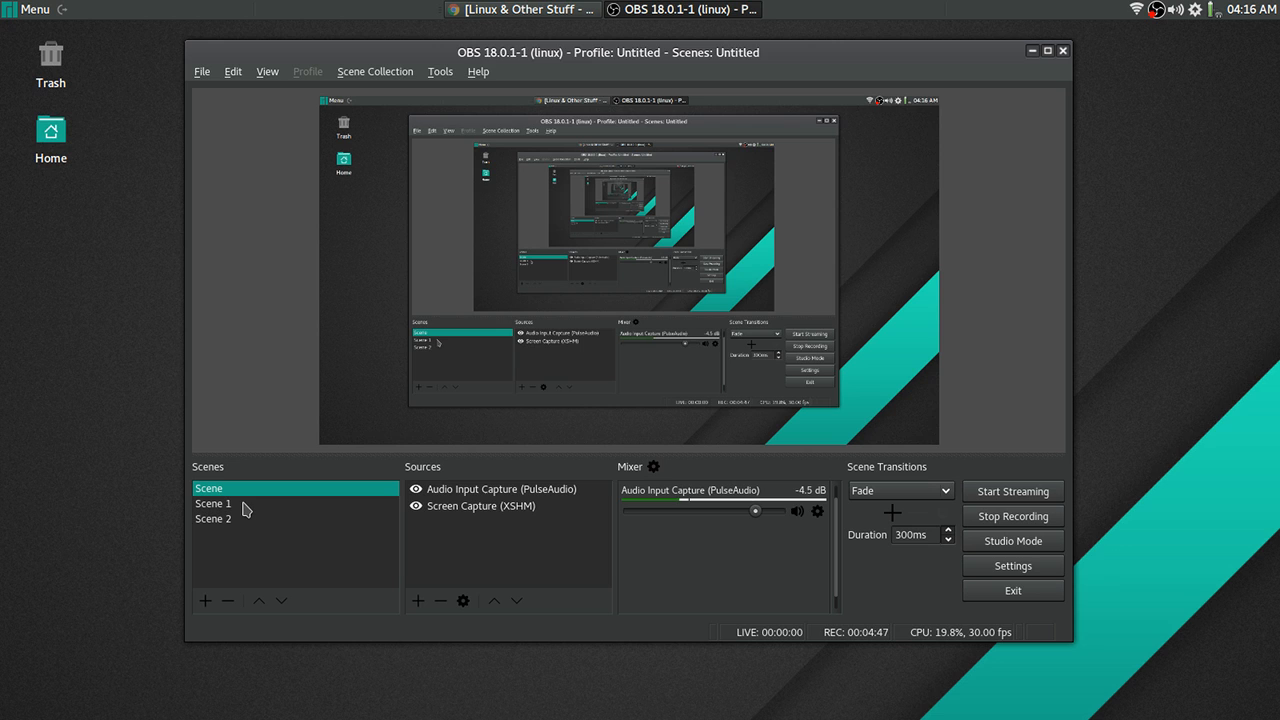
mouse_move(312, 518)
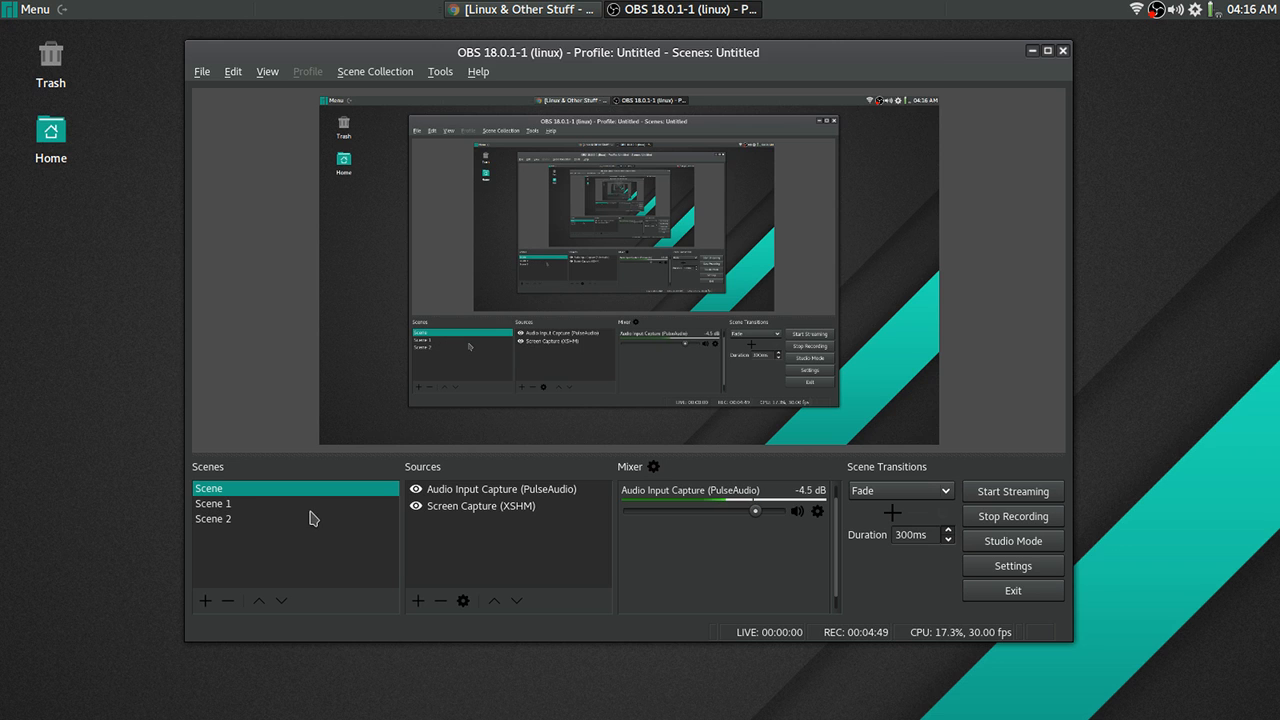
left_click(212, 504)
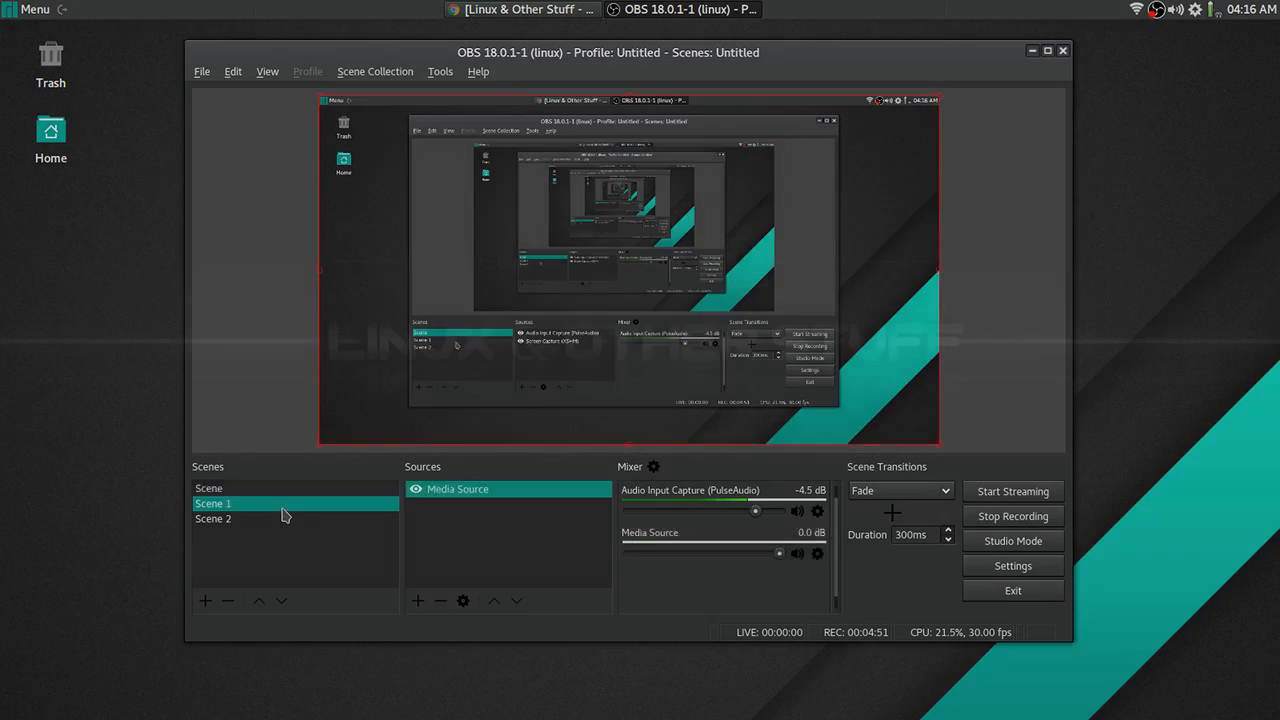
left_click(230, 488)
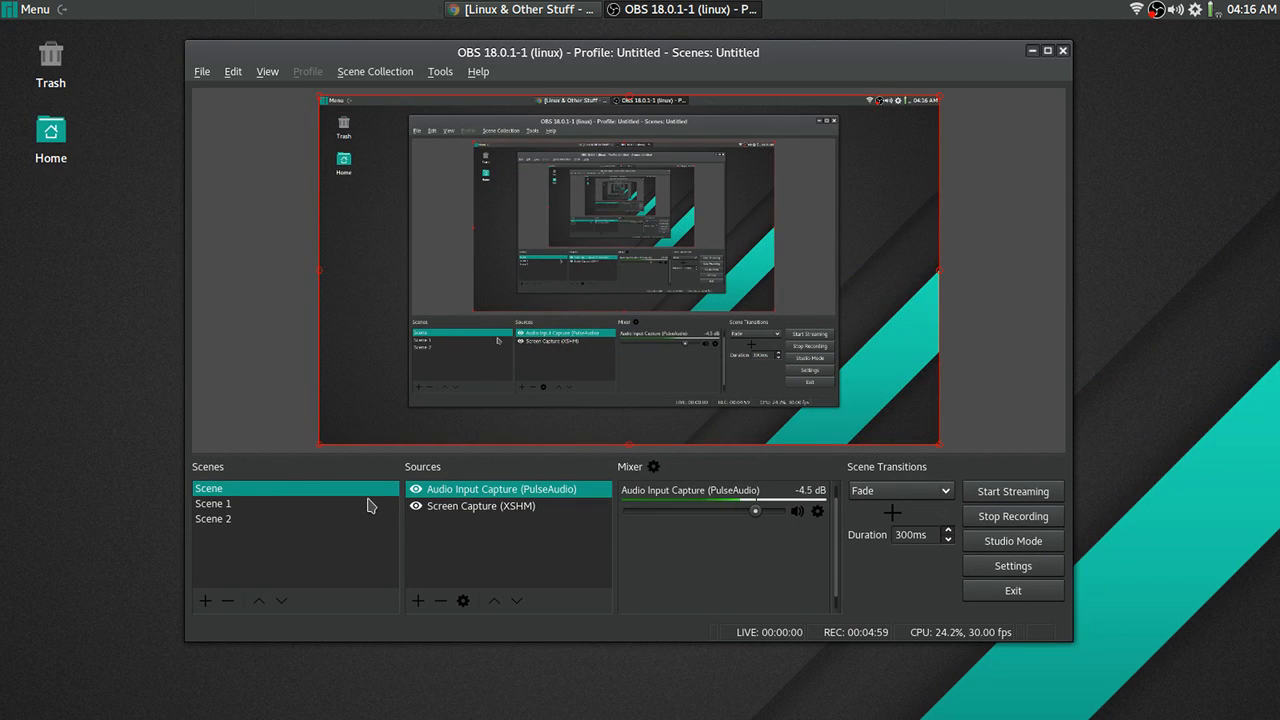
mouse_move(236, 510)
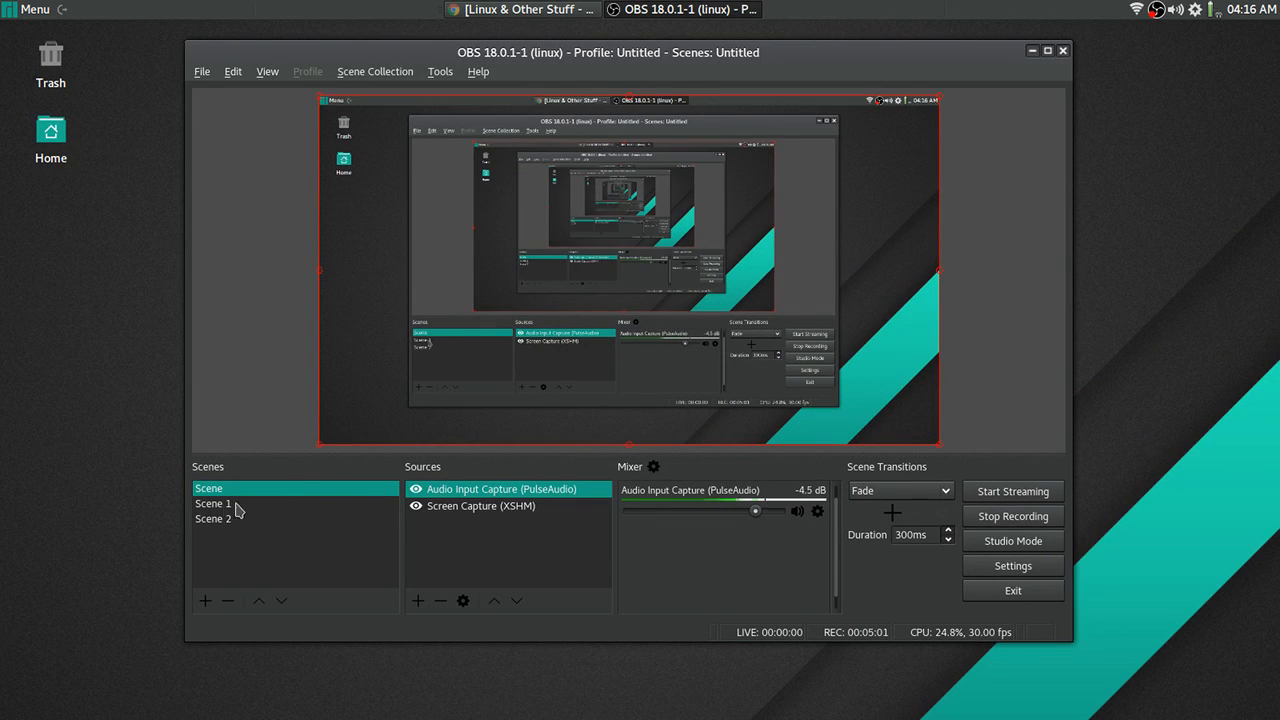
mouse_move(248, 512)
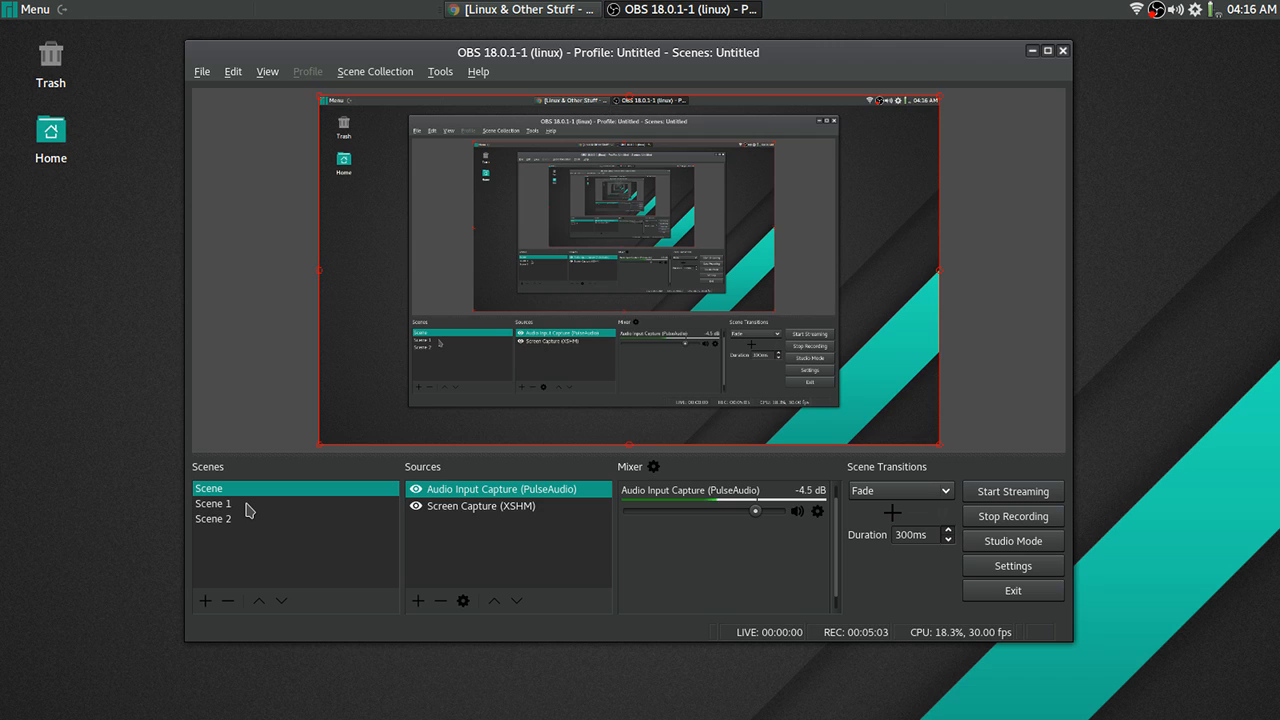
mouse_move(254, 512)
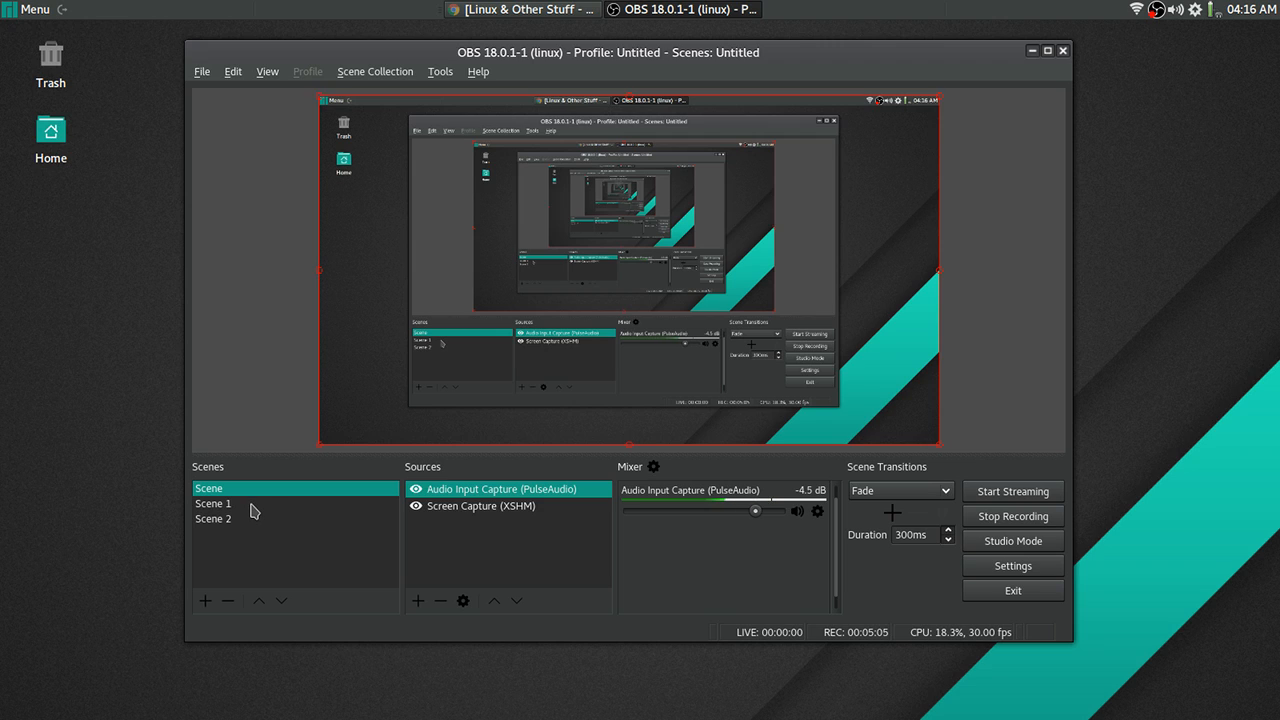
mouse_move(260, 512)
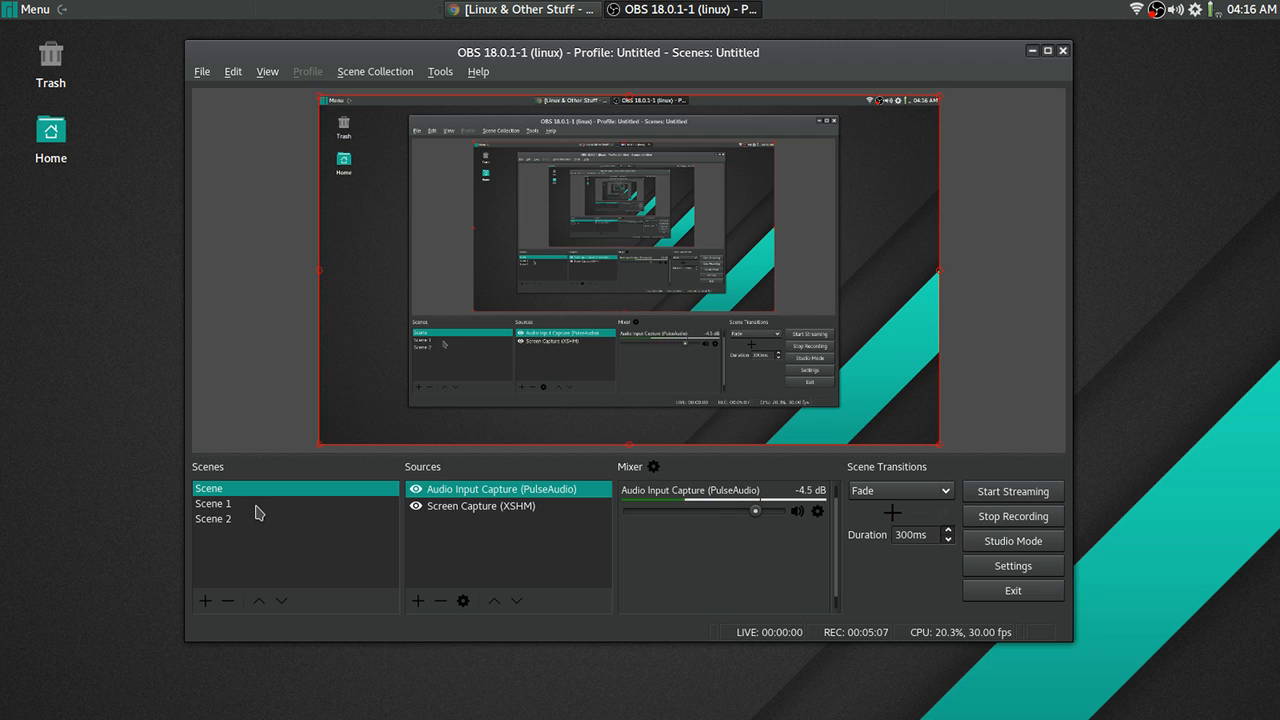
mouse_move(464, 540)
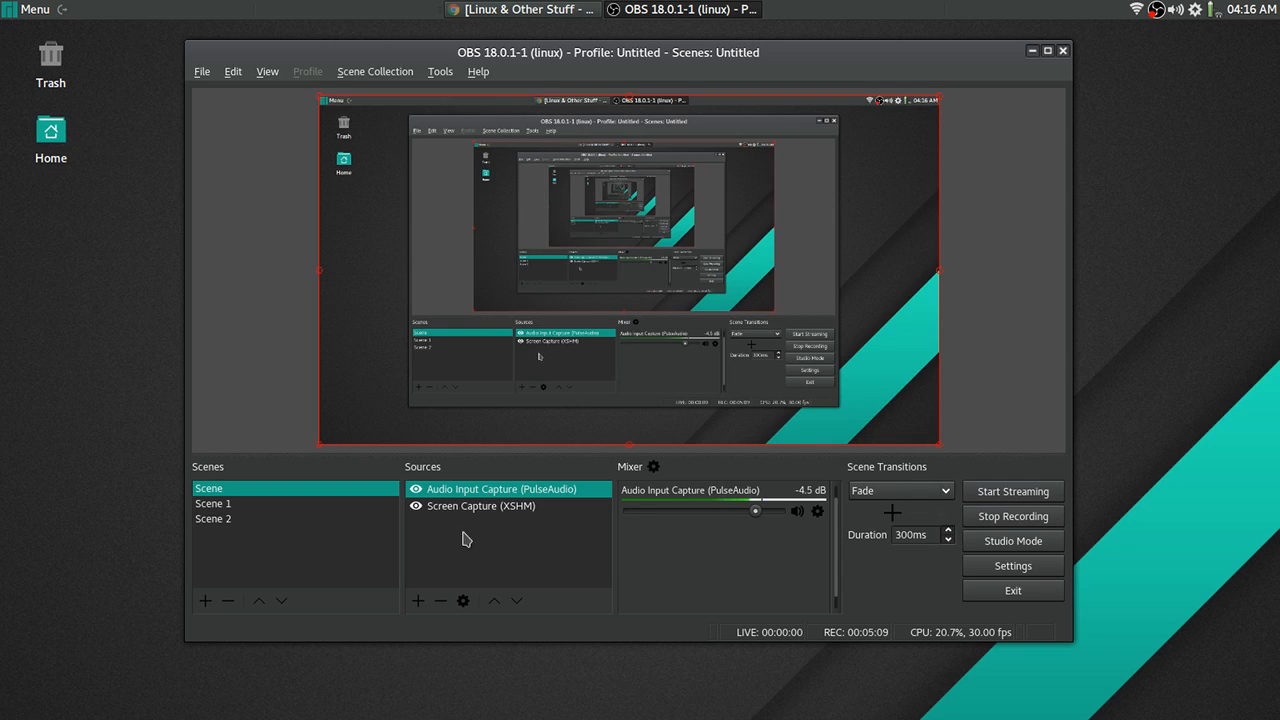
mouse_move(412, 536)
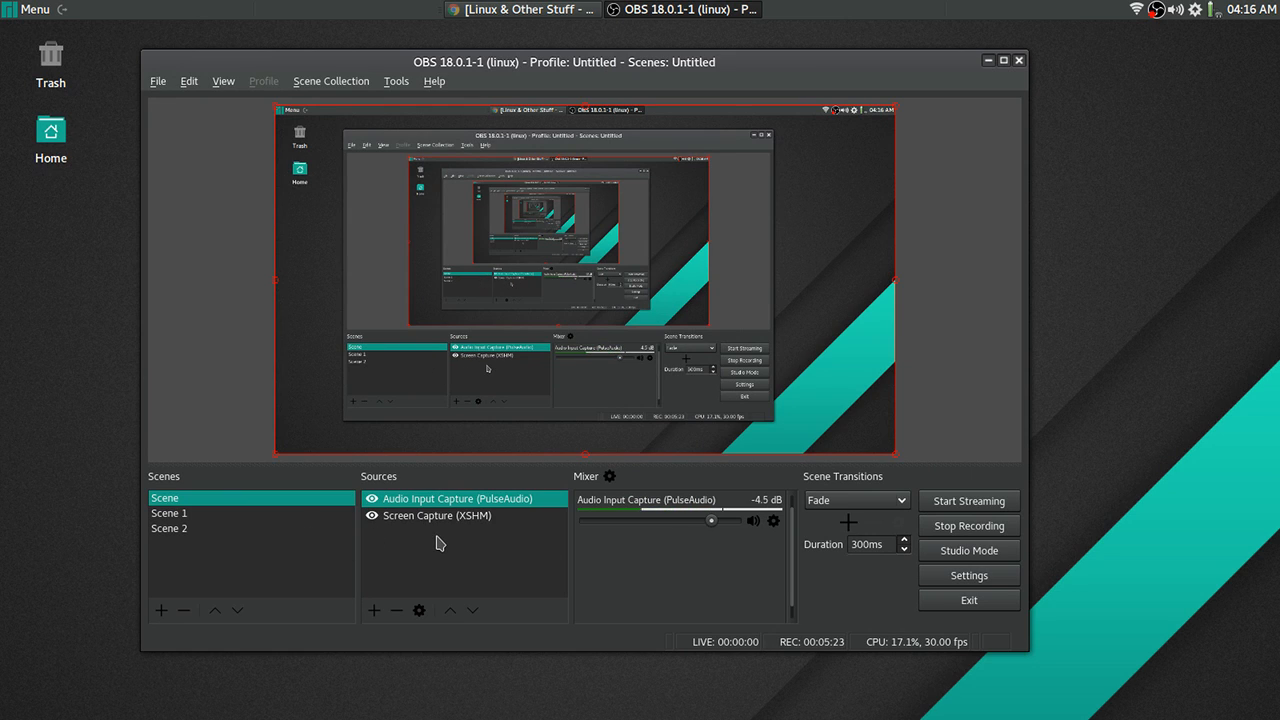
mouse_move(416, 564)
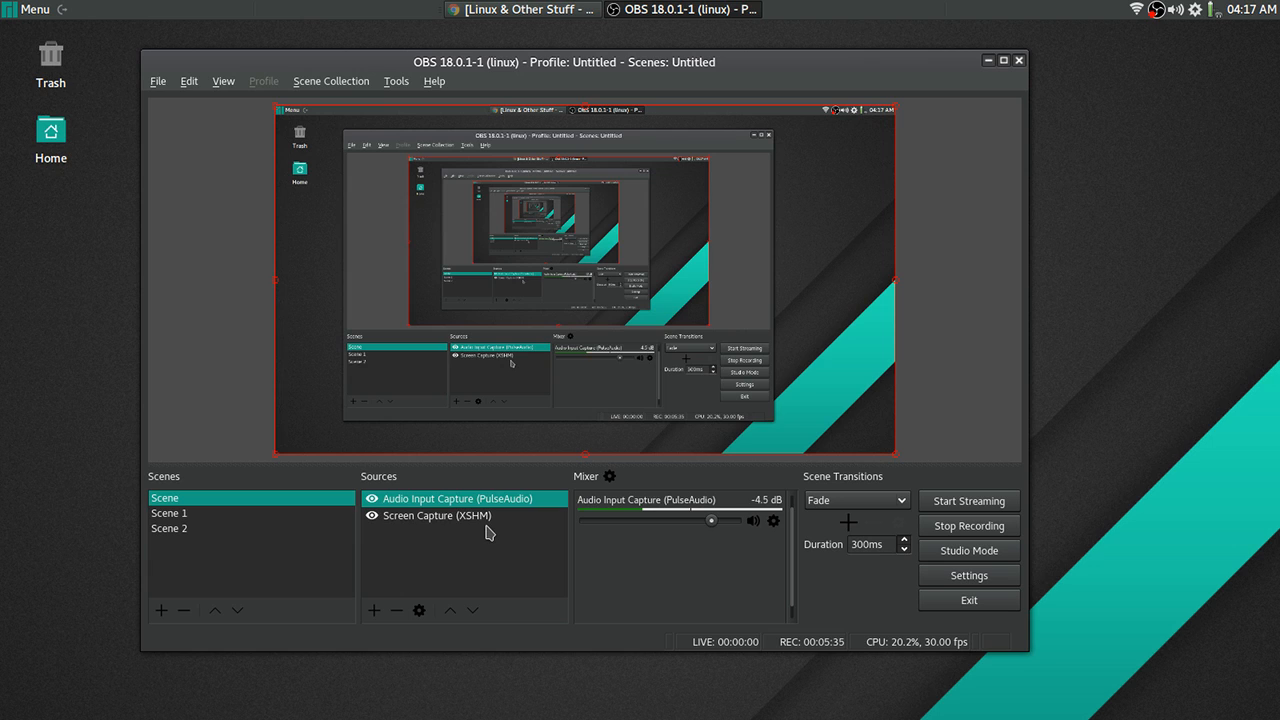
mouse_move(456, 552)
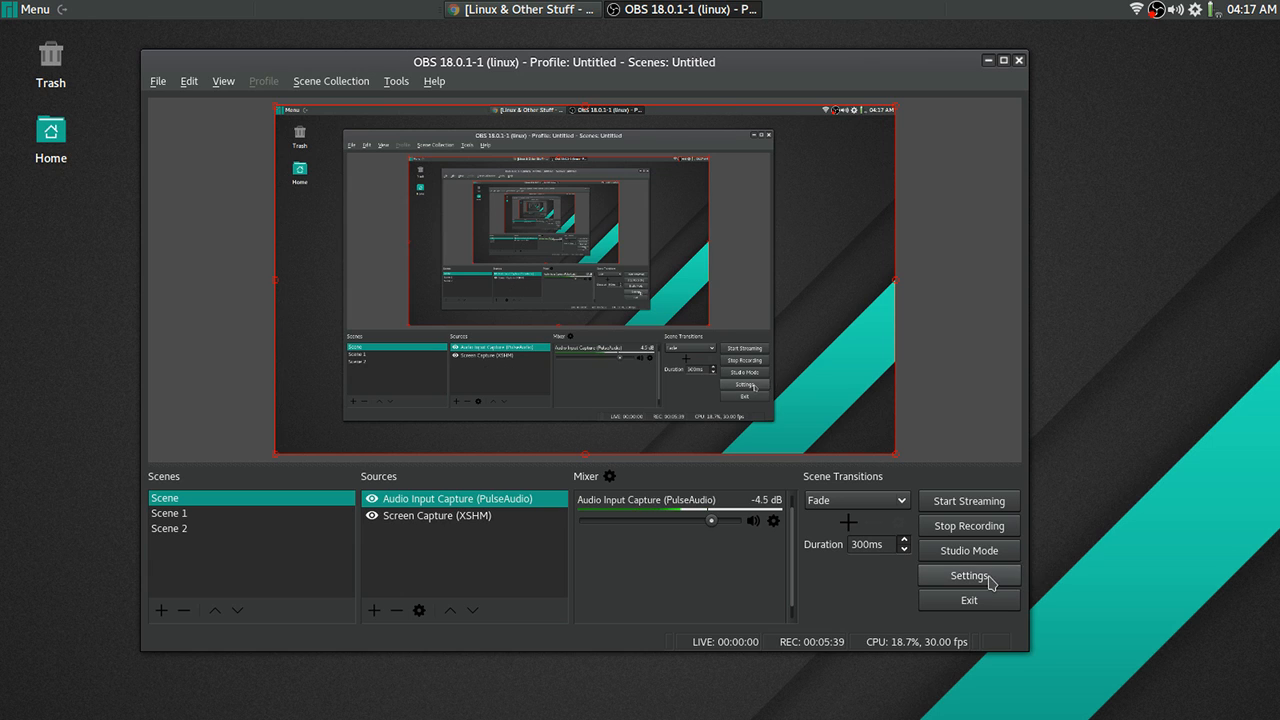
- Review the Hotkeys page, scrolling through the recording and scene-switch shortcuts
left_click(968, 576)
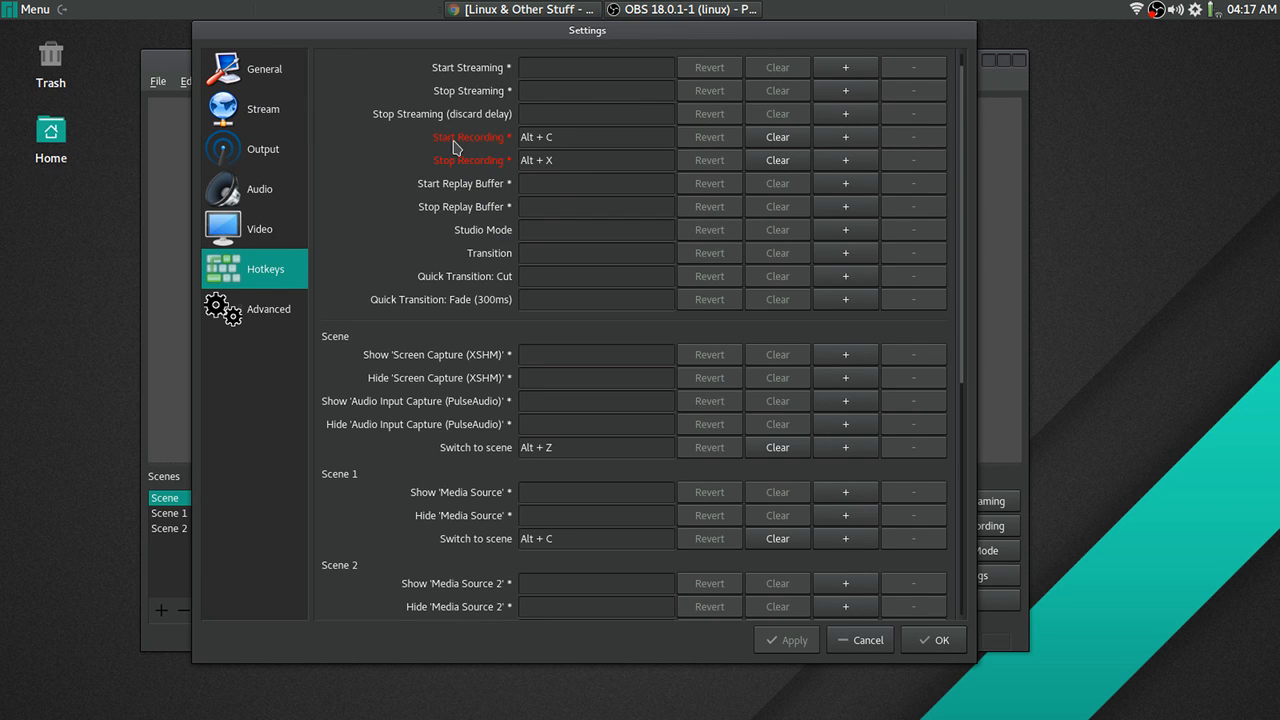
mouse_move(504, 156)
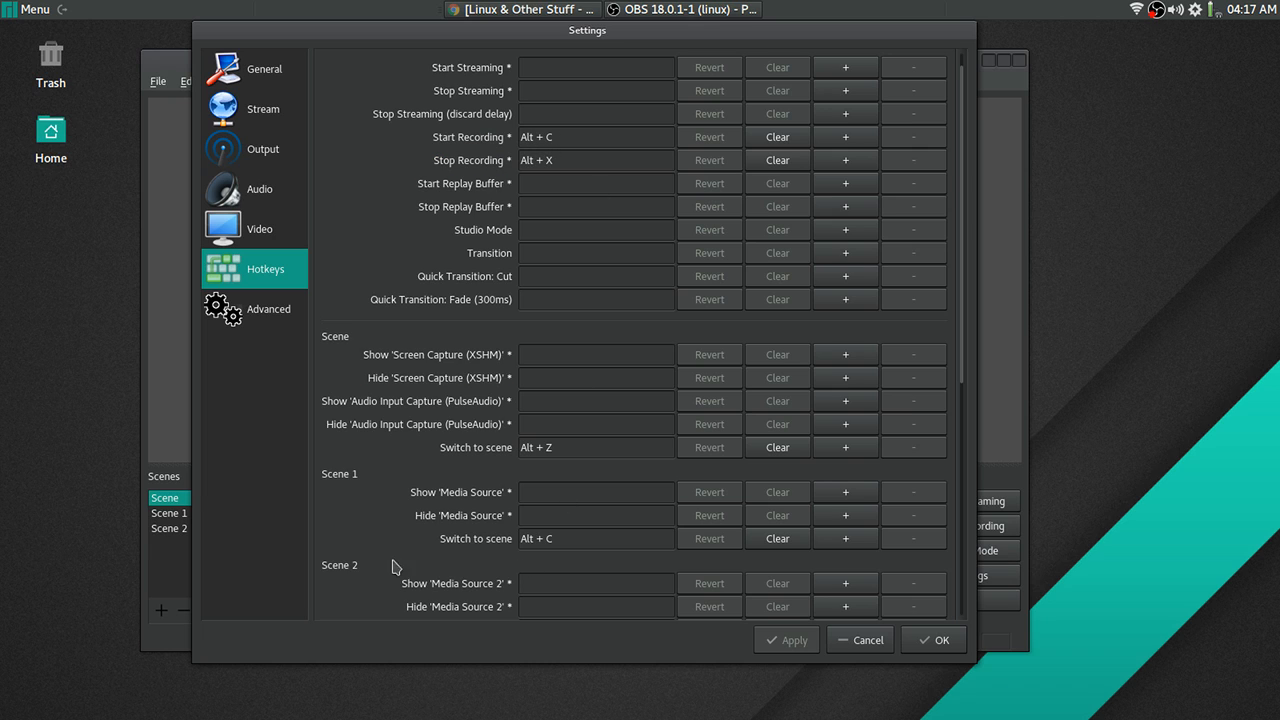
mouse_move(344, 488)
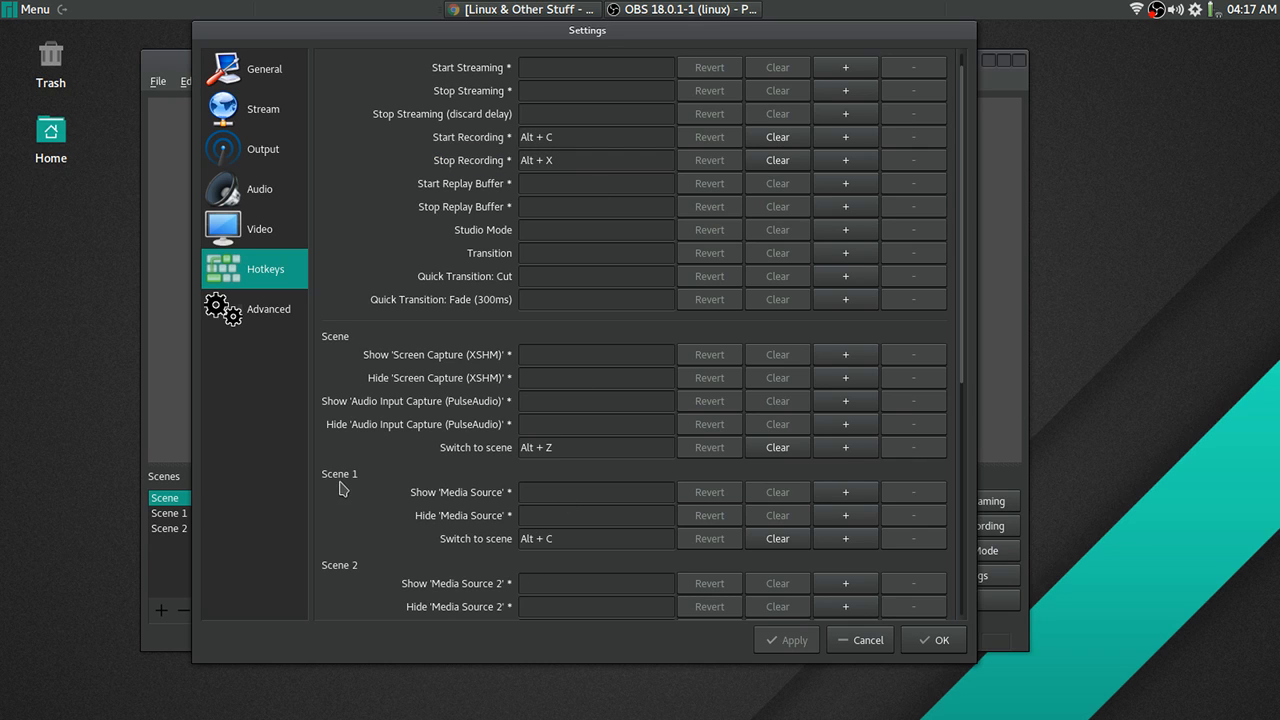
left_click(596, 540)
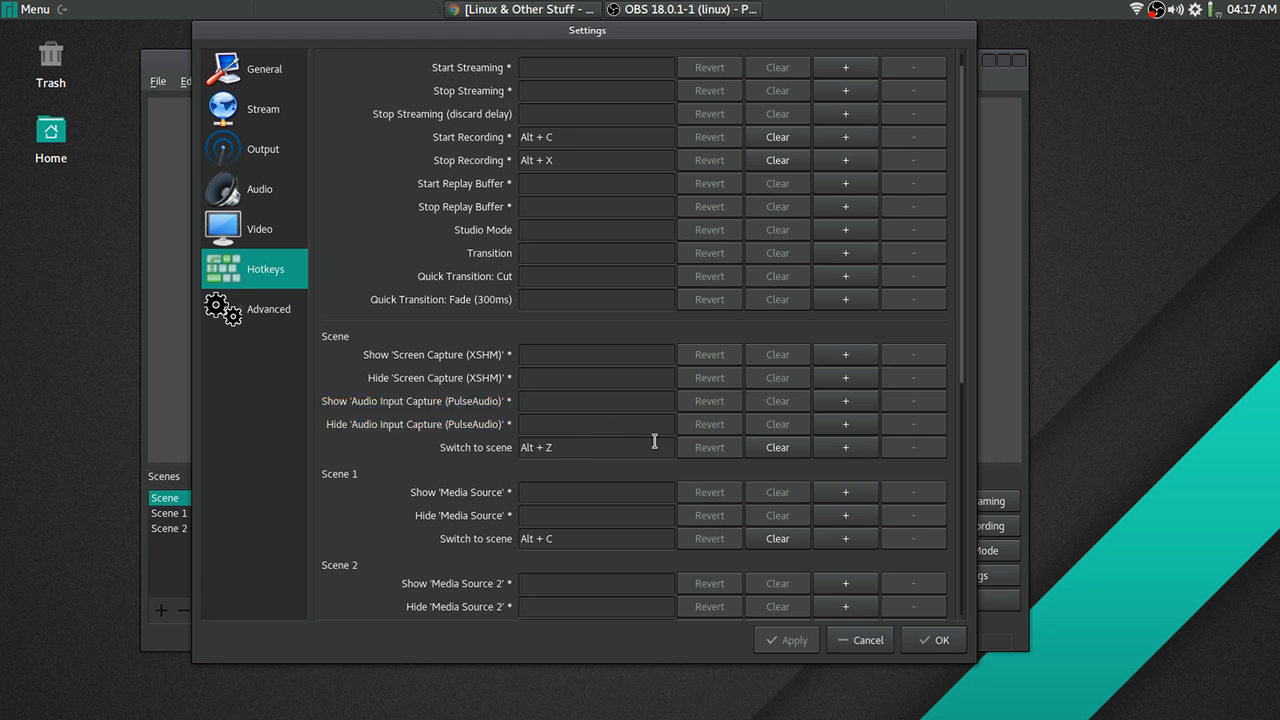
scroll("down", 3)
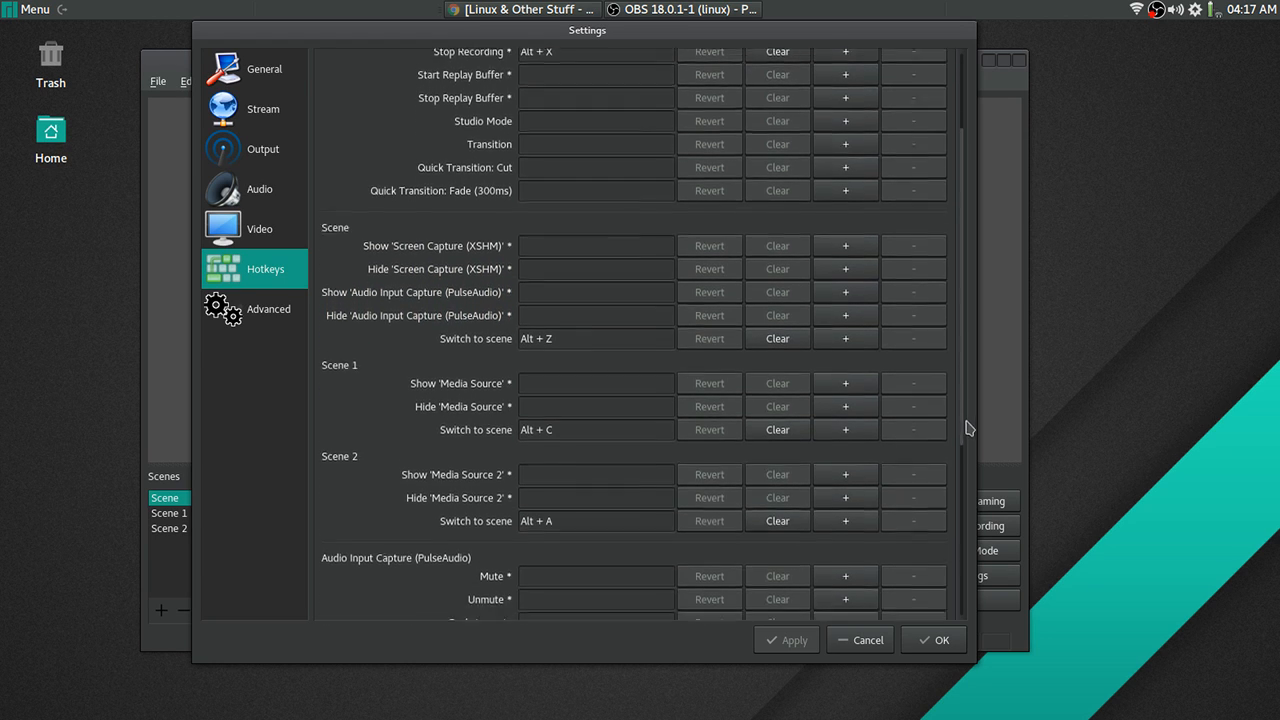
scroll("down", 3)
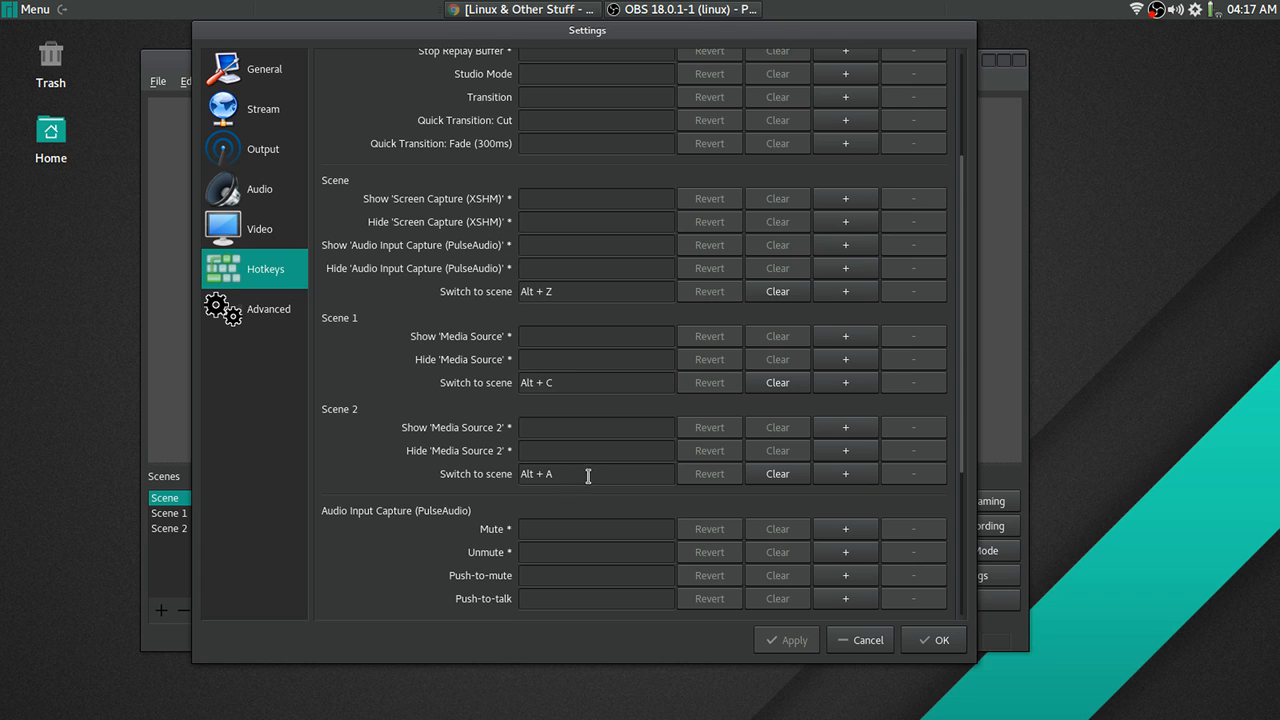
mouse_move(344, 420)
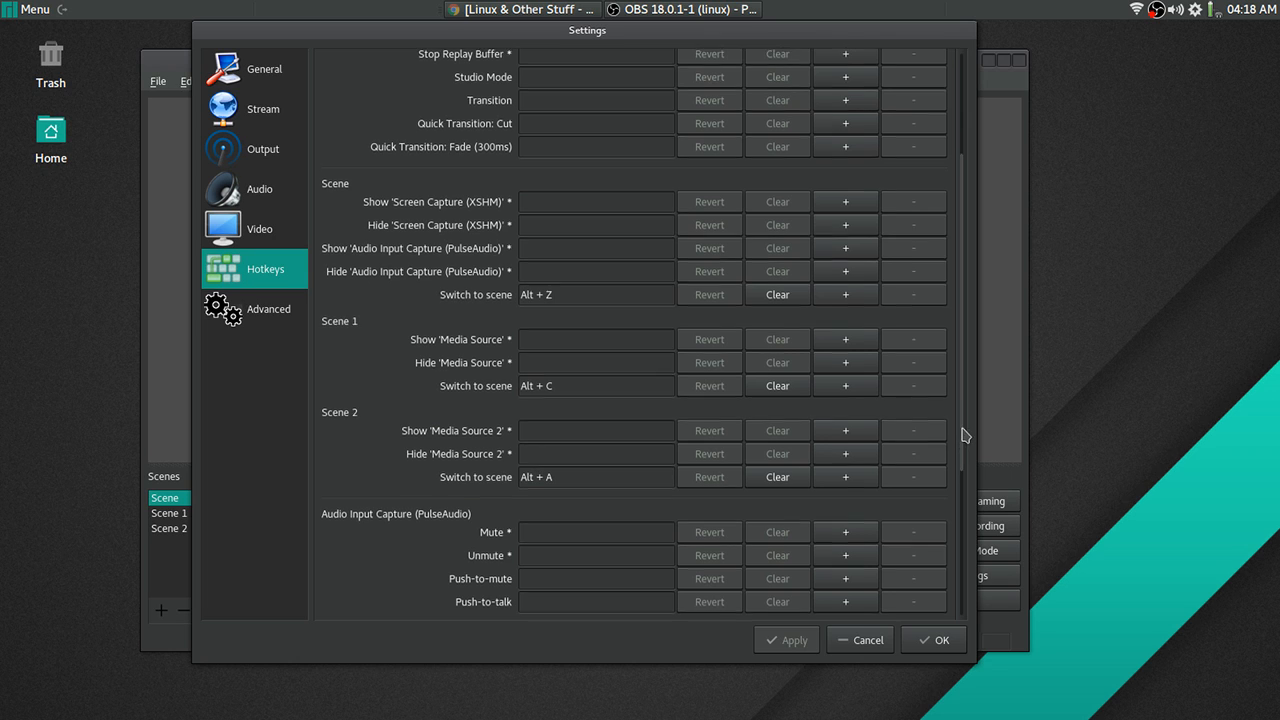
scroll("up", 3)
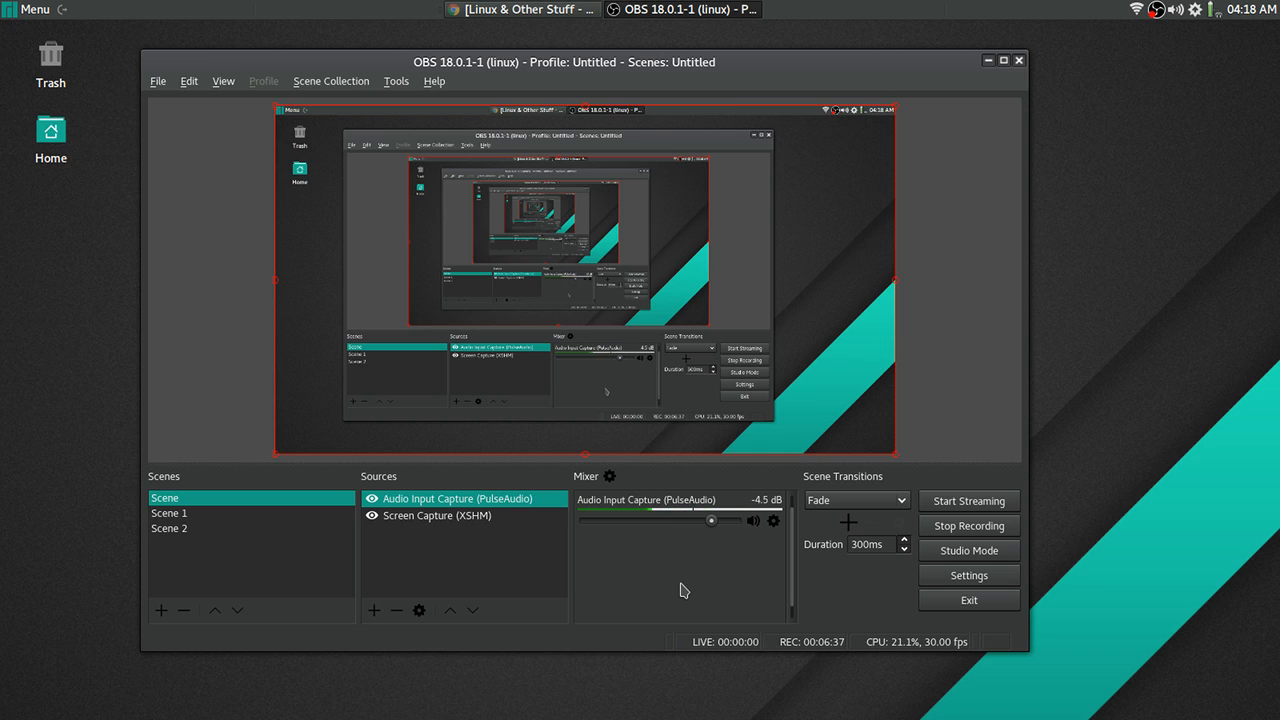
mouse_move(676, 576)
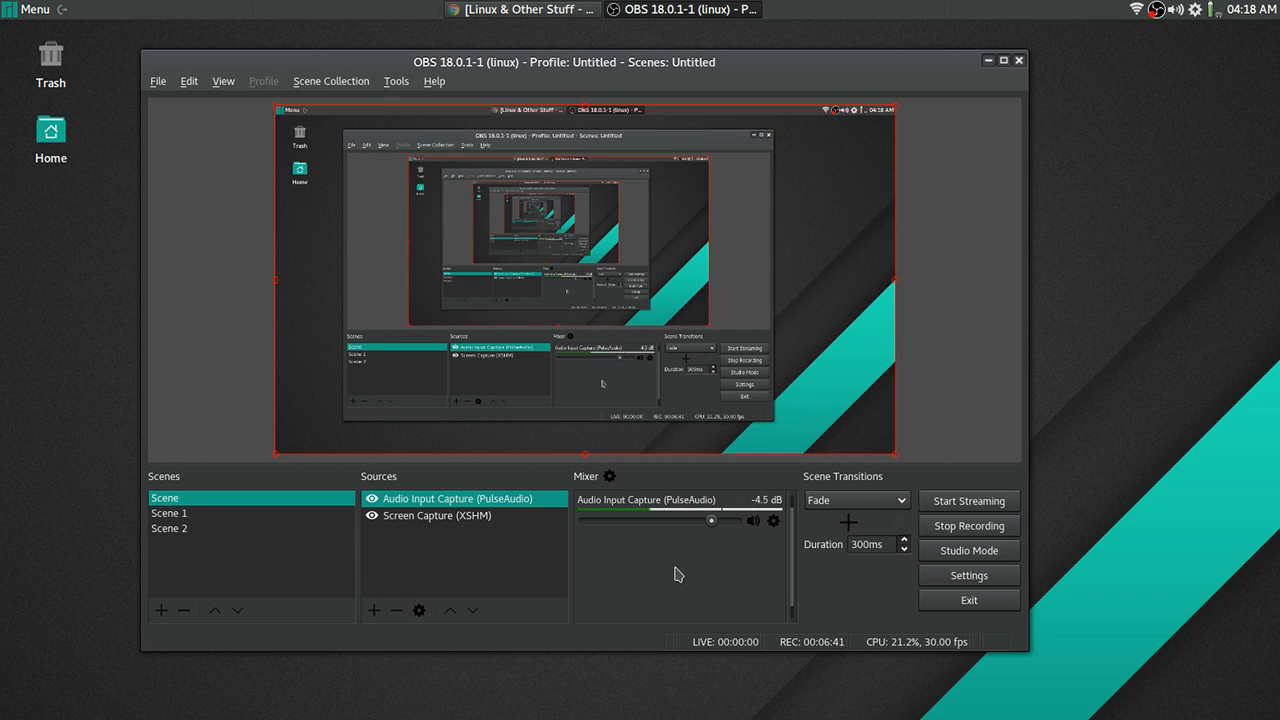
mouse_move(36, 240)
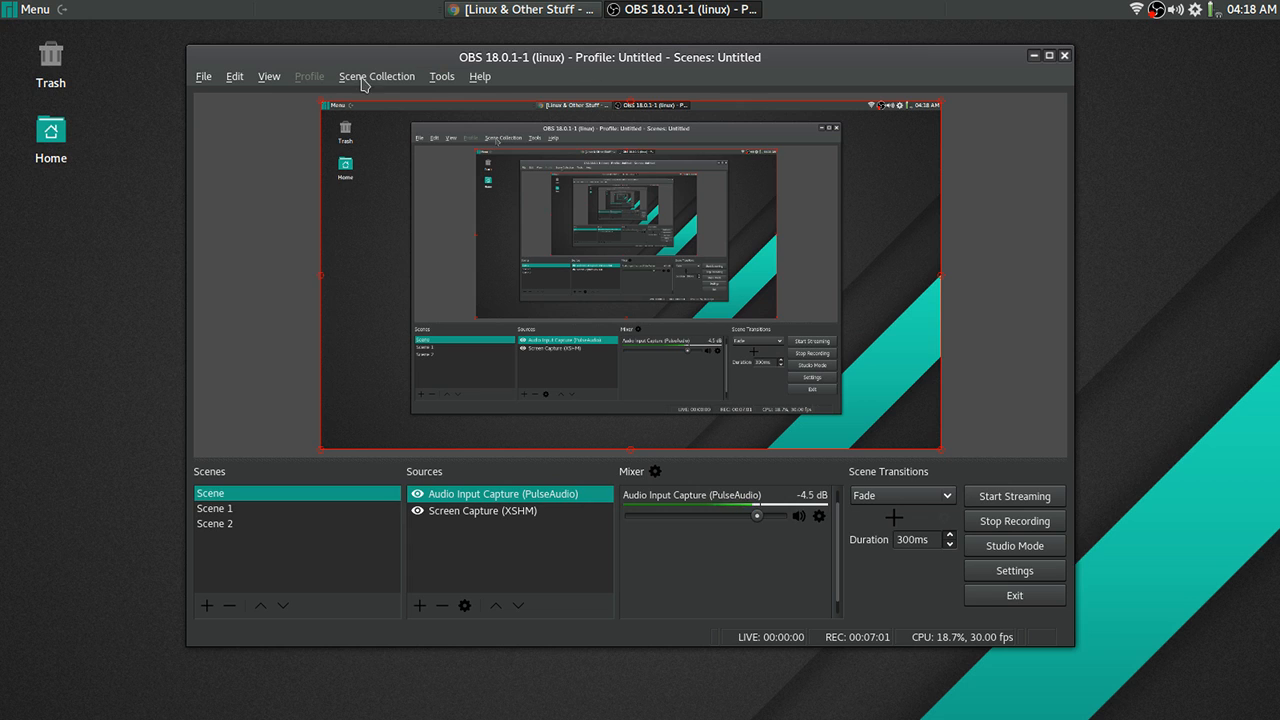
mouse_move(1014, 570)
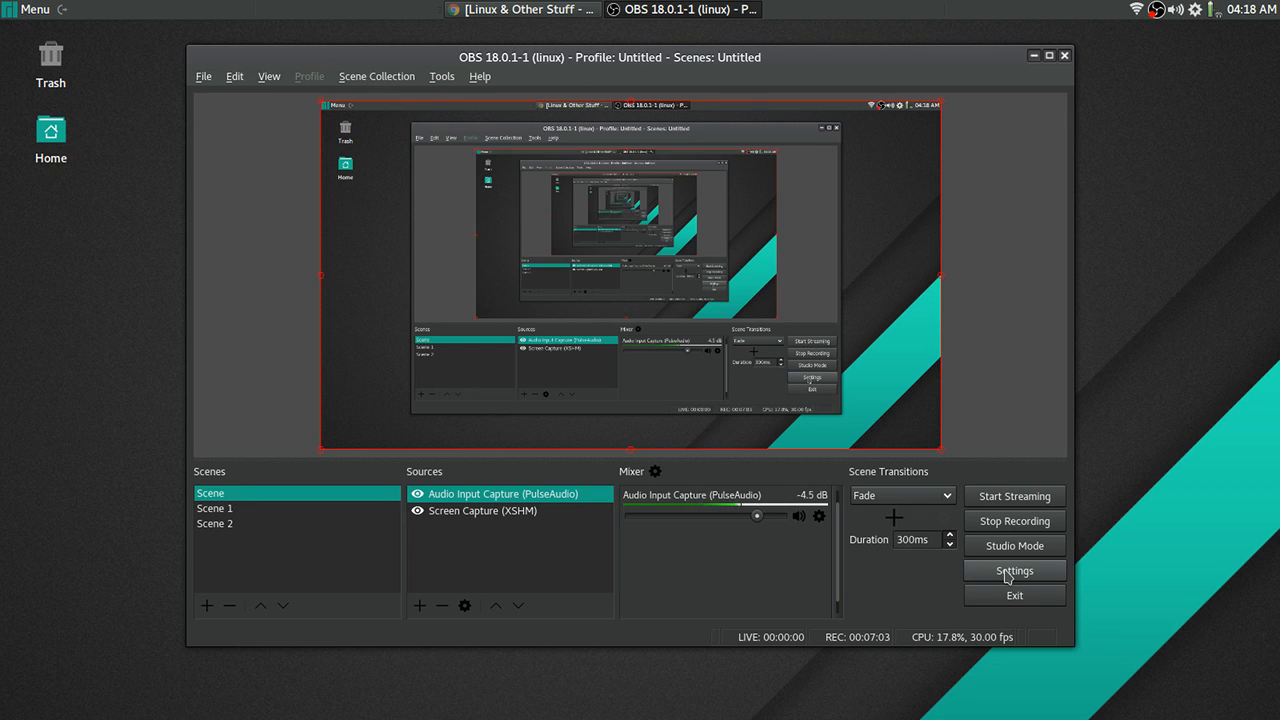
- Reopen Settings and show the Output page with its simple-mode x264 recording options
left_click(1012, 570)
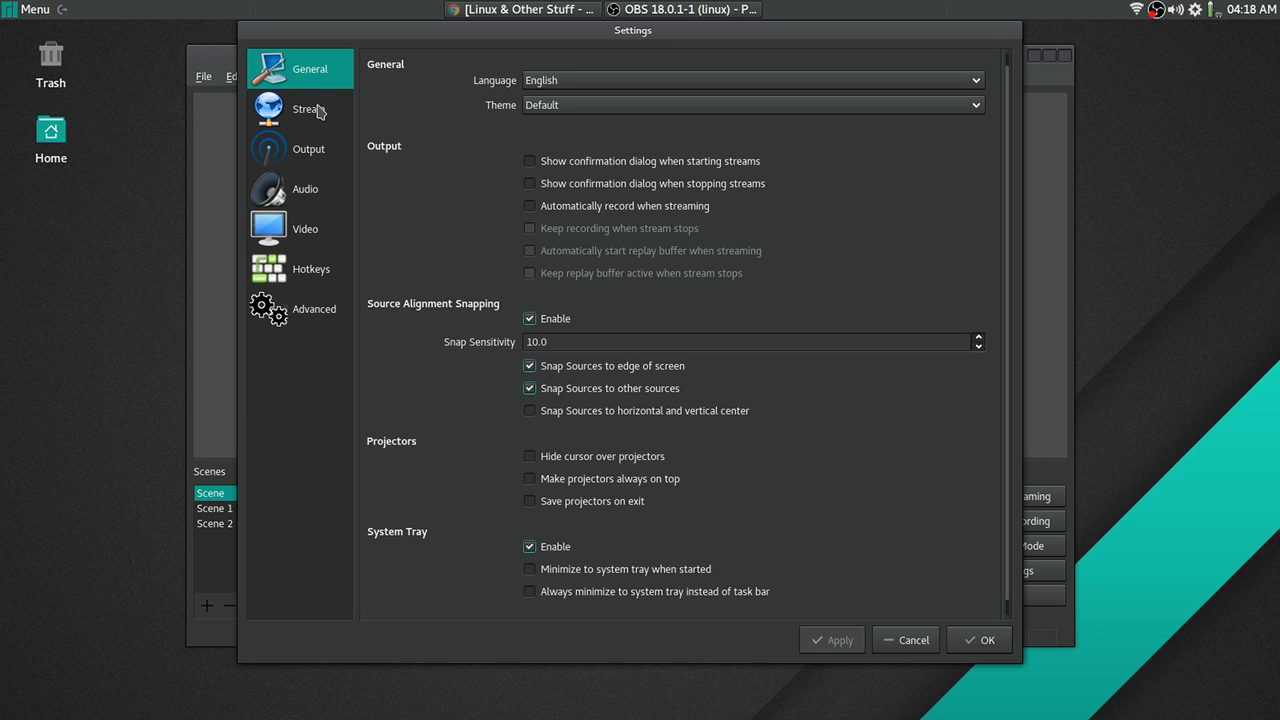
left_click(308, 108)
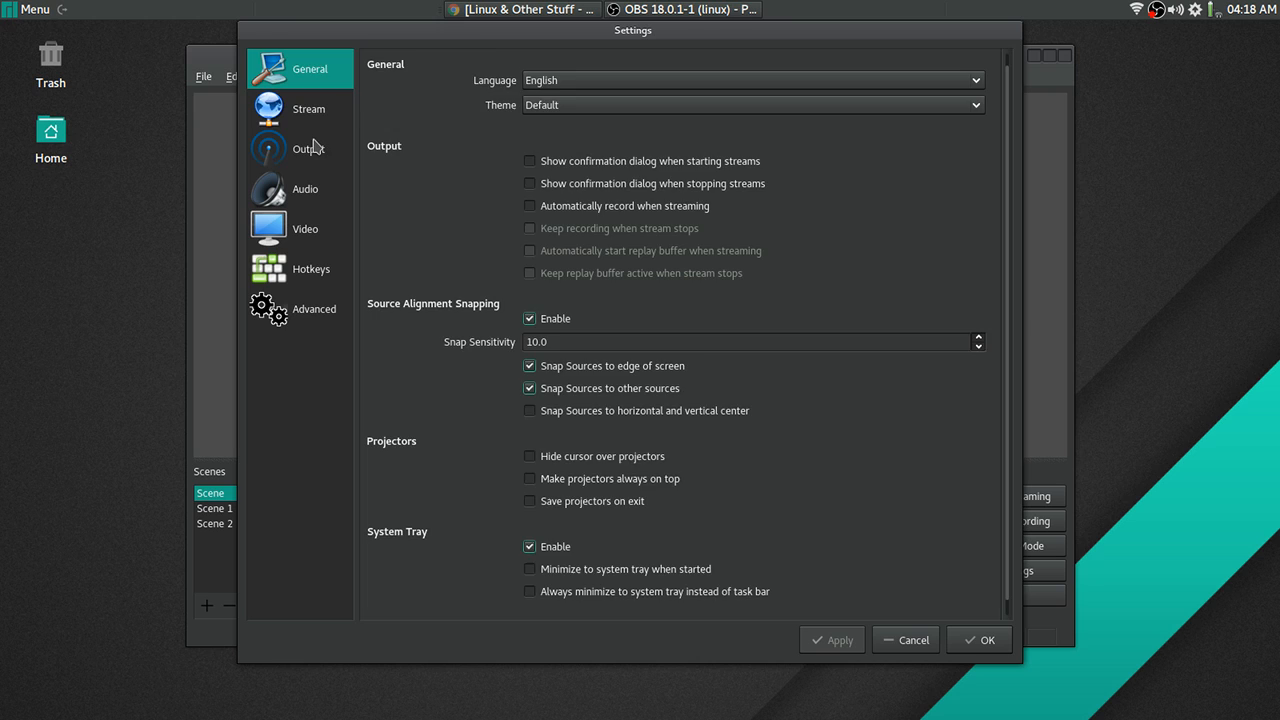
left_click(300, 148)
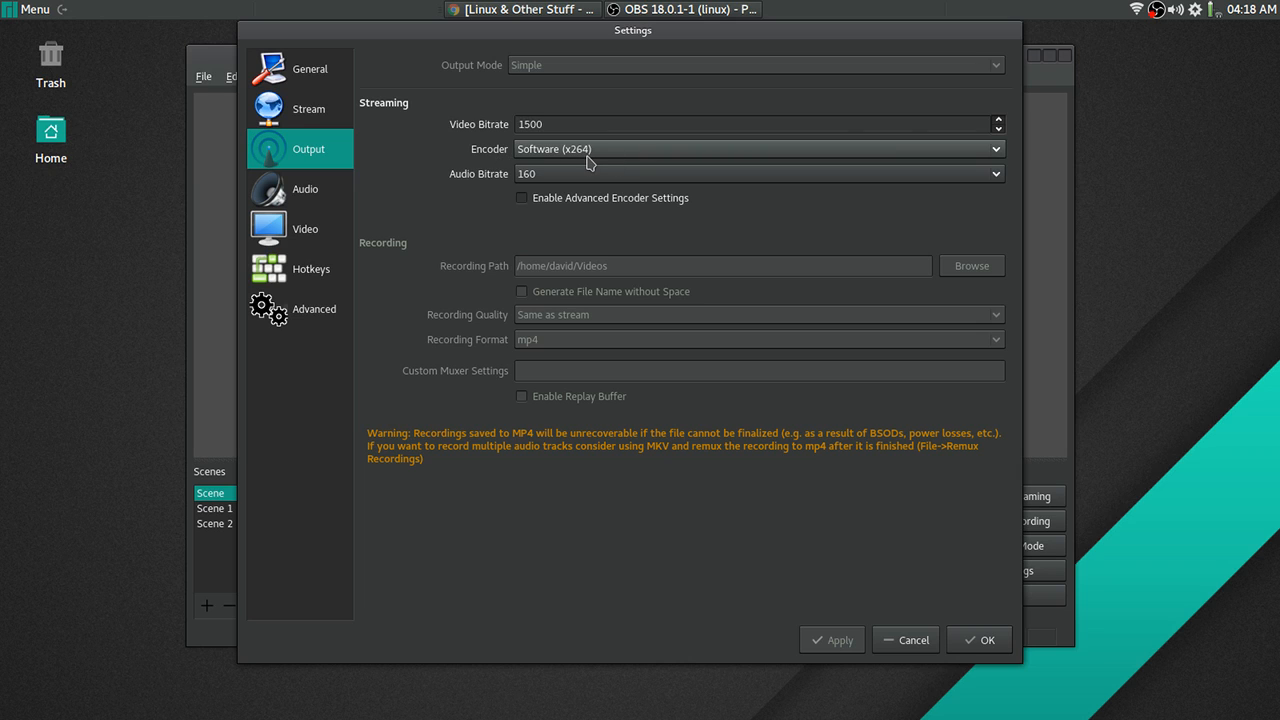
mouse_move(616, 164)
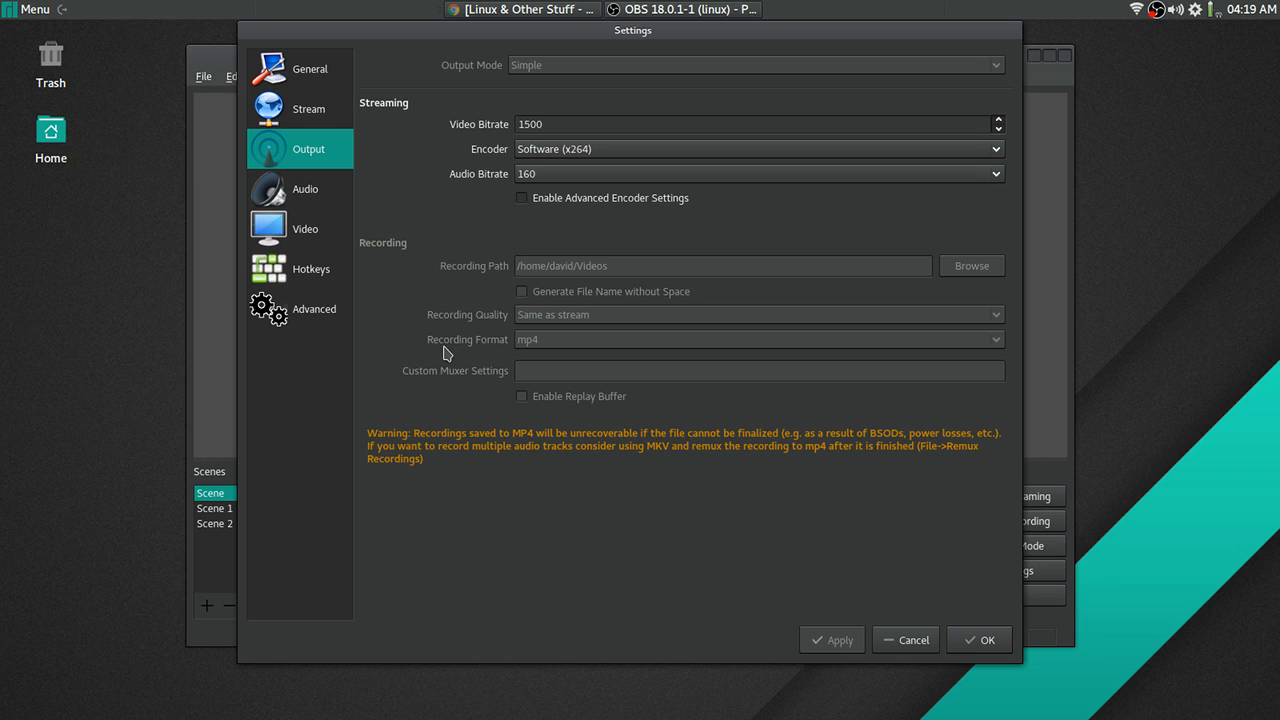
mouse_move(548, 356)
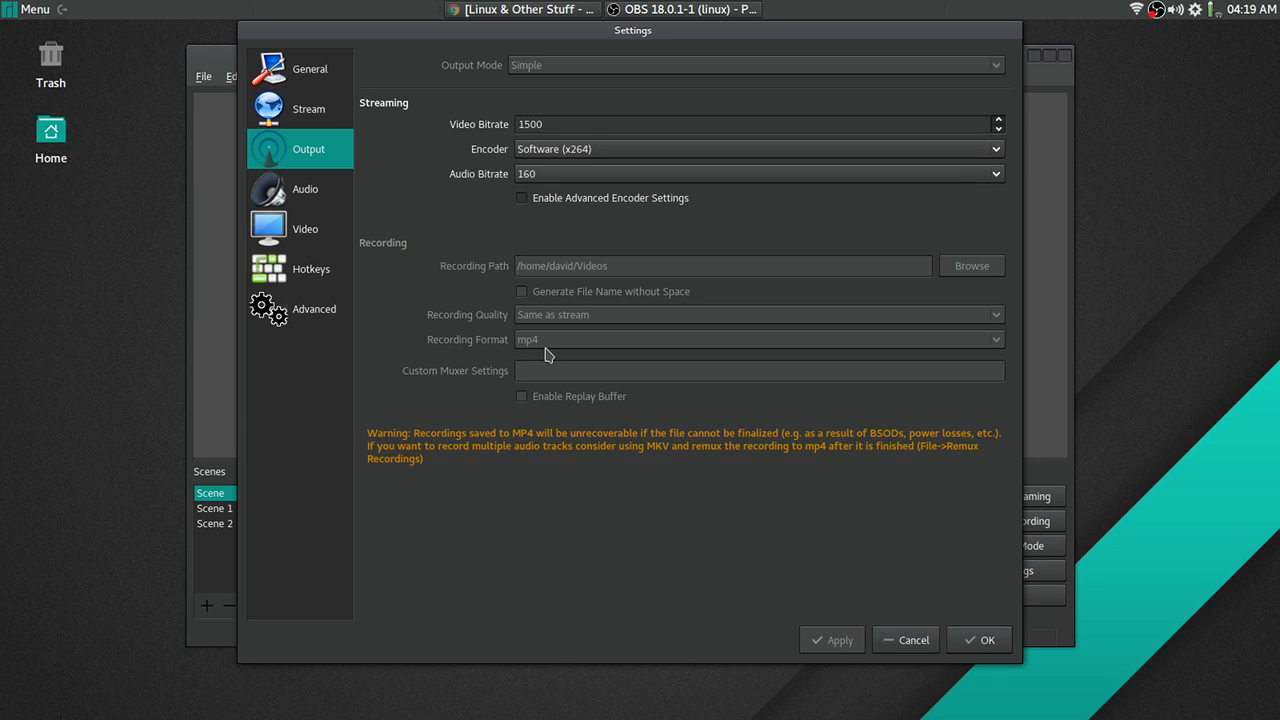
mouse_move(504, 360)
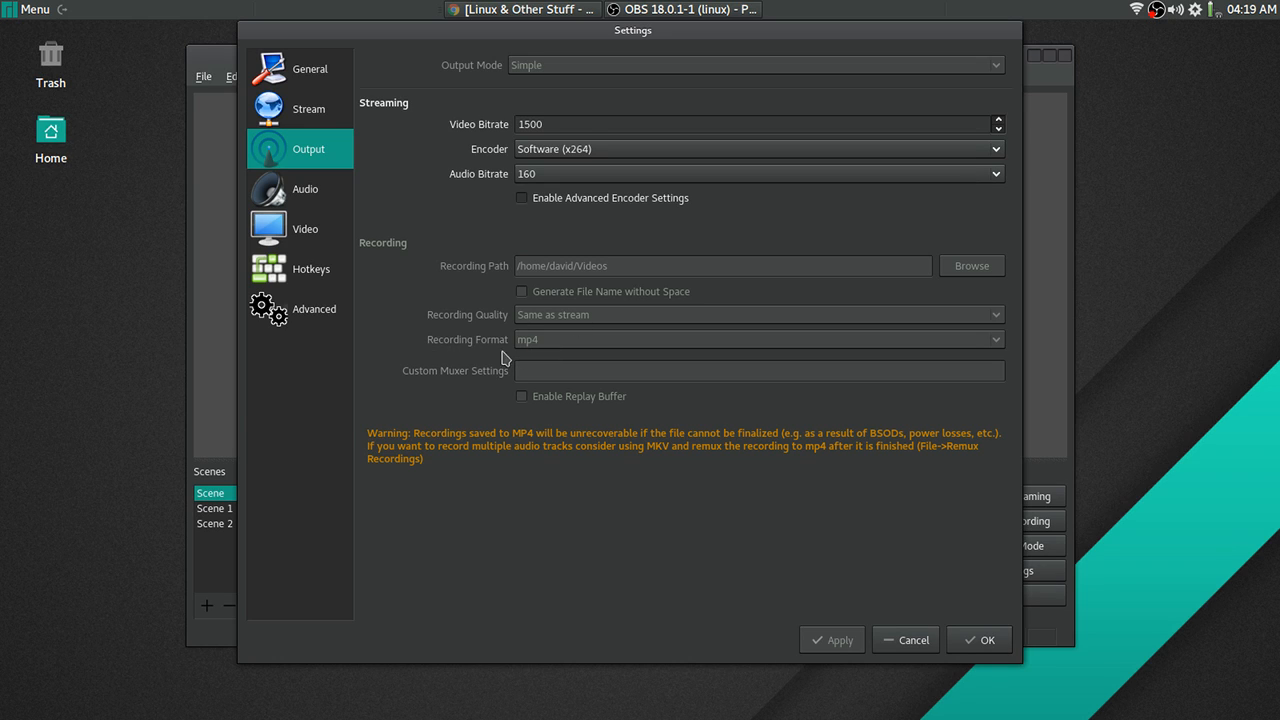
mouse_move(572, 352)
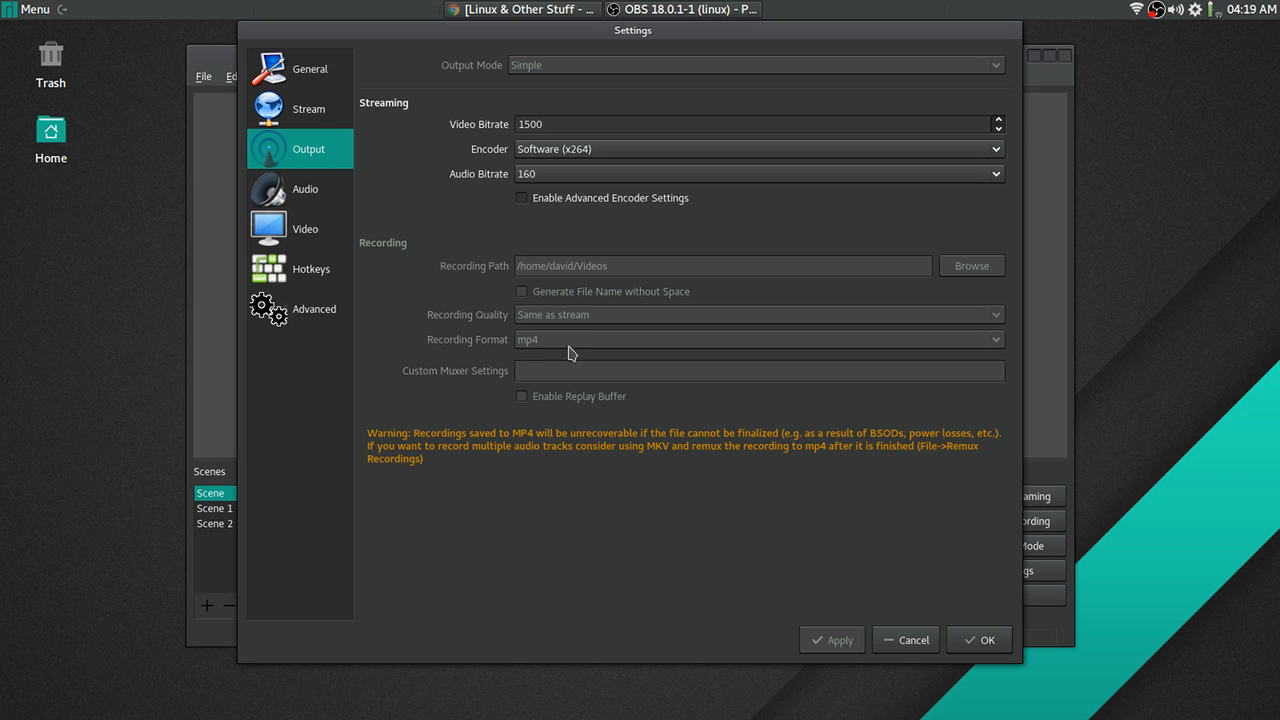
mouse_move(548, 356)
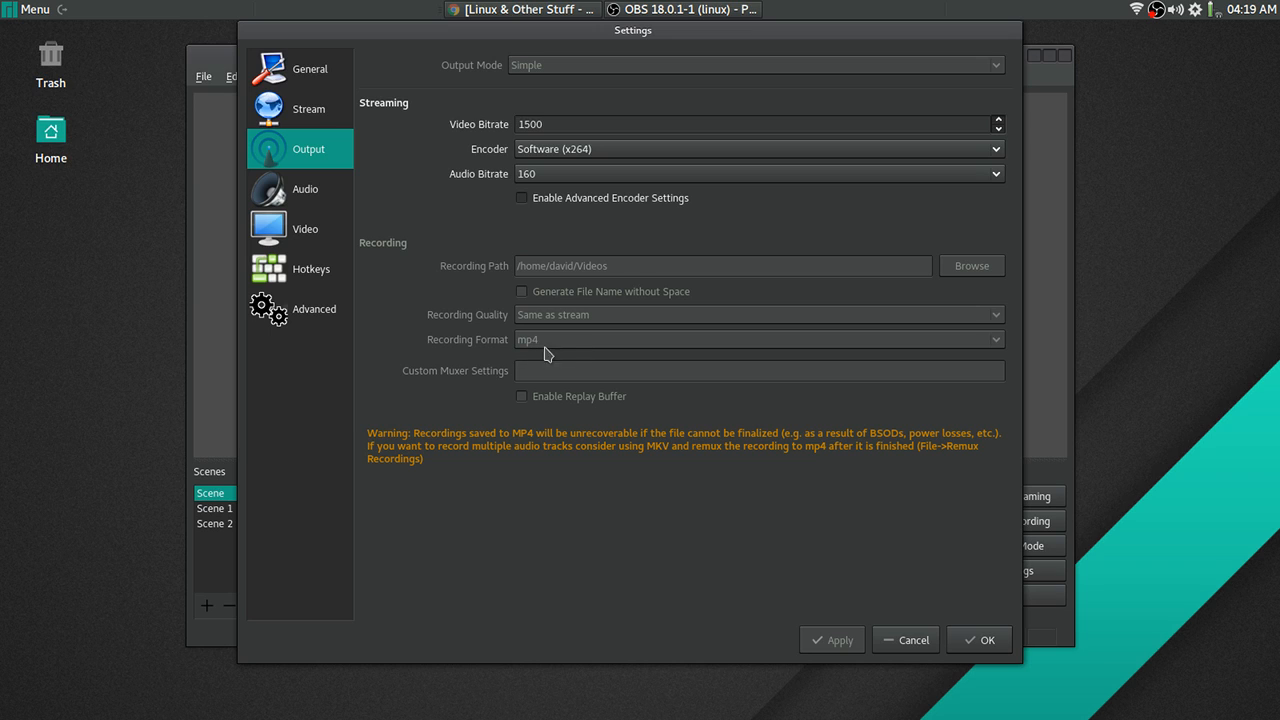
mouse_move(536, 348)
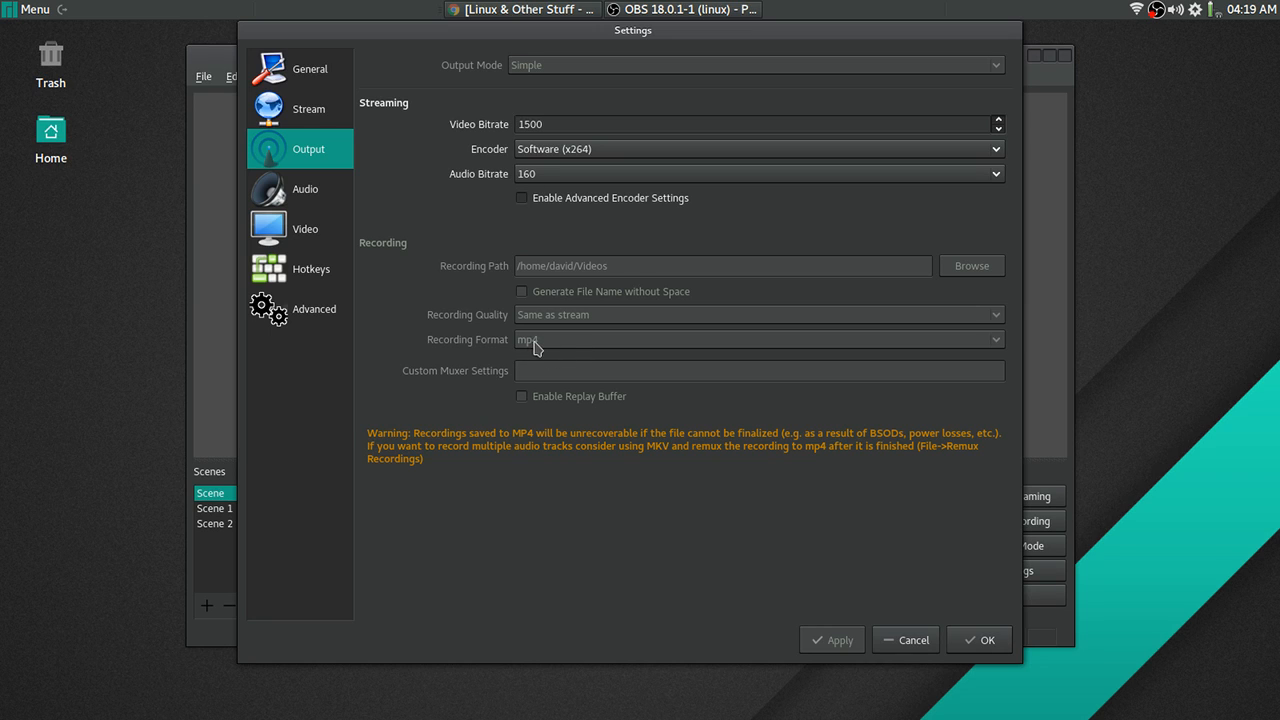
mouse_move(548, 348)
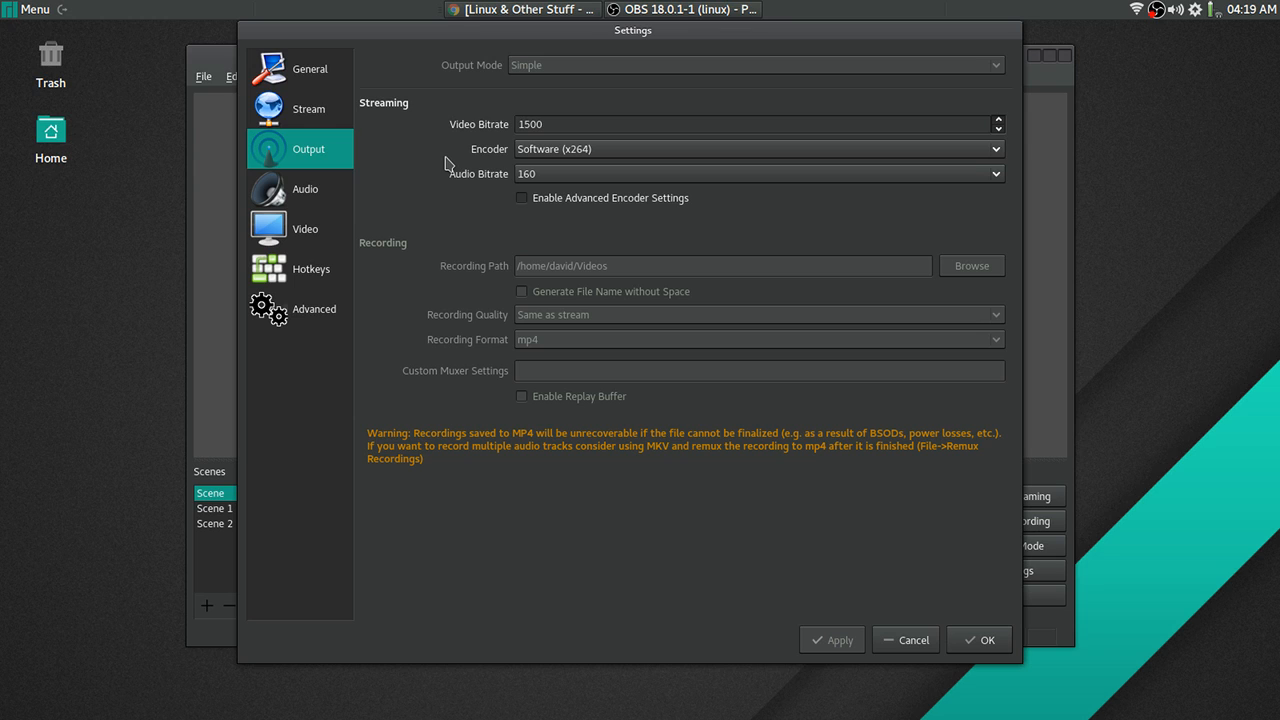
mouse_move(318, 232)
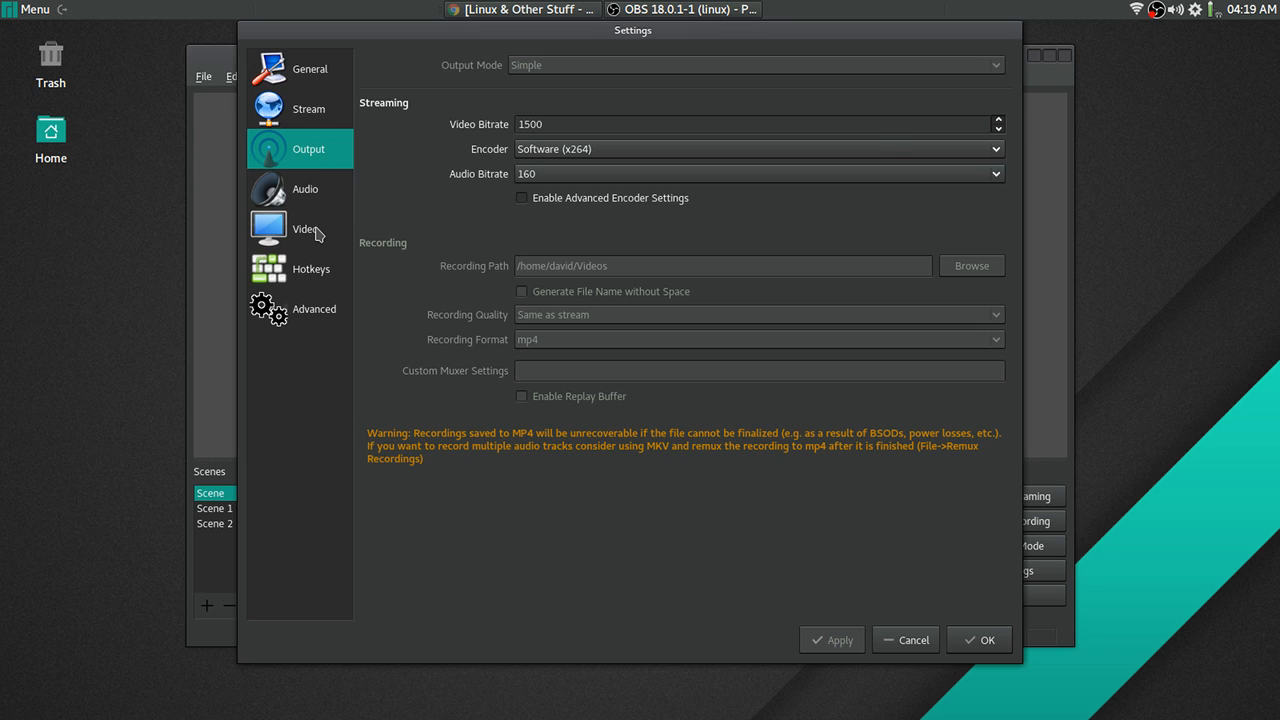
- Show the Video page: 1600x900 base, 1280x720 output, 30 FPS
left_click(304, 228)
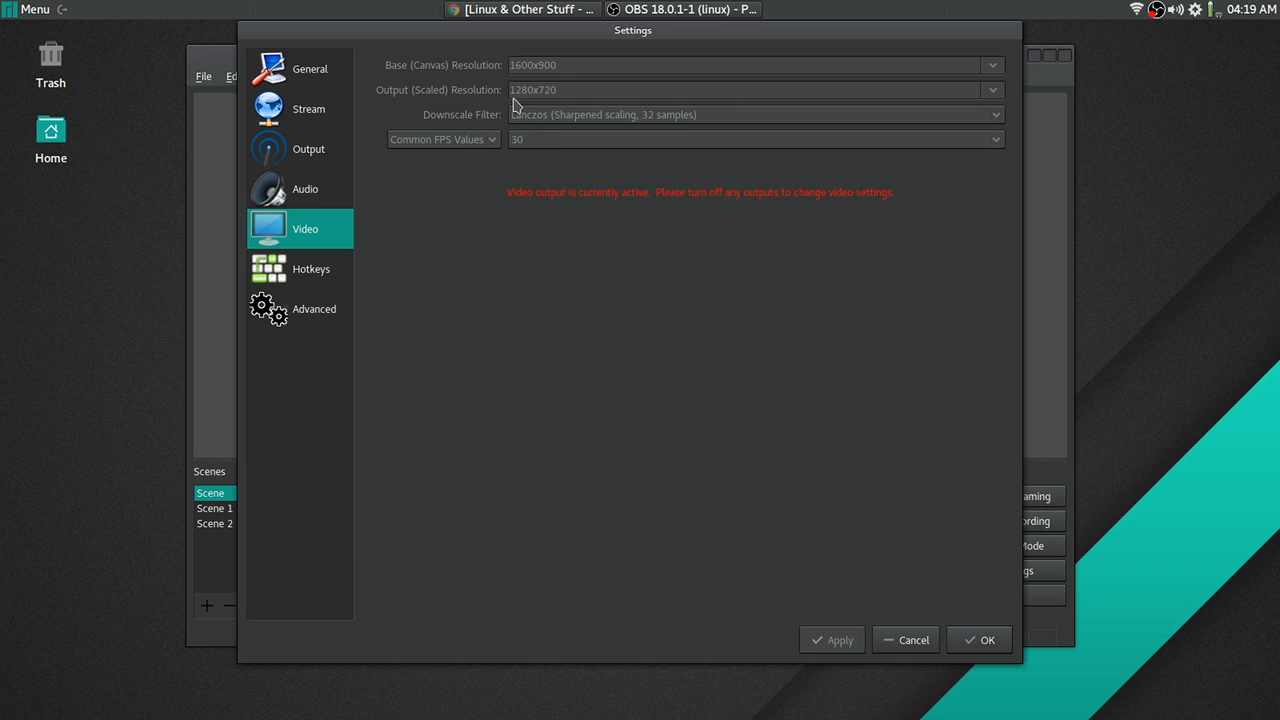
mouse_move(530, 108)
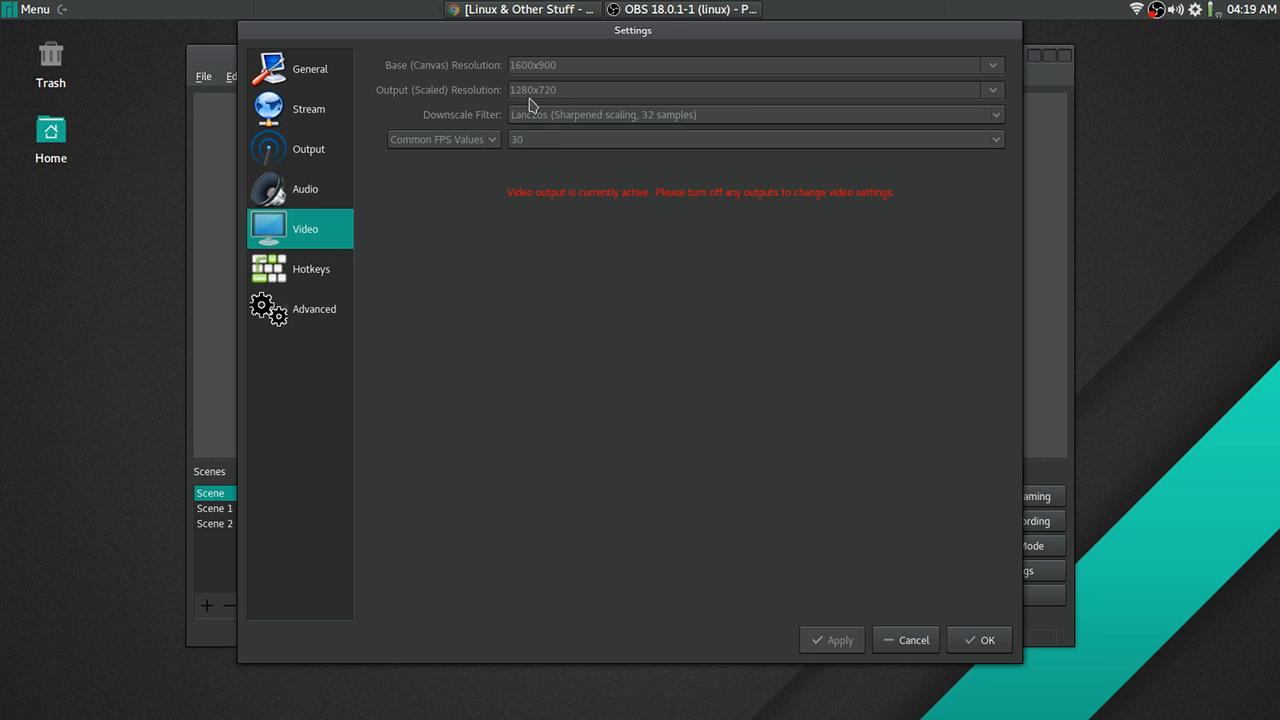
mouse_move(520, 116)
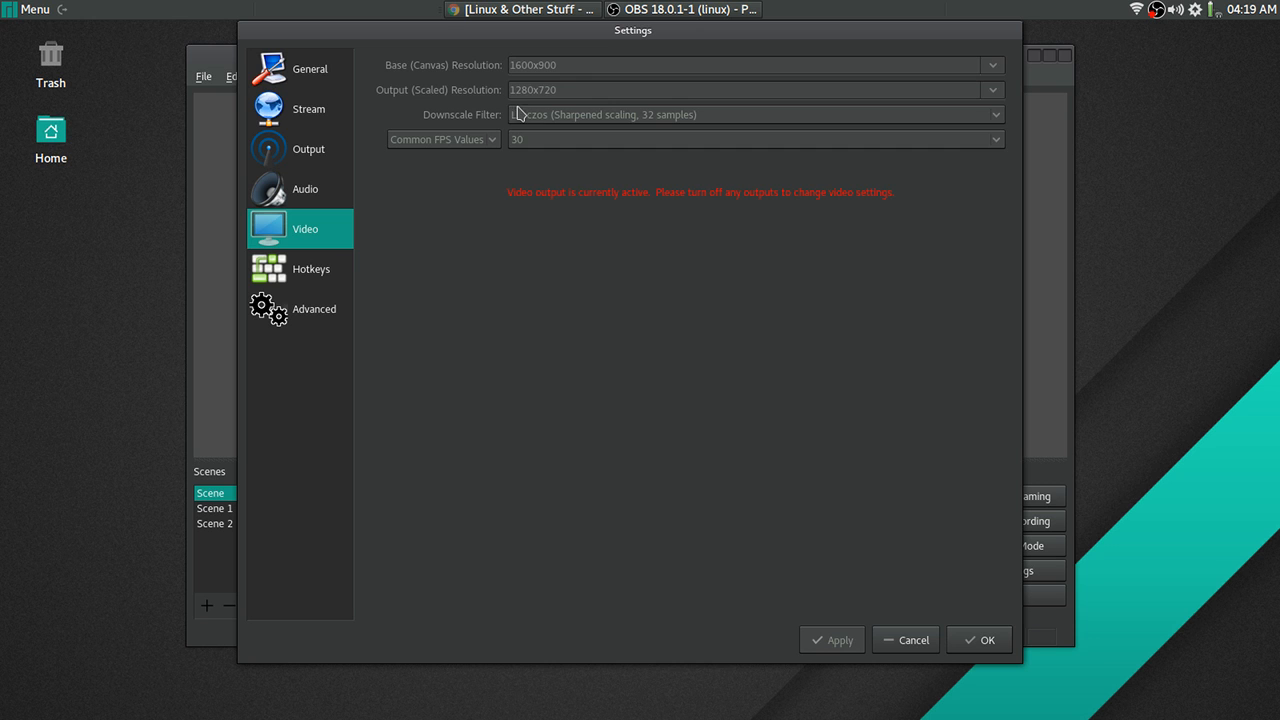
left_click_drag(632, 30, 652, 112)
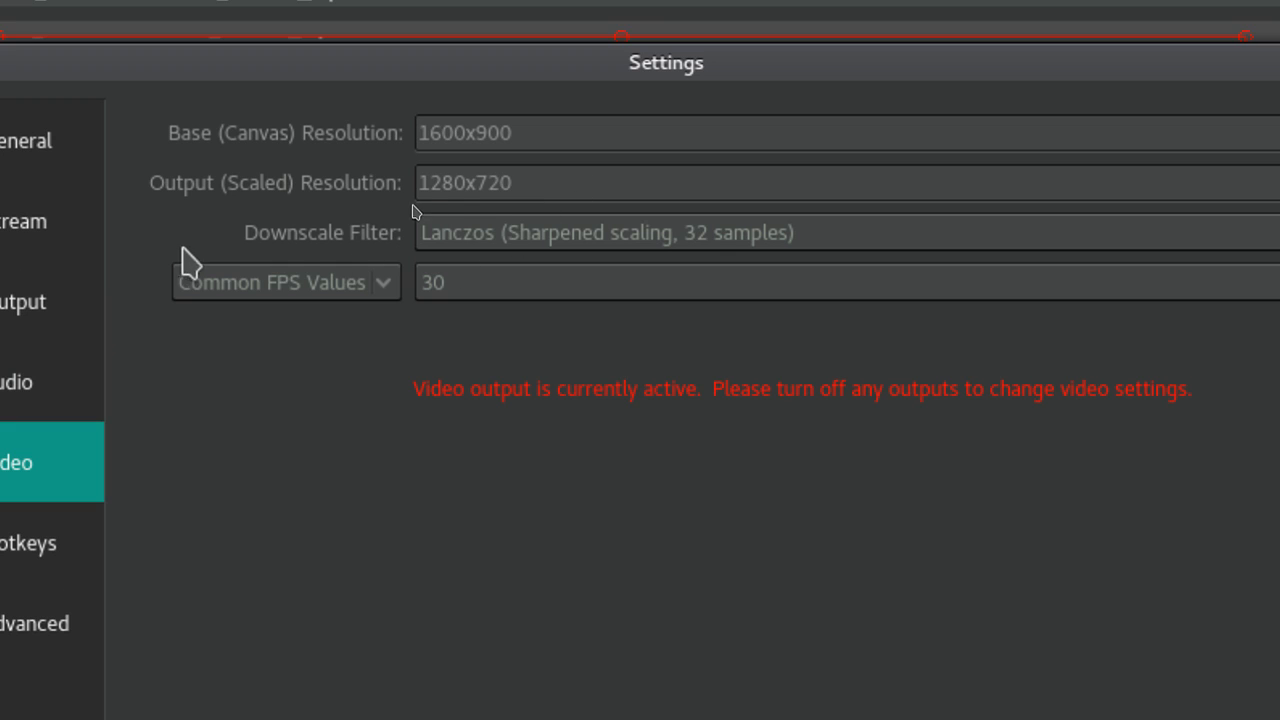
mouse_move(380, 270)
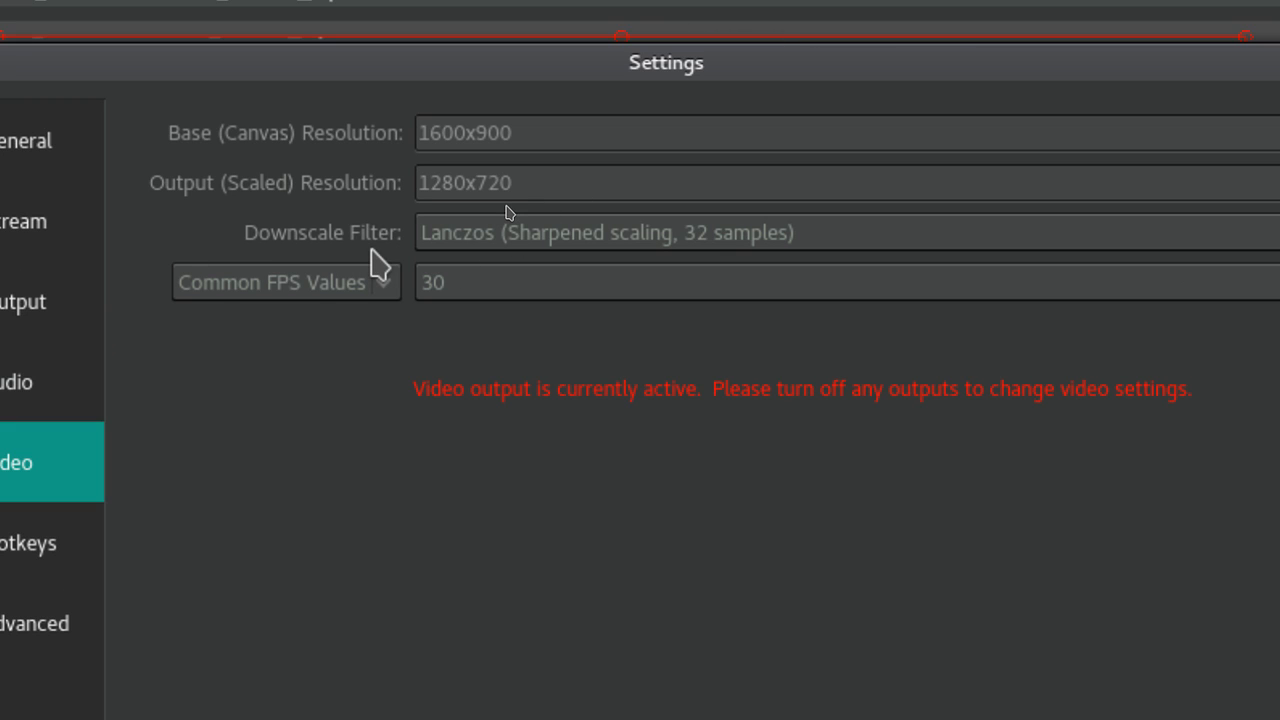
mouse_move(696, 278)
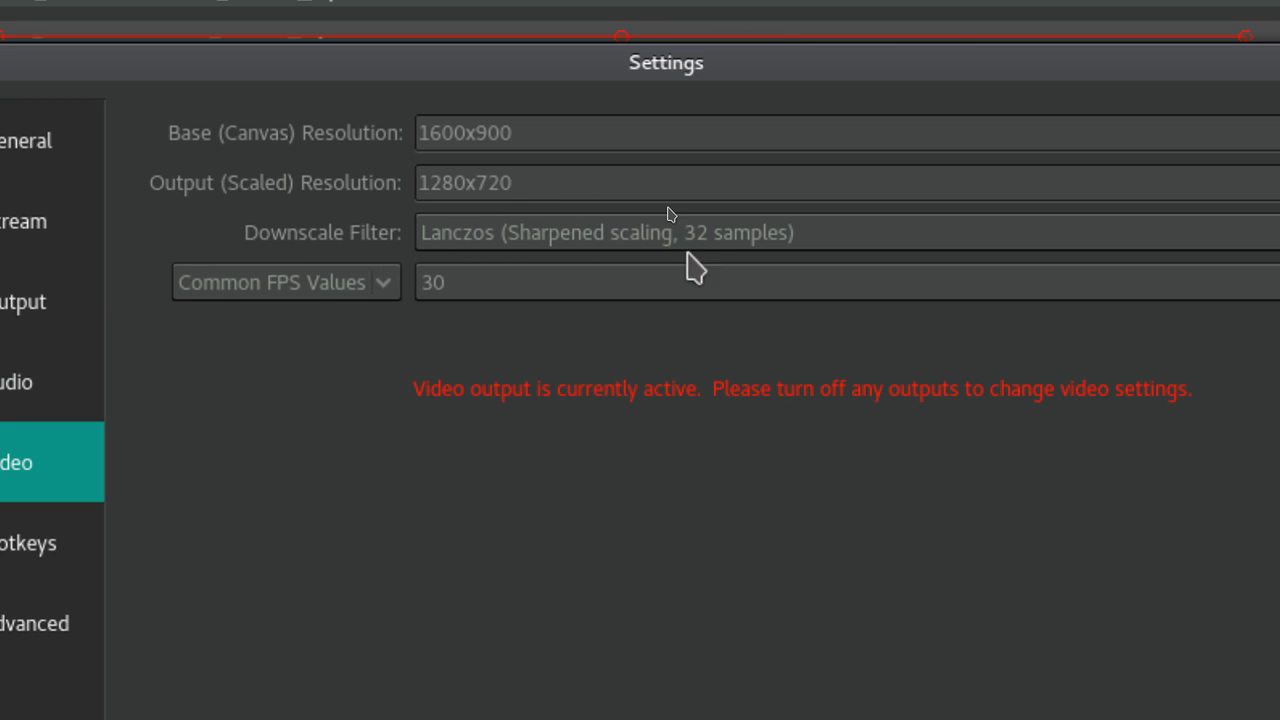
mouse_move(498, 322)
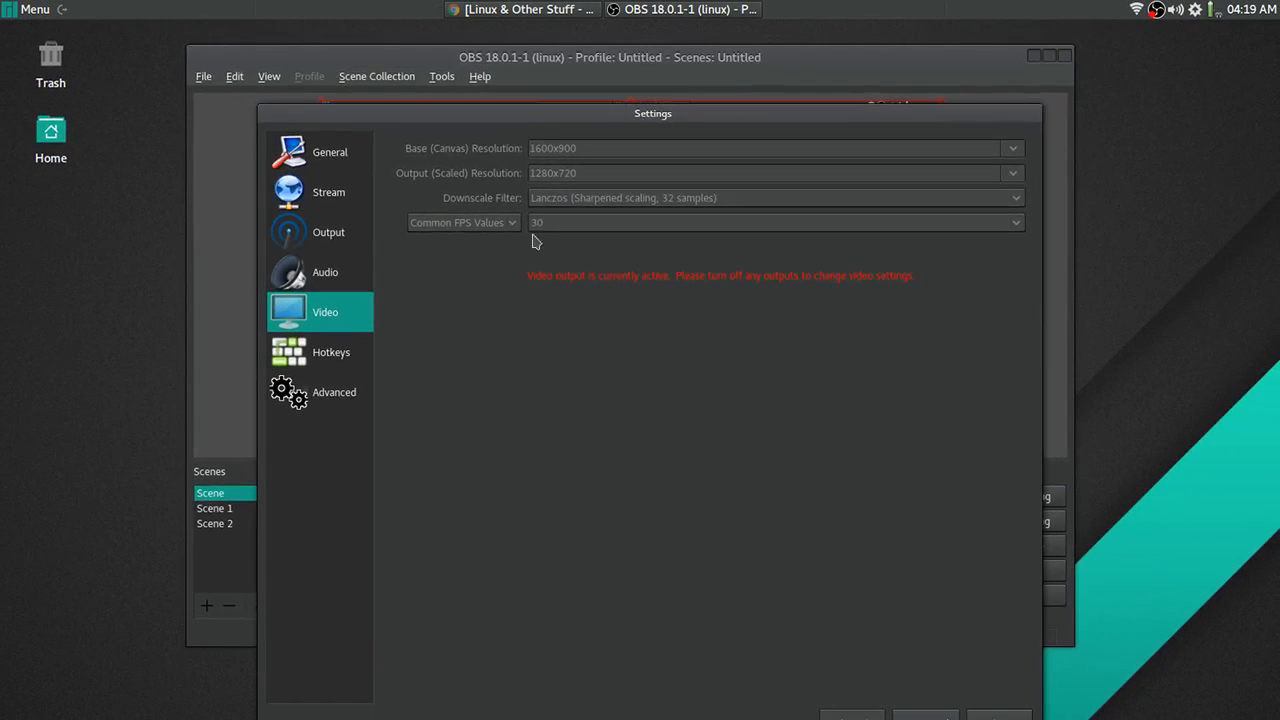
- Flip back through the General and Video pages and close the Settings window
left_click(328, 152)
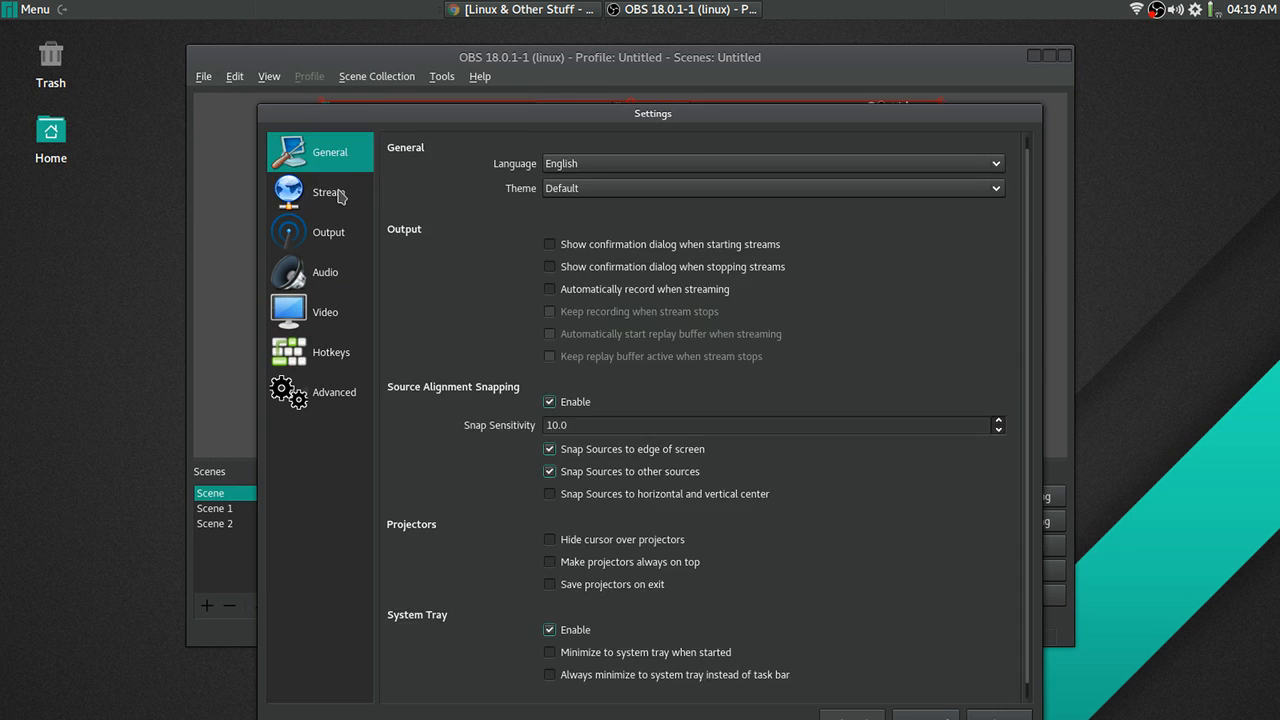
left_click(328, 232)
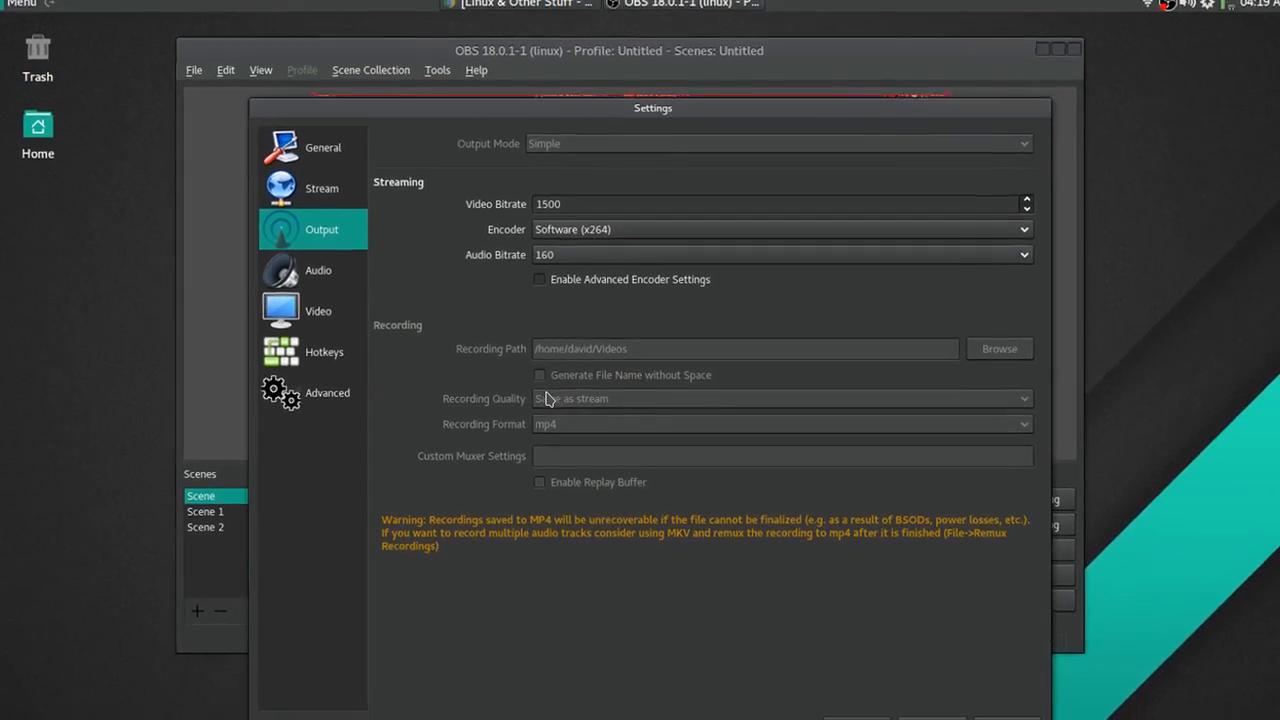
left_click(324, 352)
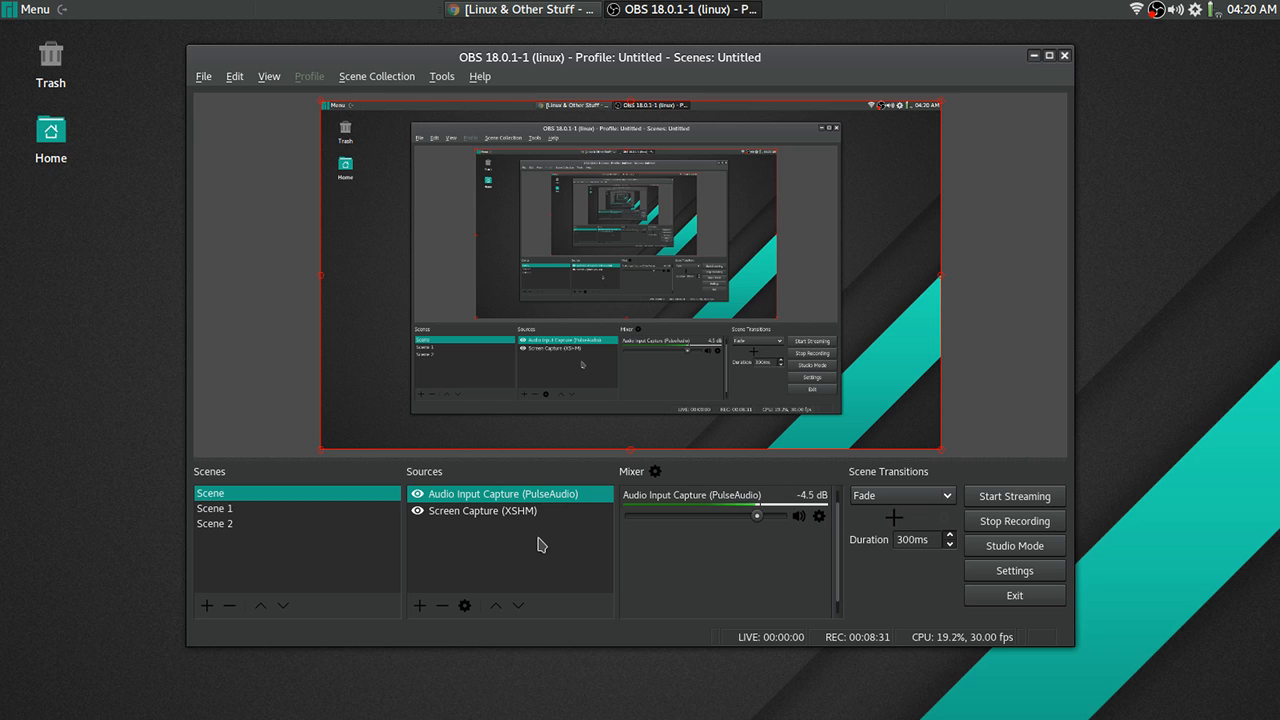
mouse_move(550, 552)
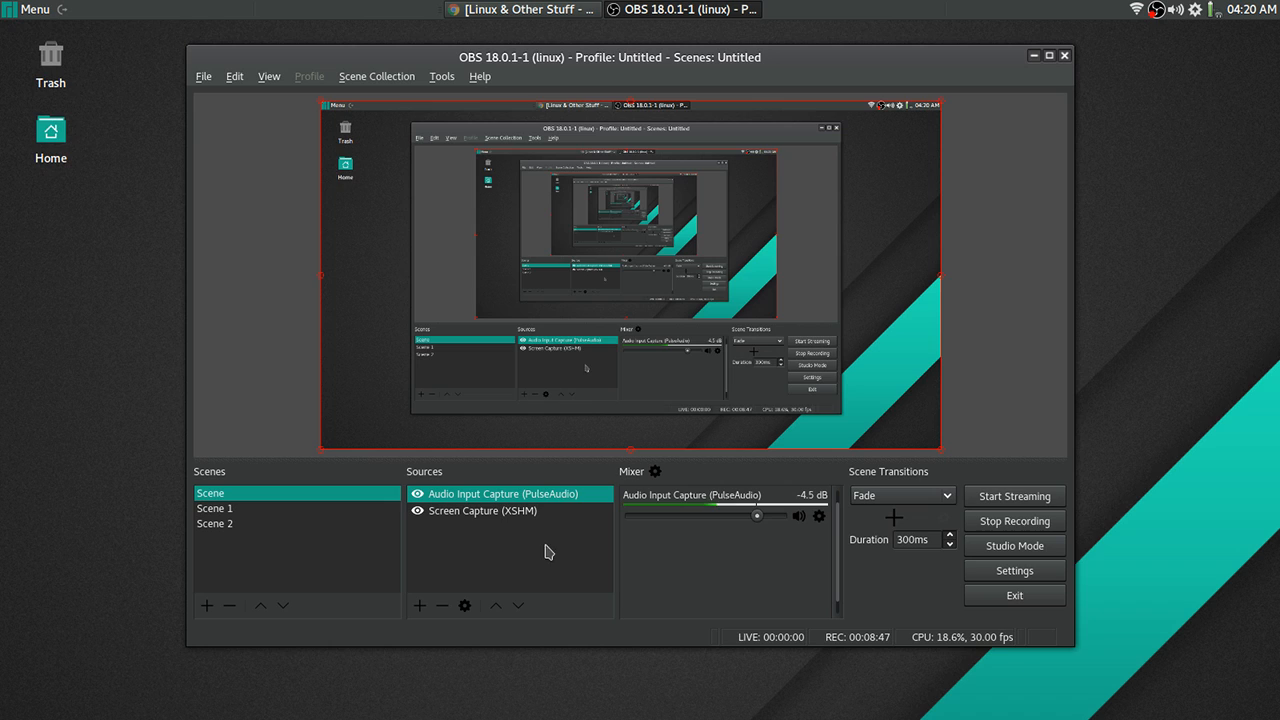
mouse_move(532, 540)
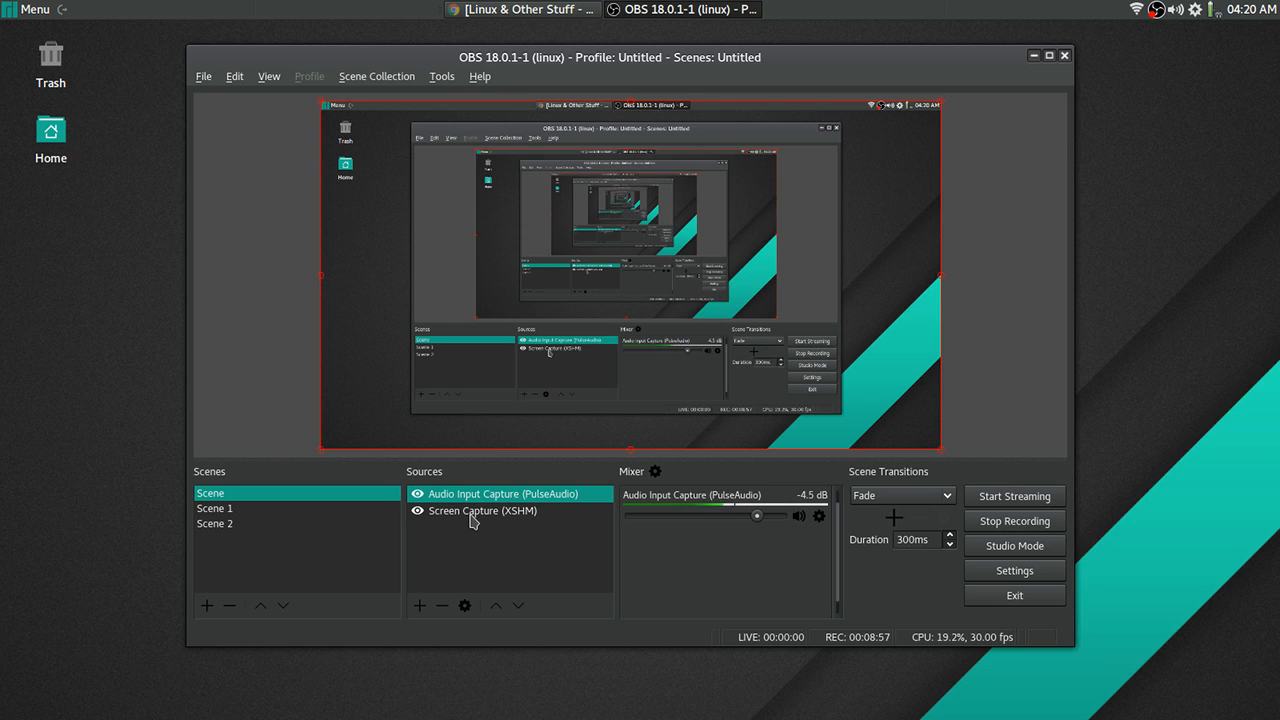
left_click(488, 512)
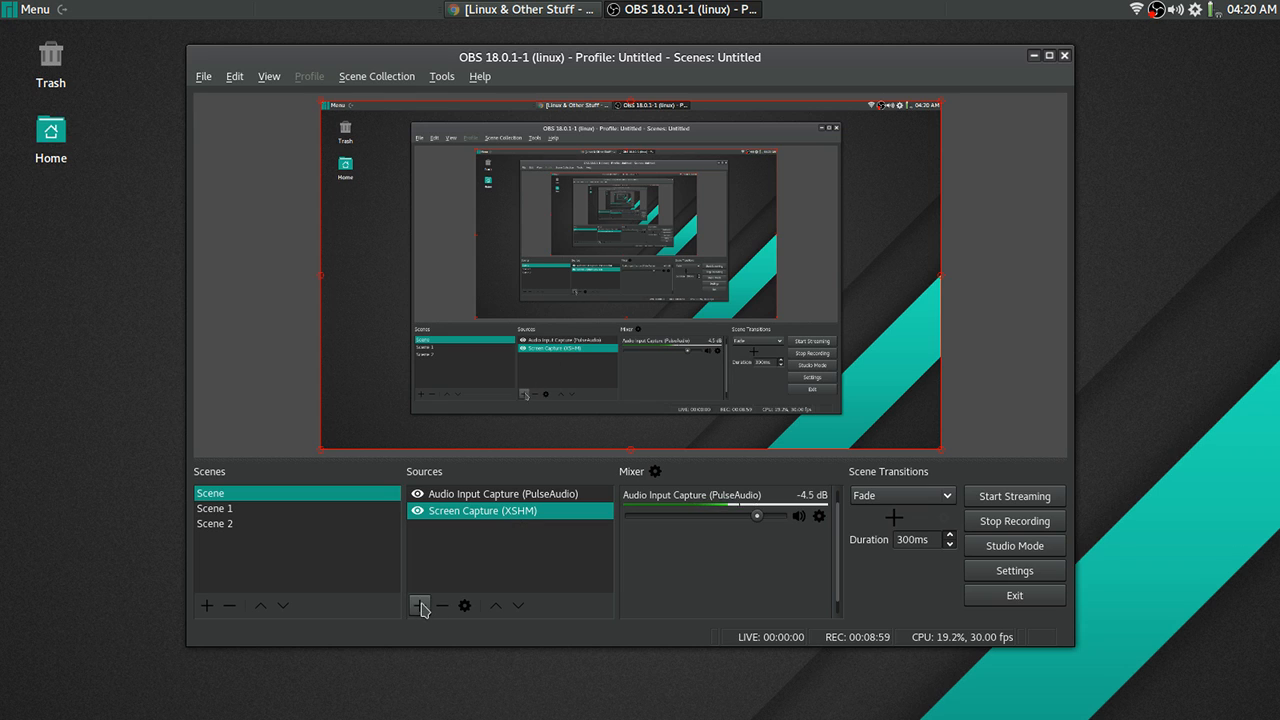
left_click(508, 494)
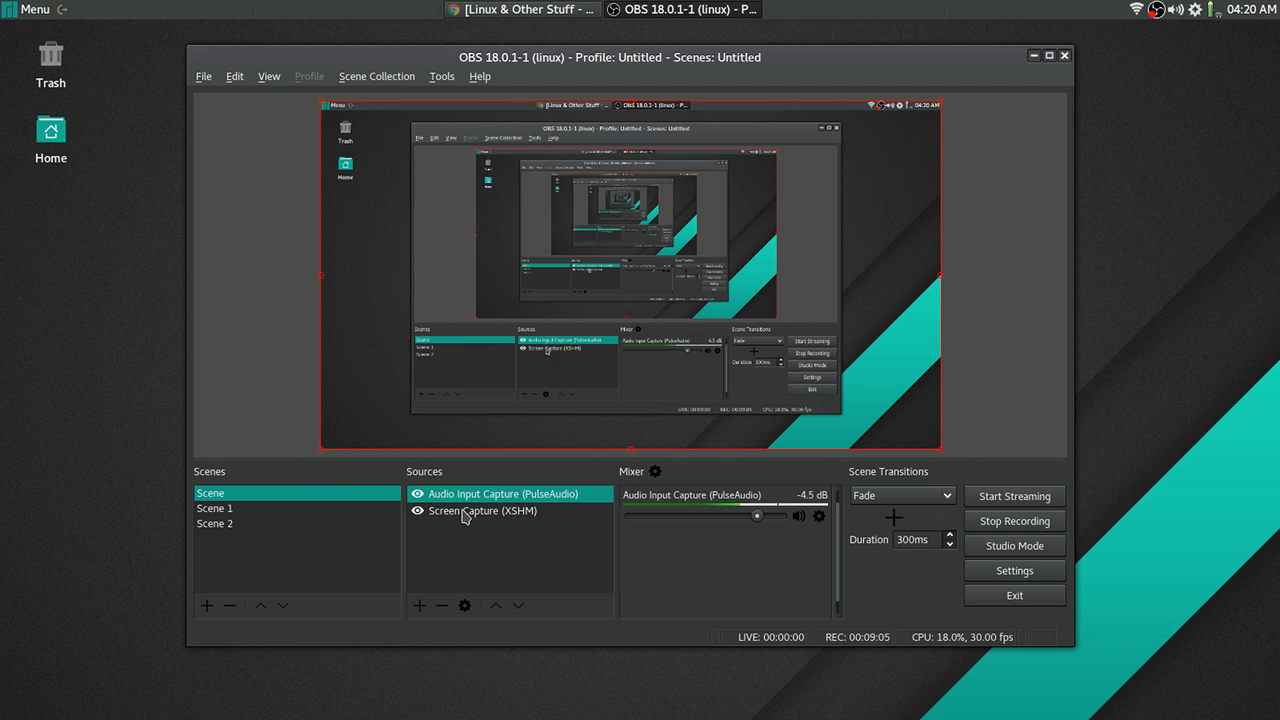
left_click(472, 512)
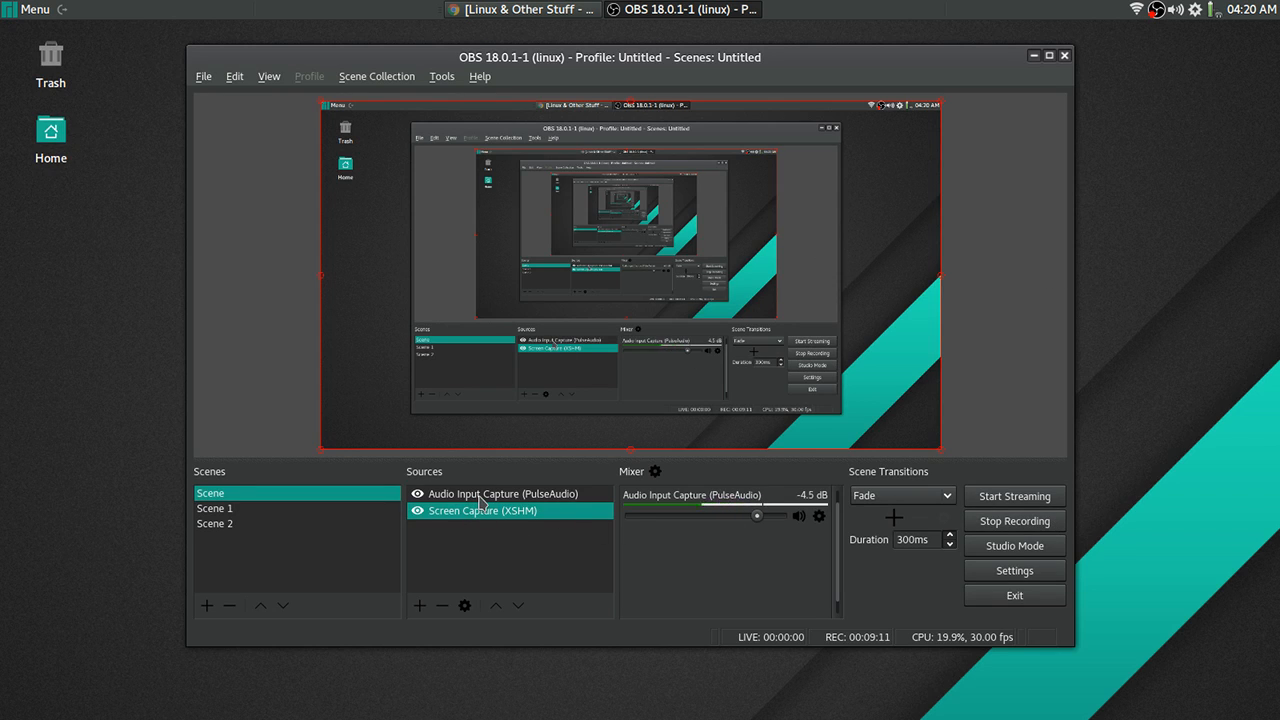
double_click(504, 494)
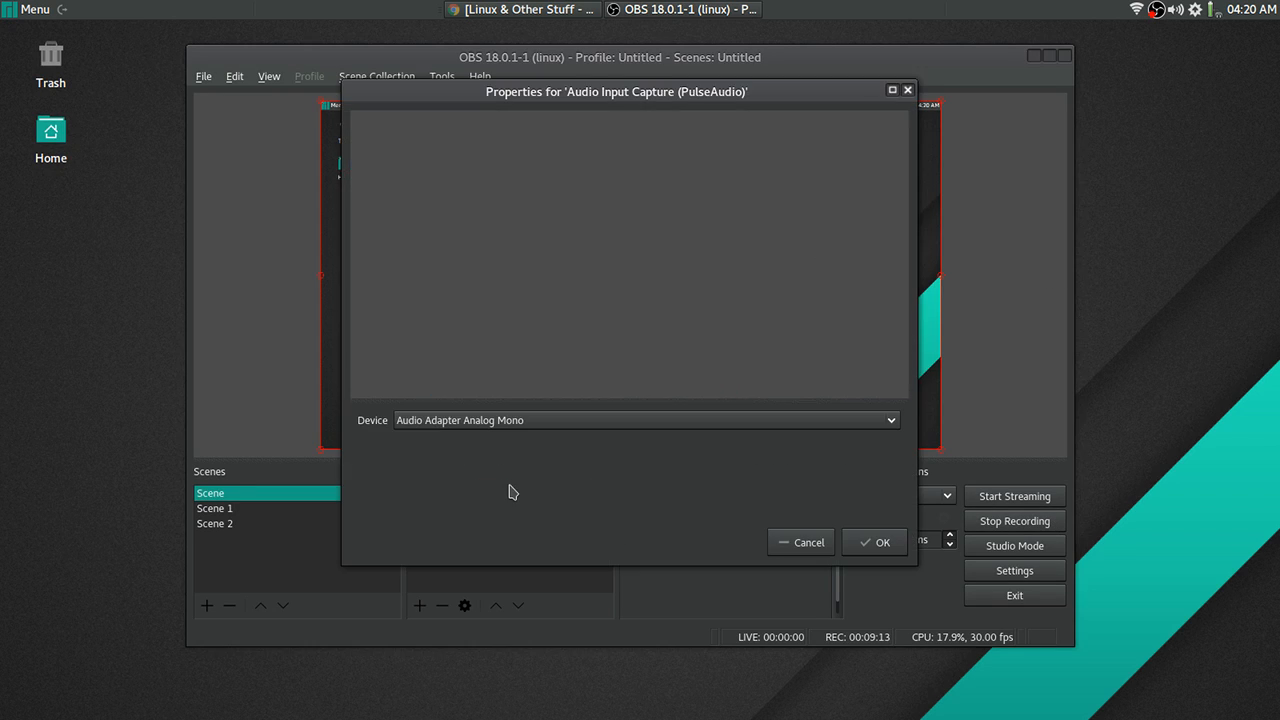
mouse_move(824, 532)
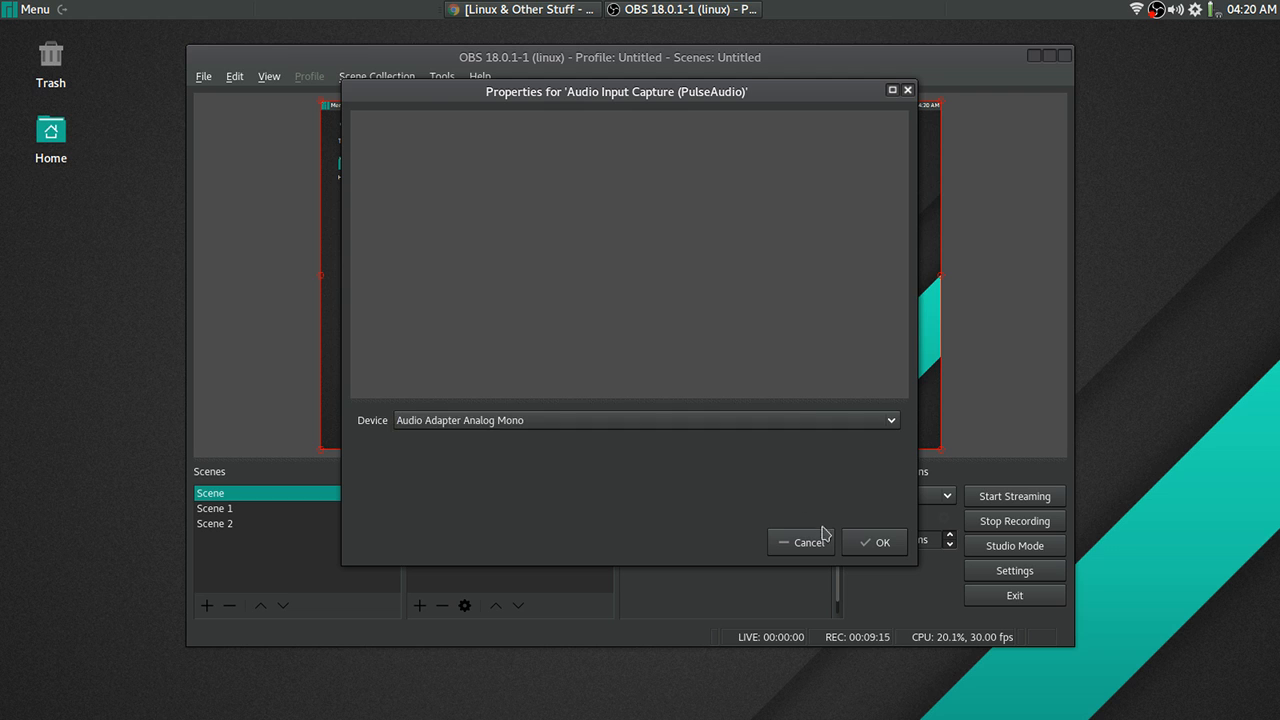
left_click(882, 540)
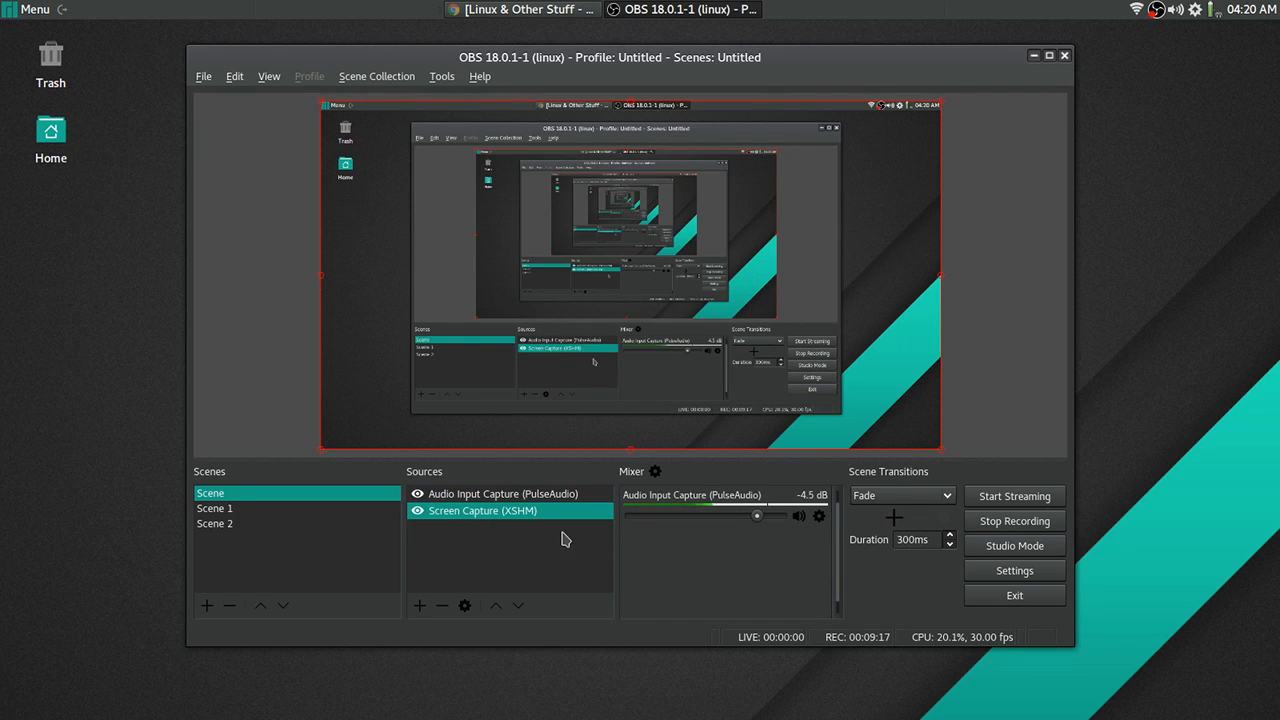
mouse_move(334, 524)
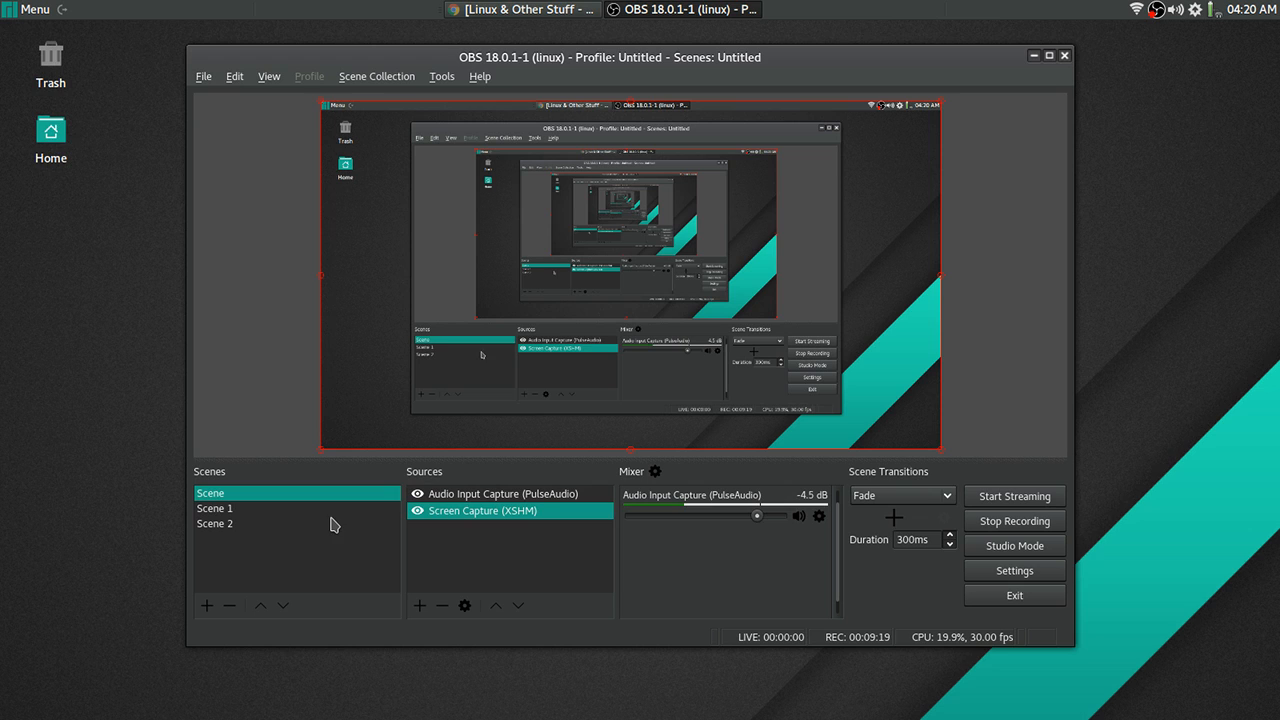
mouse_move(304, 532)
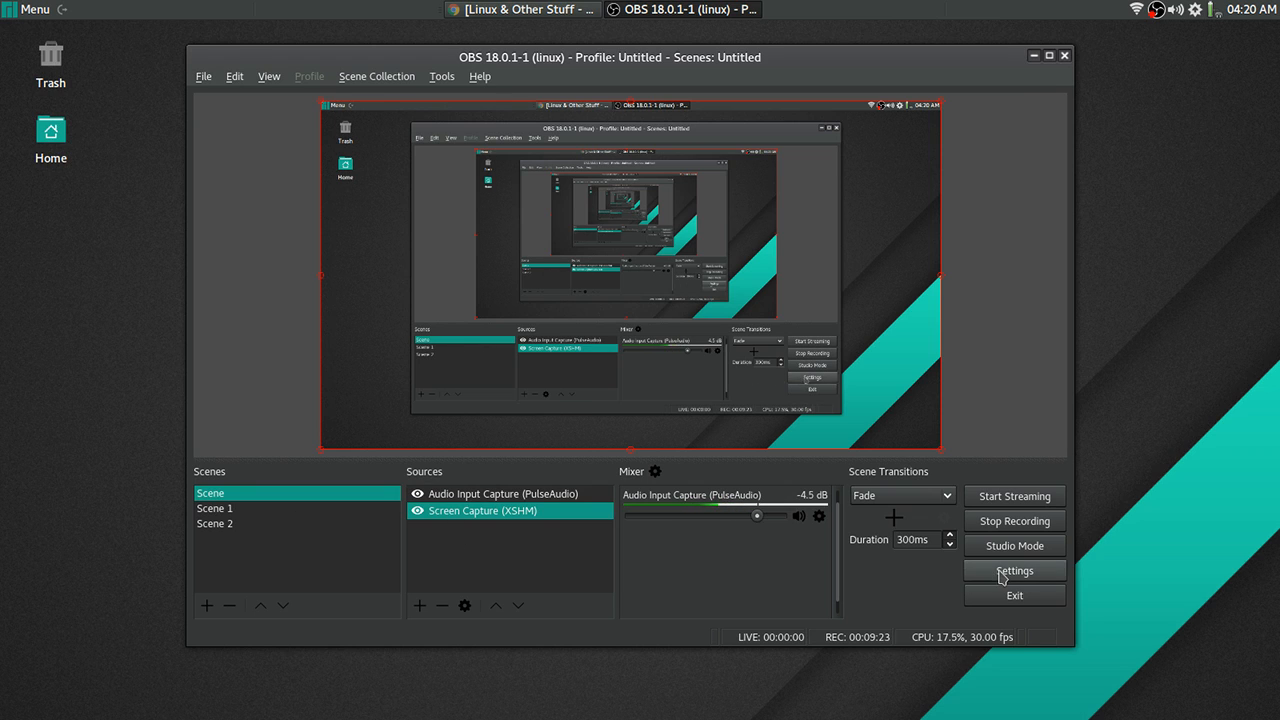
- Open Settings on the Stream page showing Twitch with a US West server
left_click(1014, 570)
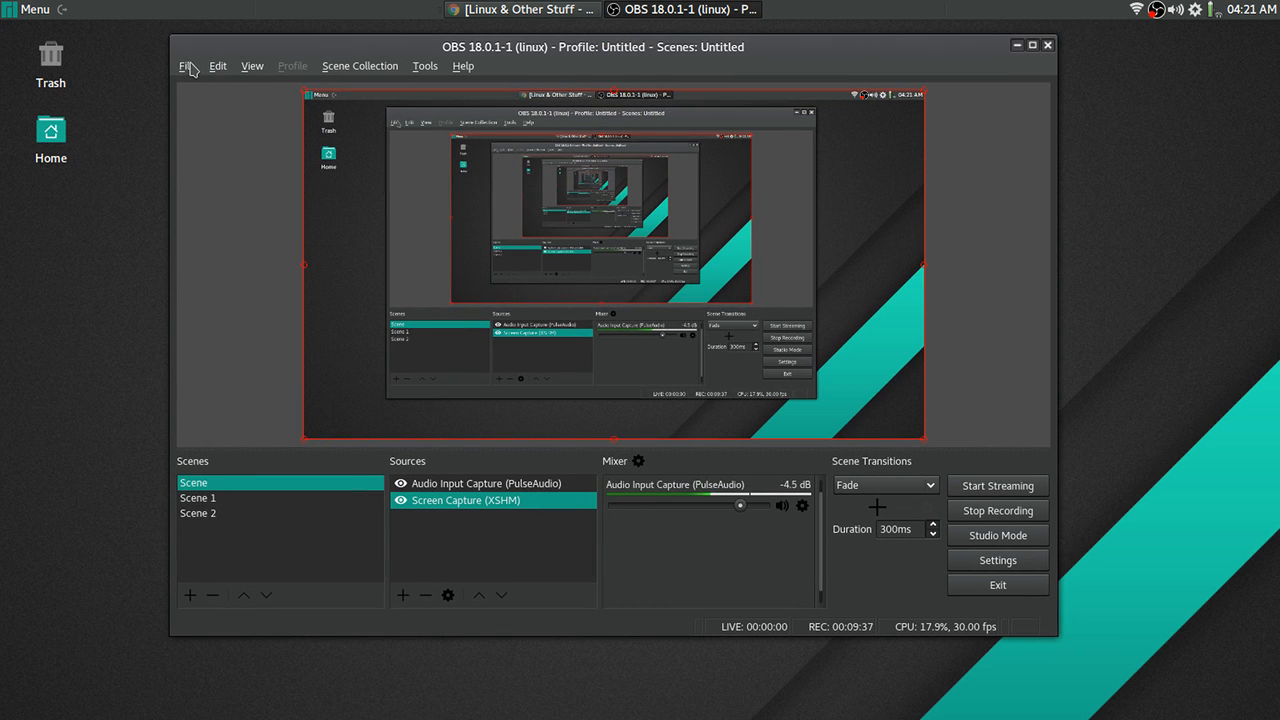
mouse_move(996, 536)
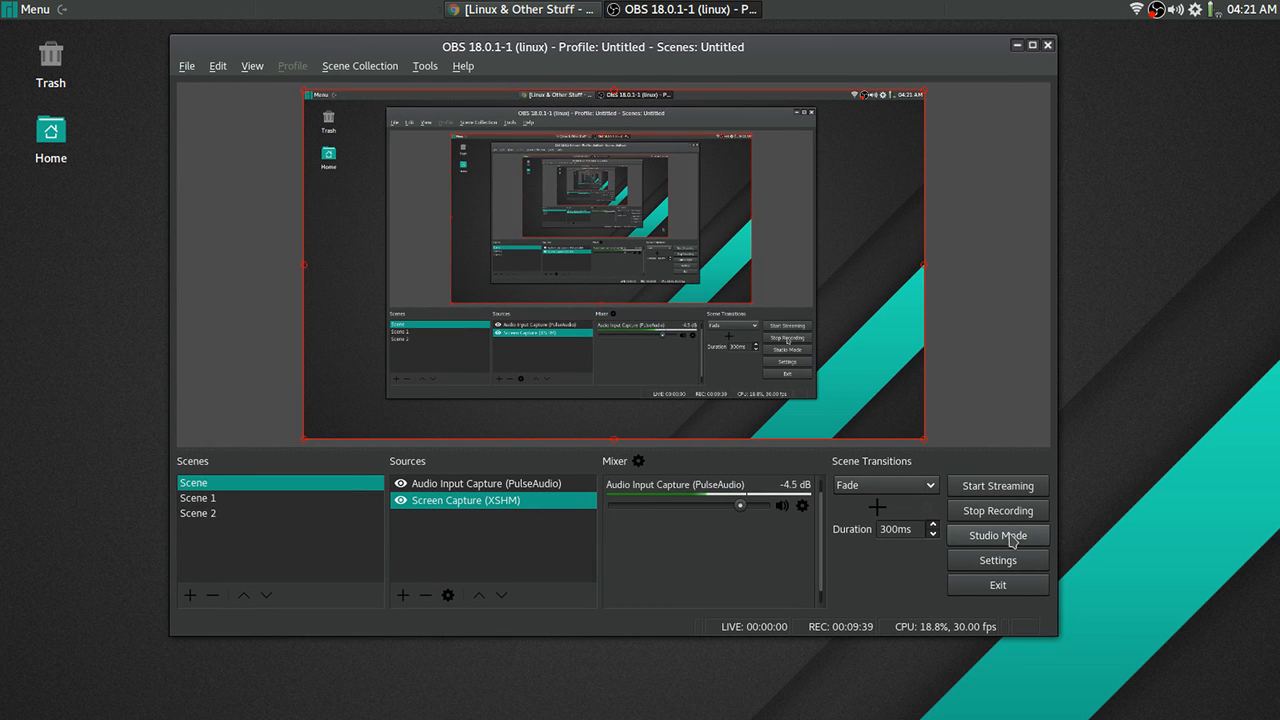
left_click(996, 560)
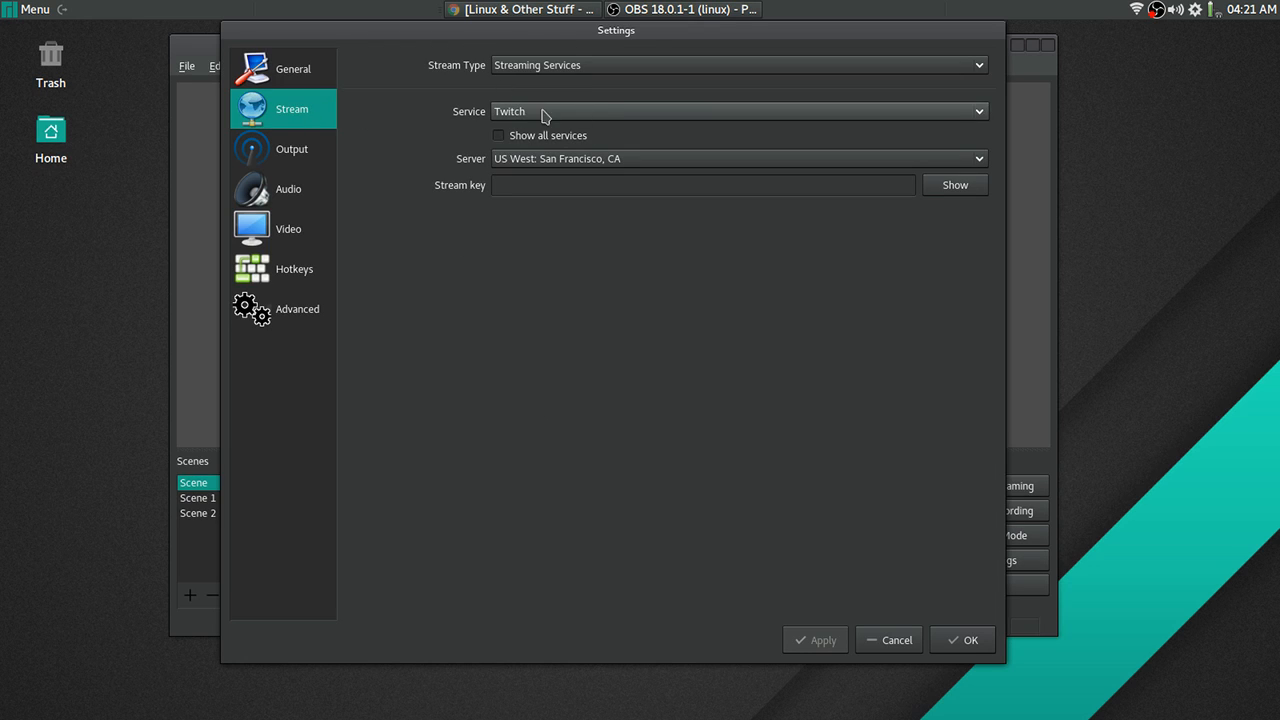
- Look over the Output, Audio, Video and Advanced settings pages
left_click(292, 148)
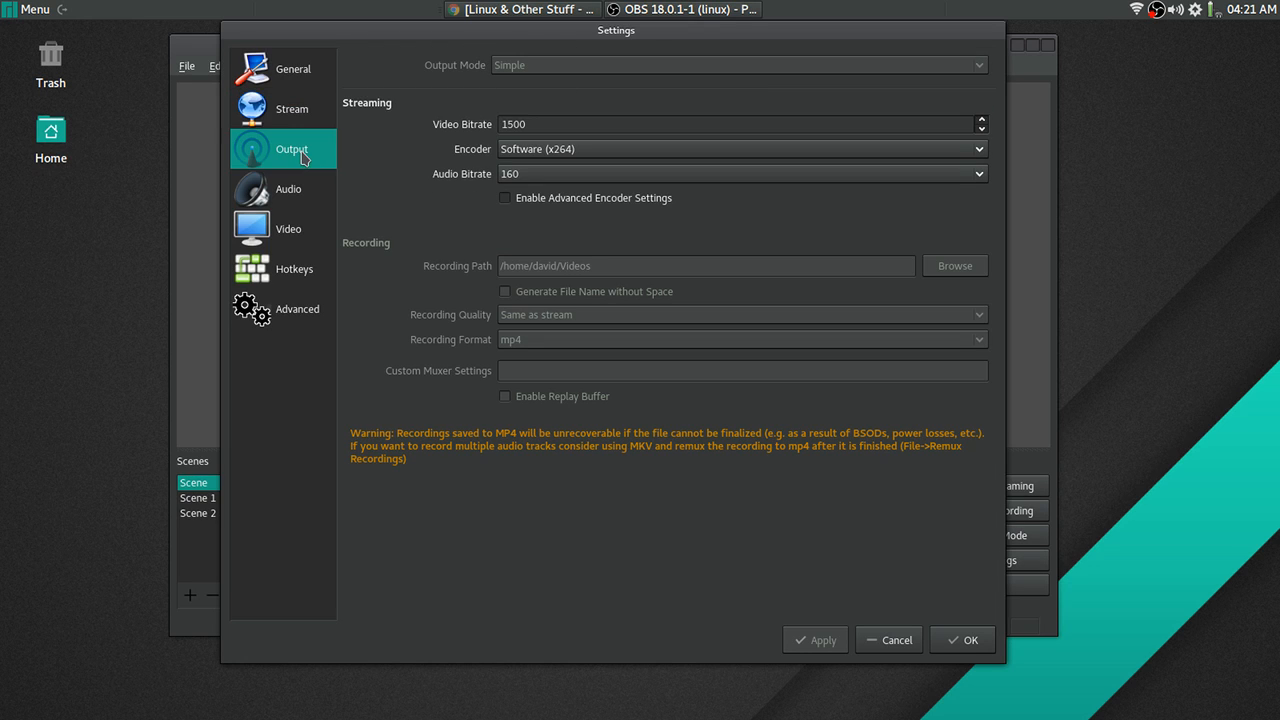
left_click(288, 188)
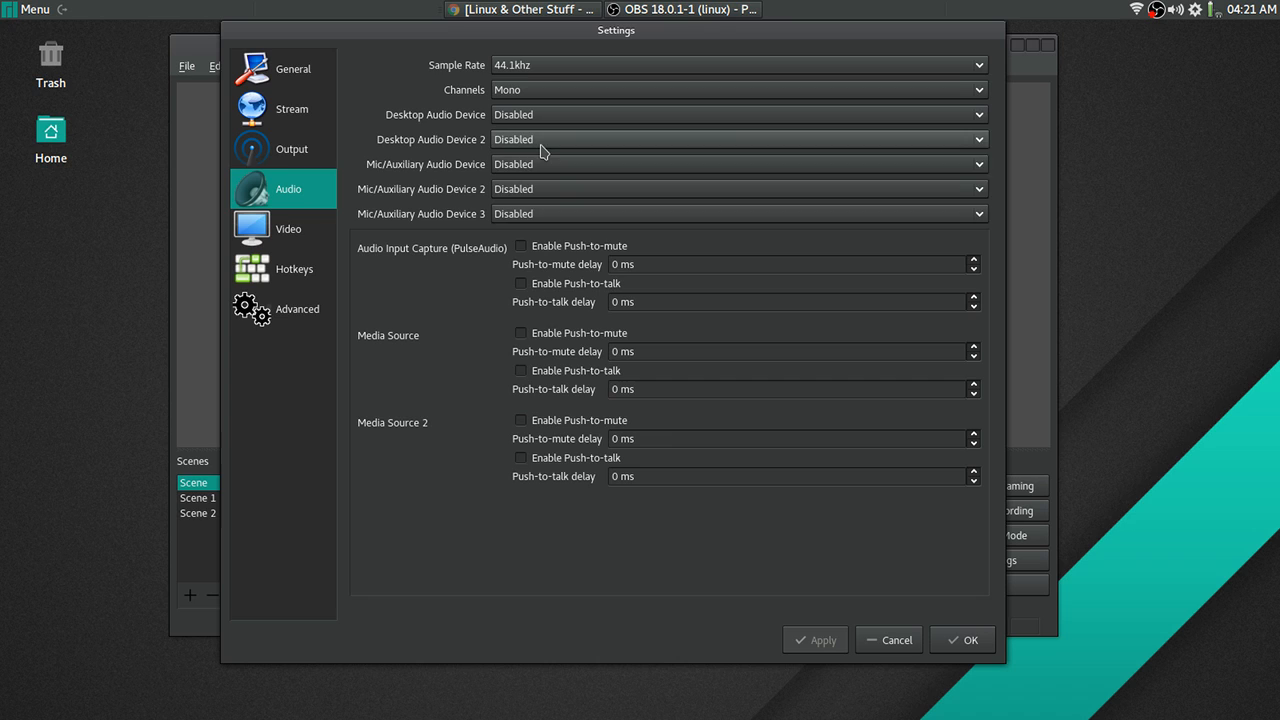
mouse_move(388, 312)
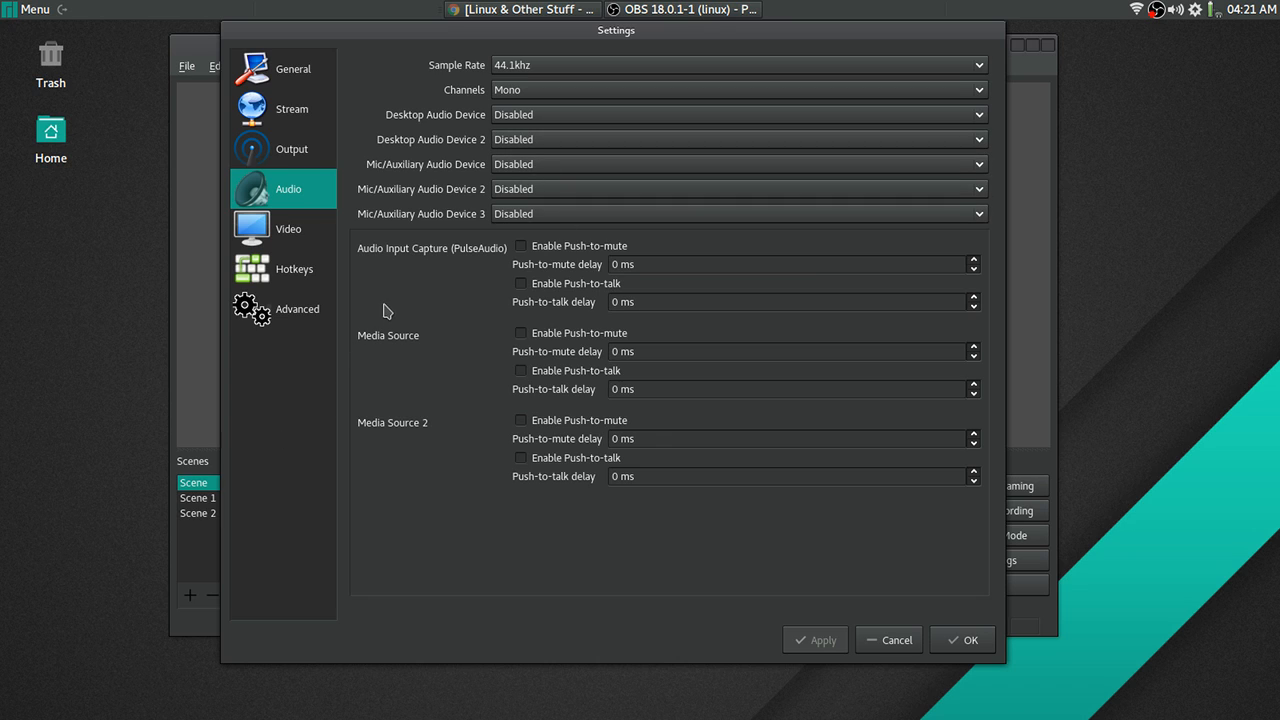
mouse_move(548, 148)
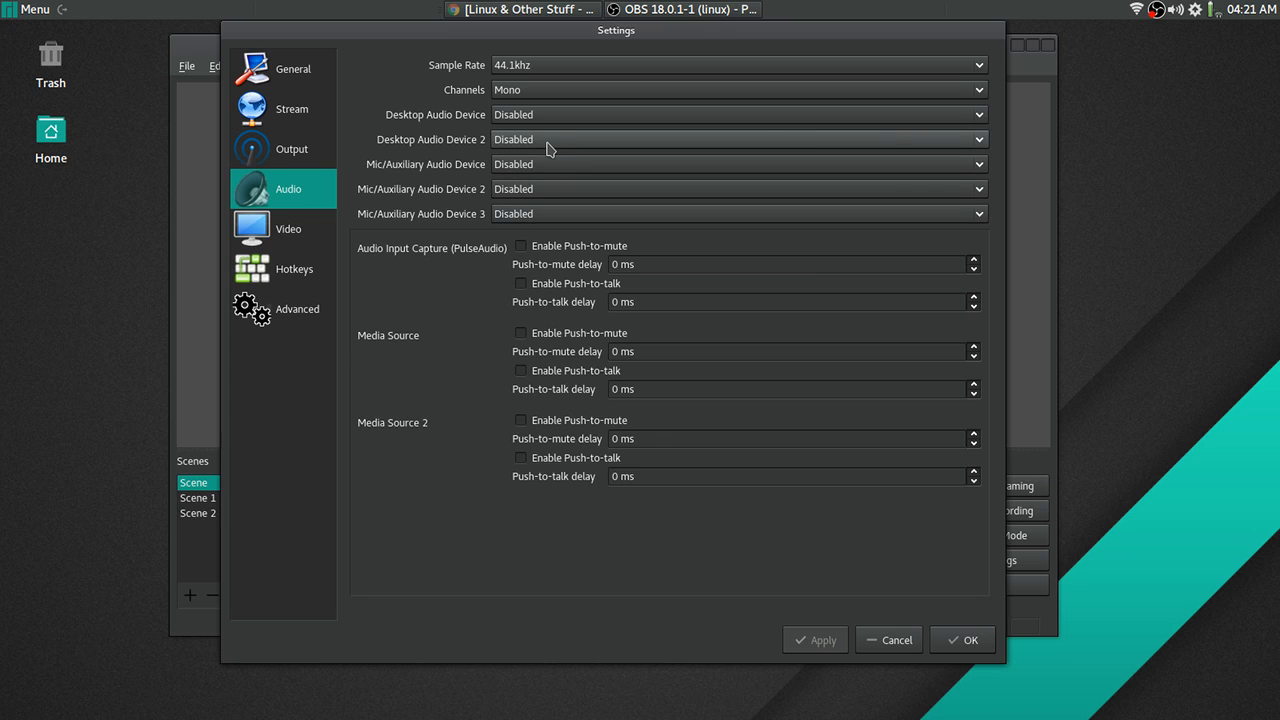
mouse_move(556, 152)
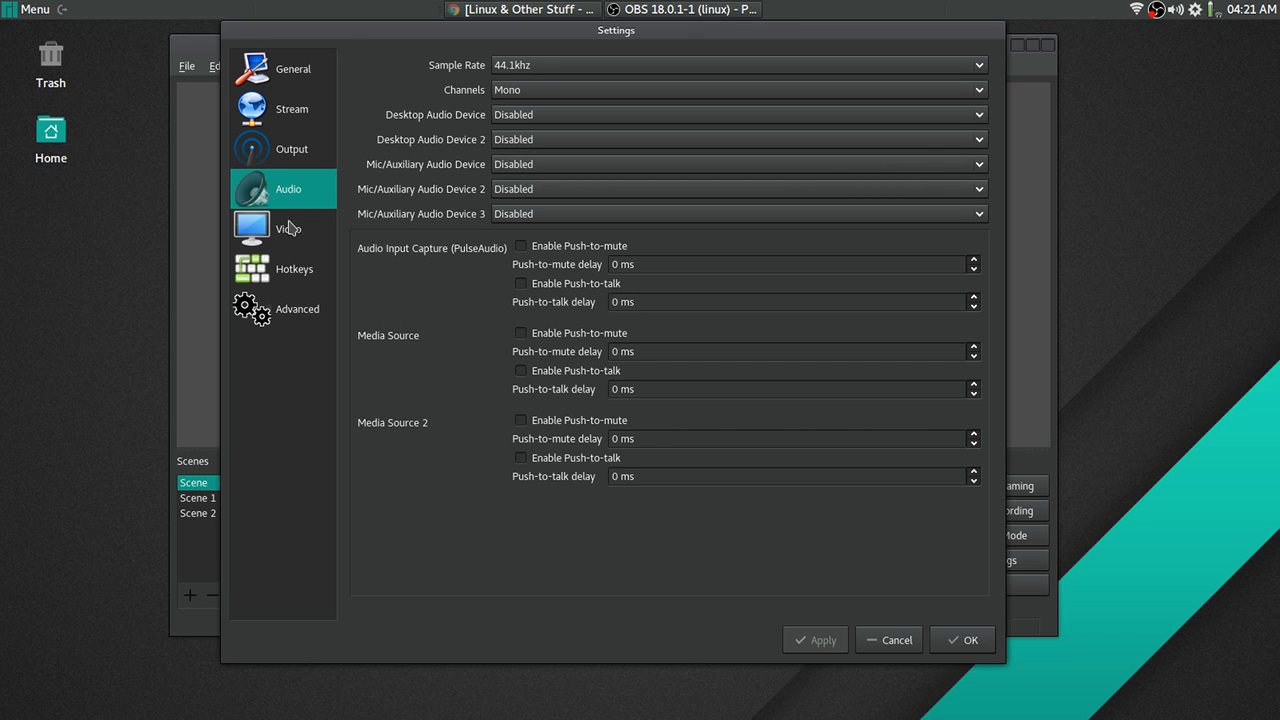
left_click(288, 228)
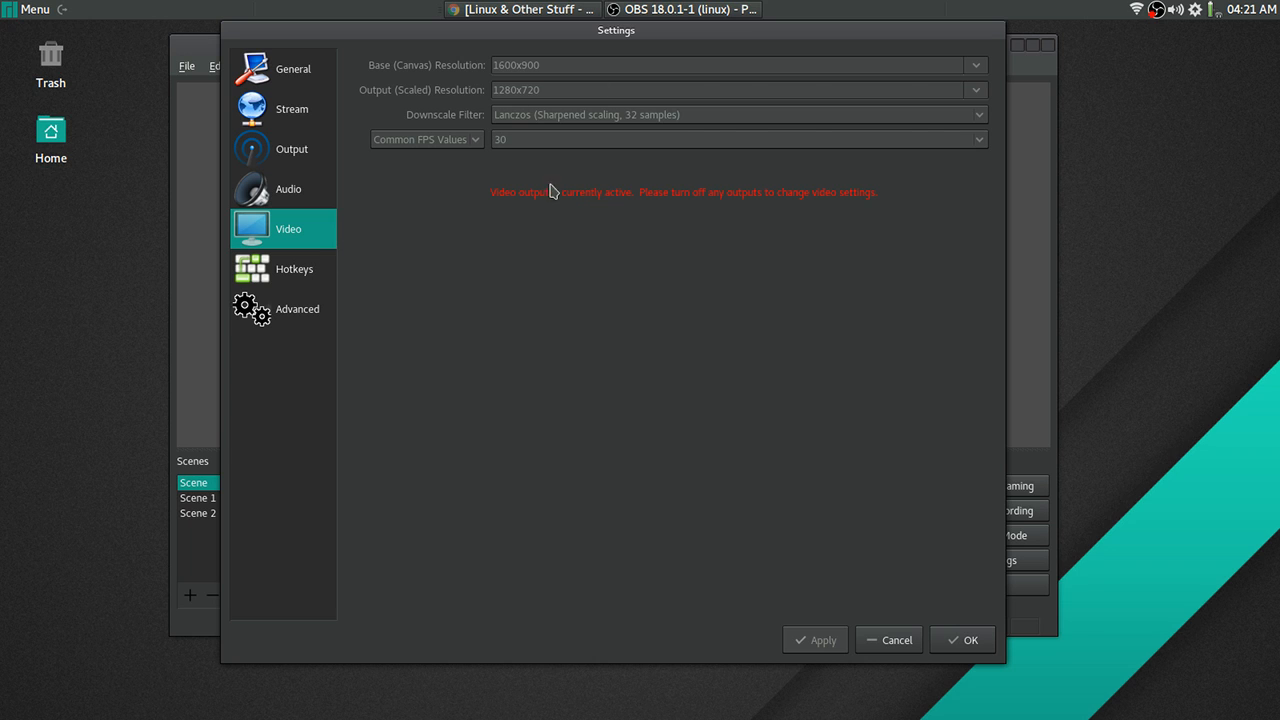
left_click(294, 268)
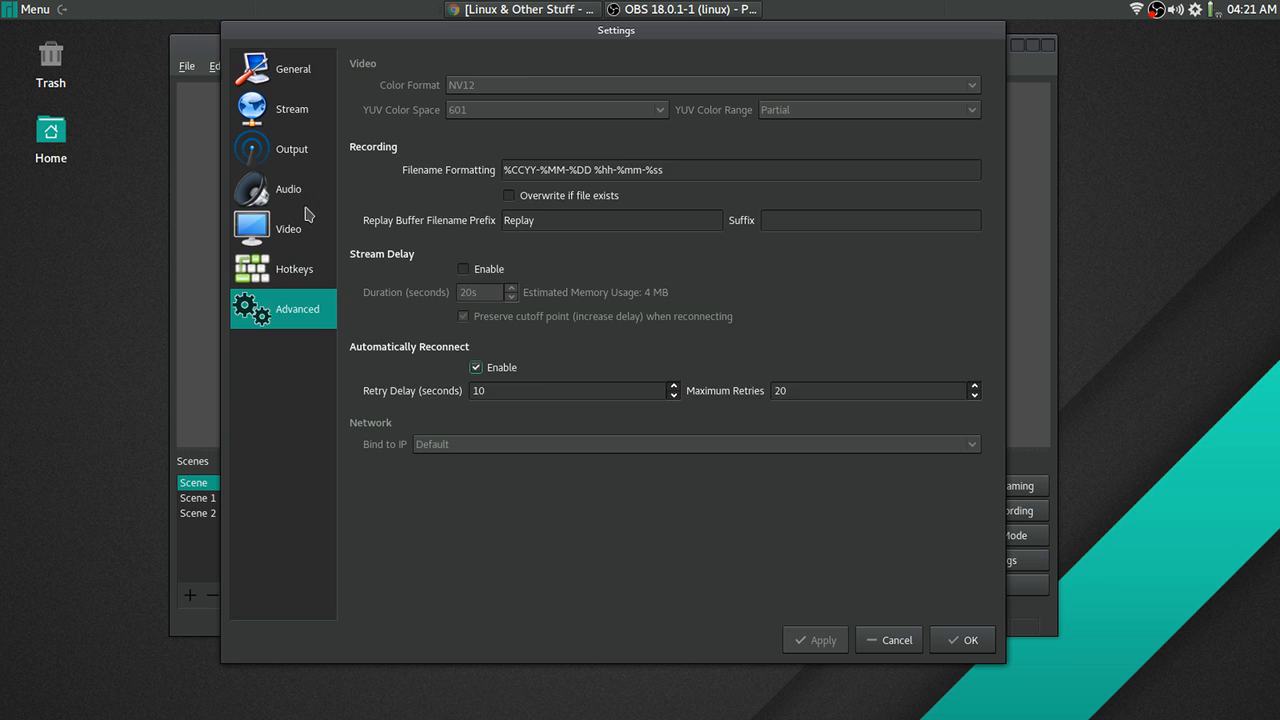
- Revisit the Stream, Output, Video and Audio pages, then cancel without applying anything
left_click(292, 108)
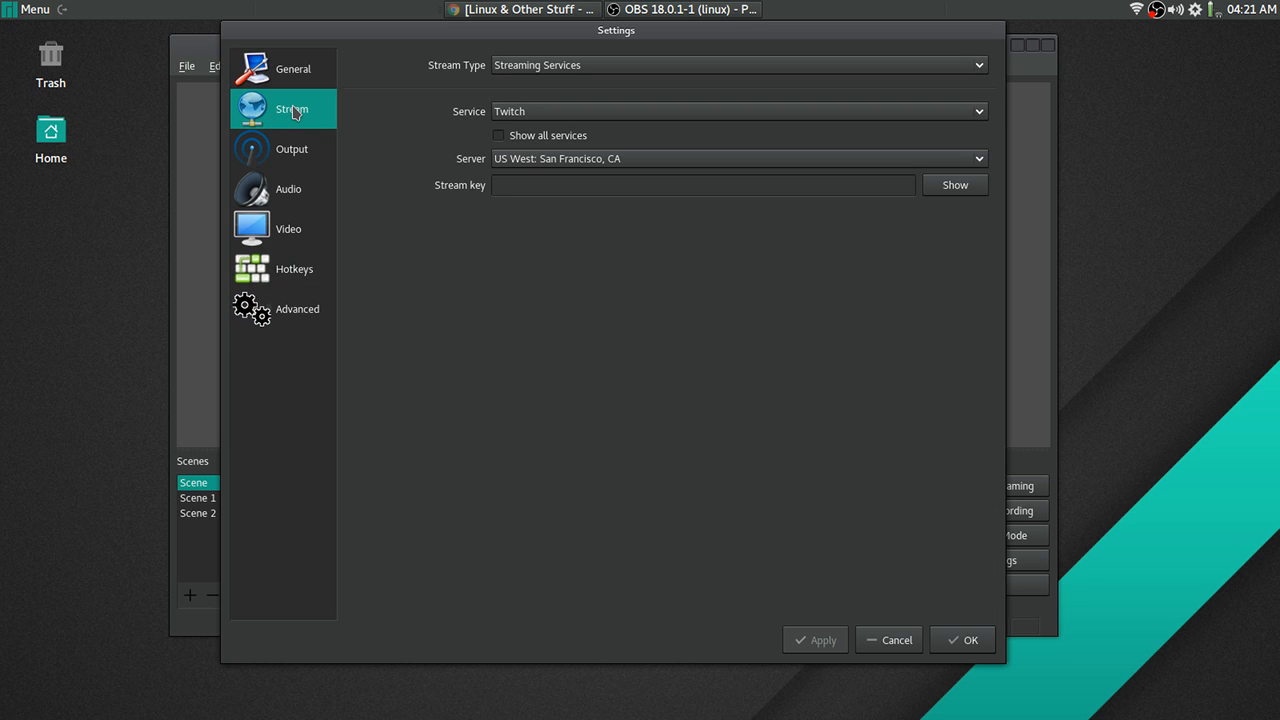
left_click(292, 148)
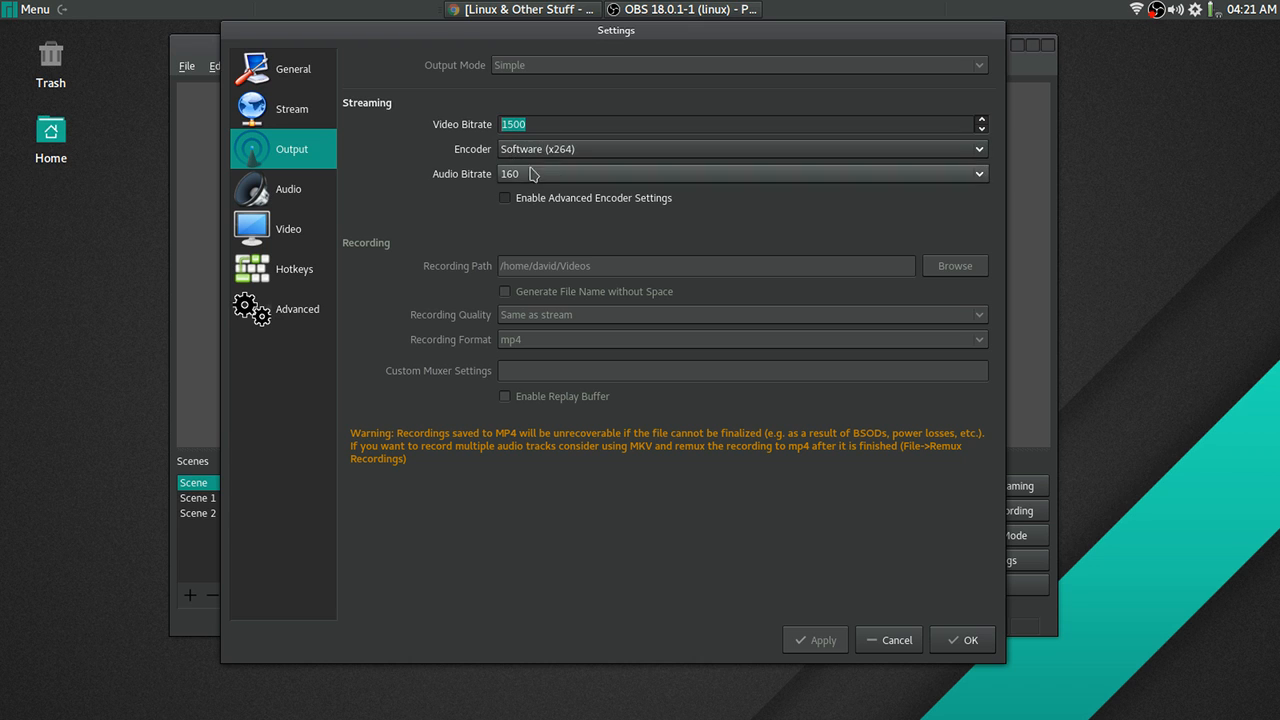
mouse_move(320, 328)
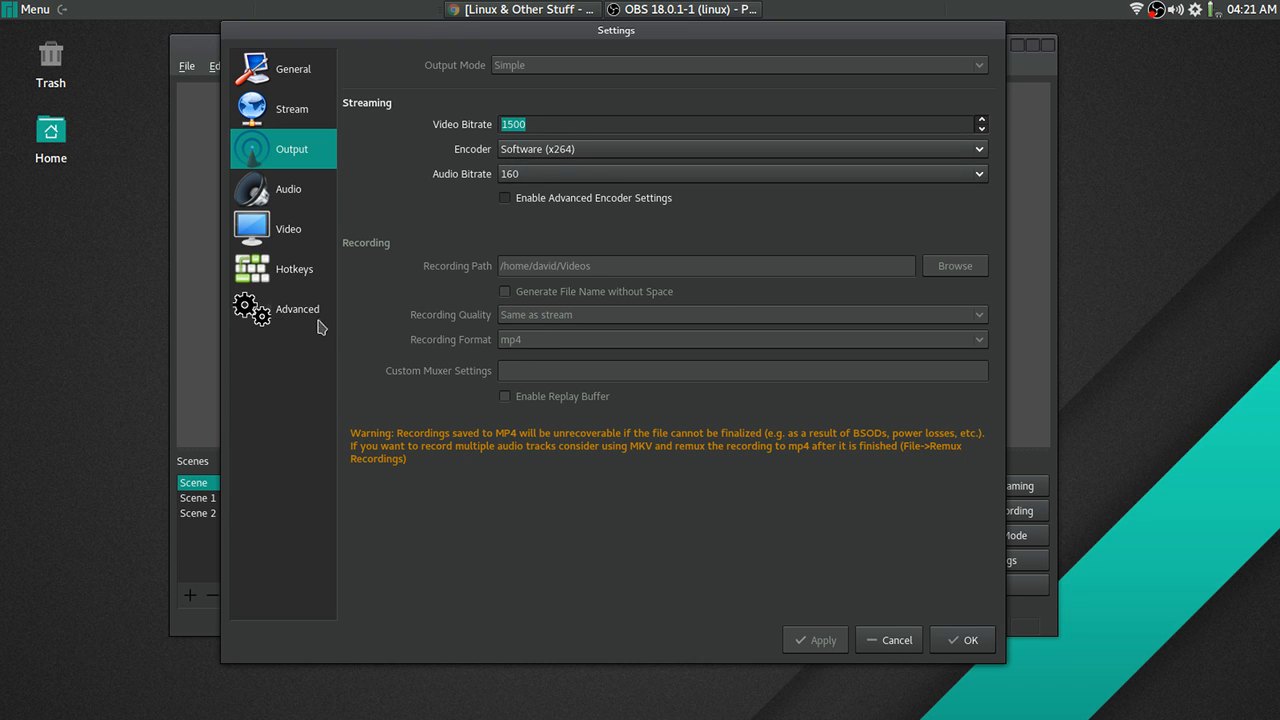
left_click(288, 228)
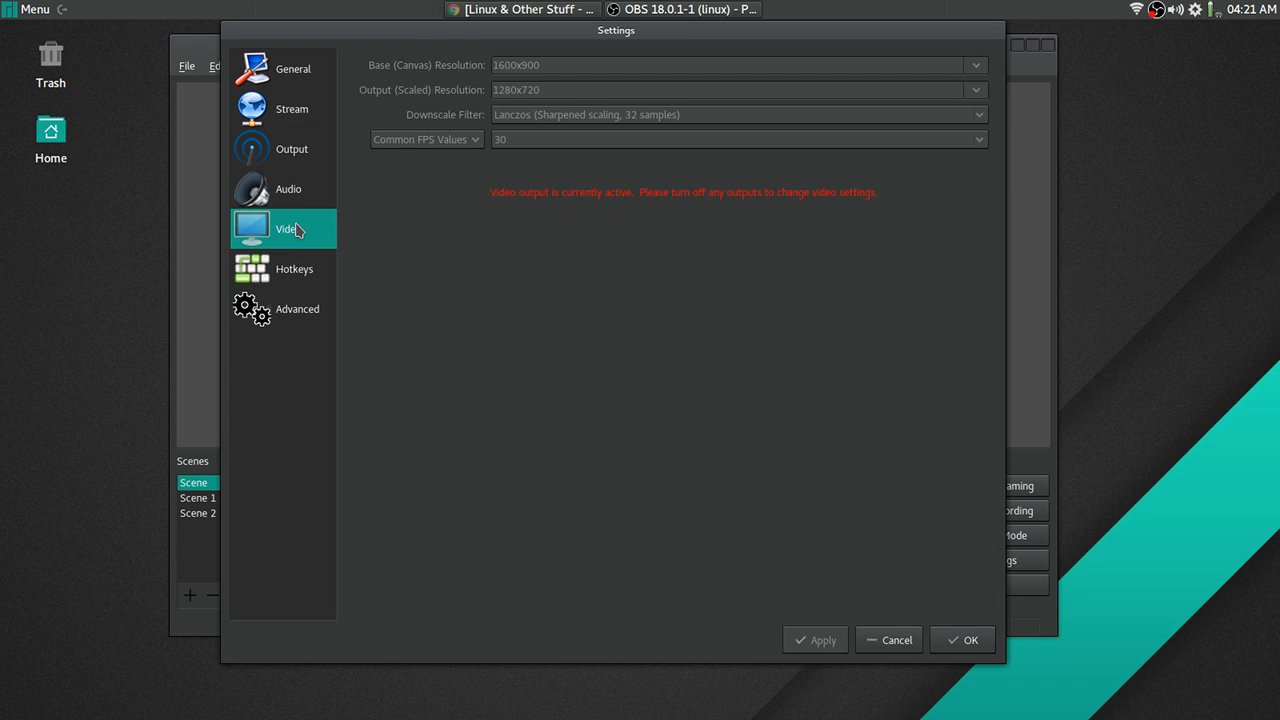
mouse_move(322, 188)
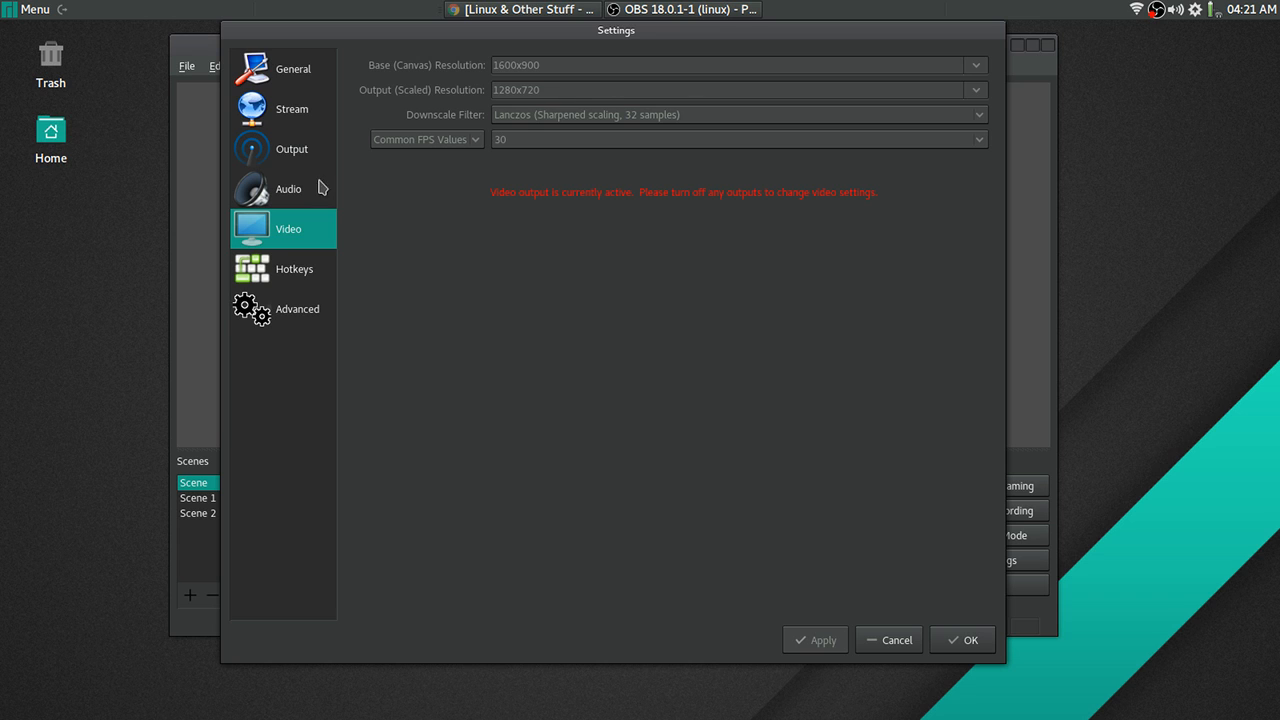
left_click(288, 188)
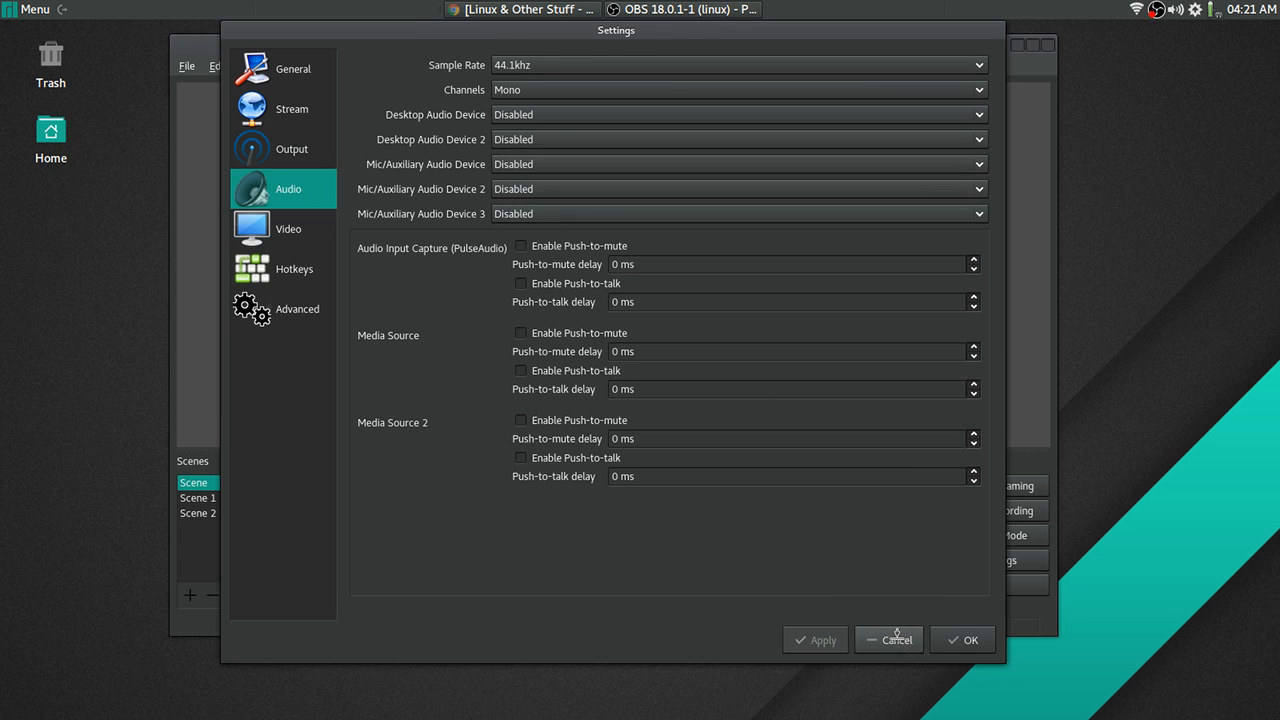
left_click(888, 640)
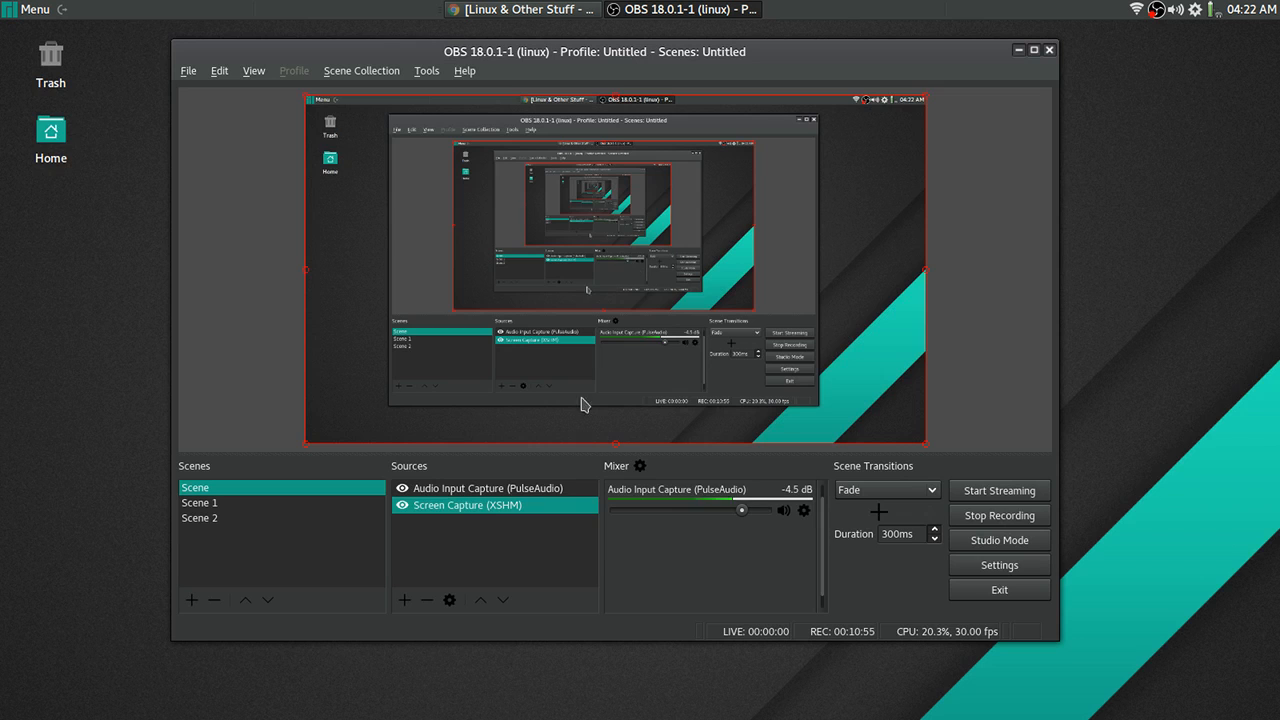
mouse_move(664, 578)
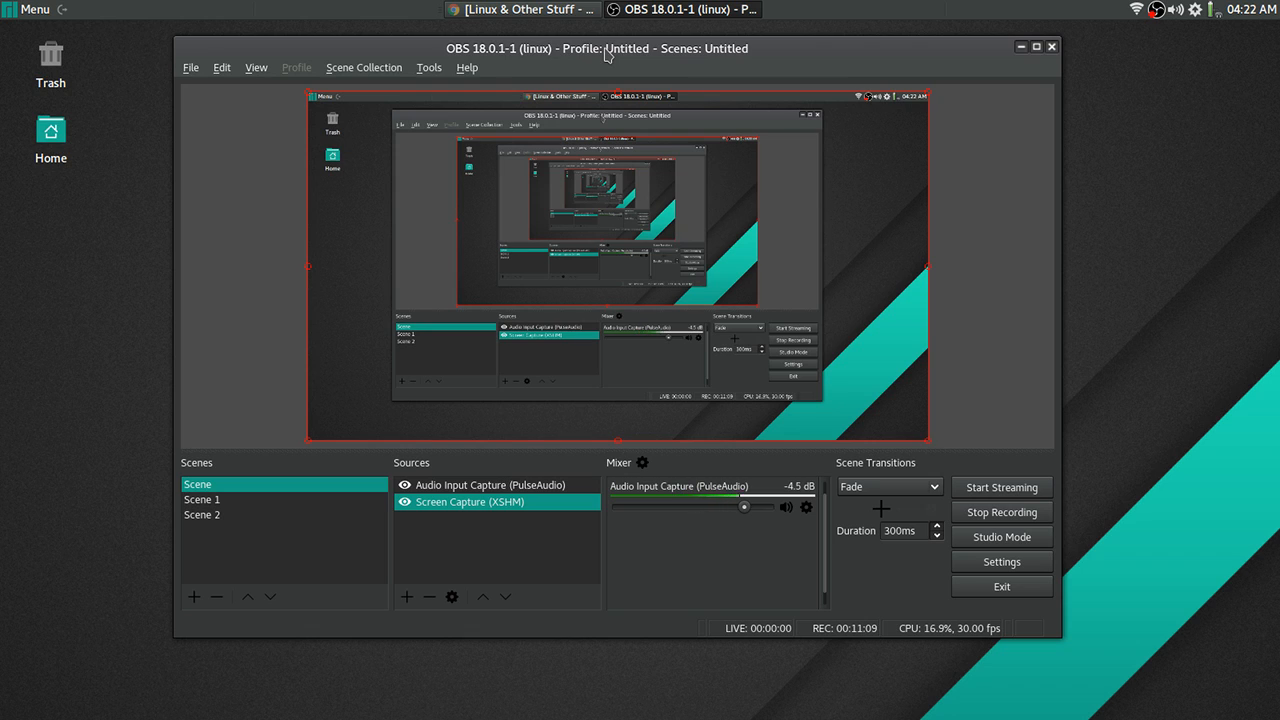
mouse_move(624, 566)
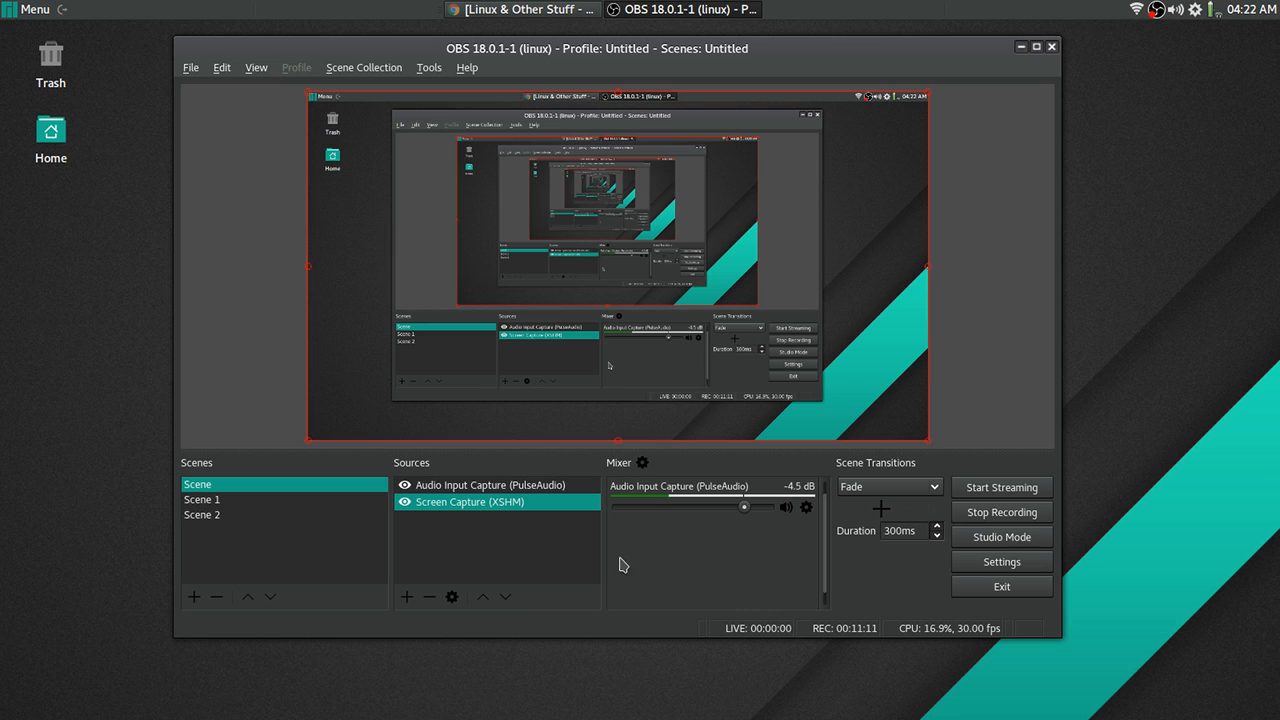